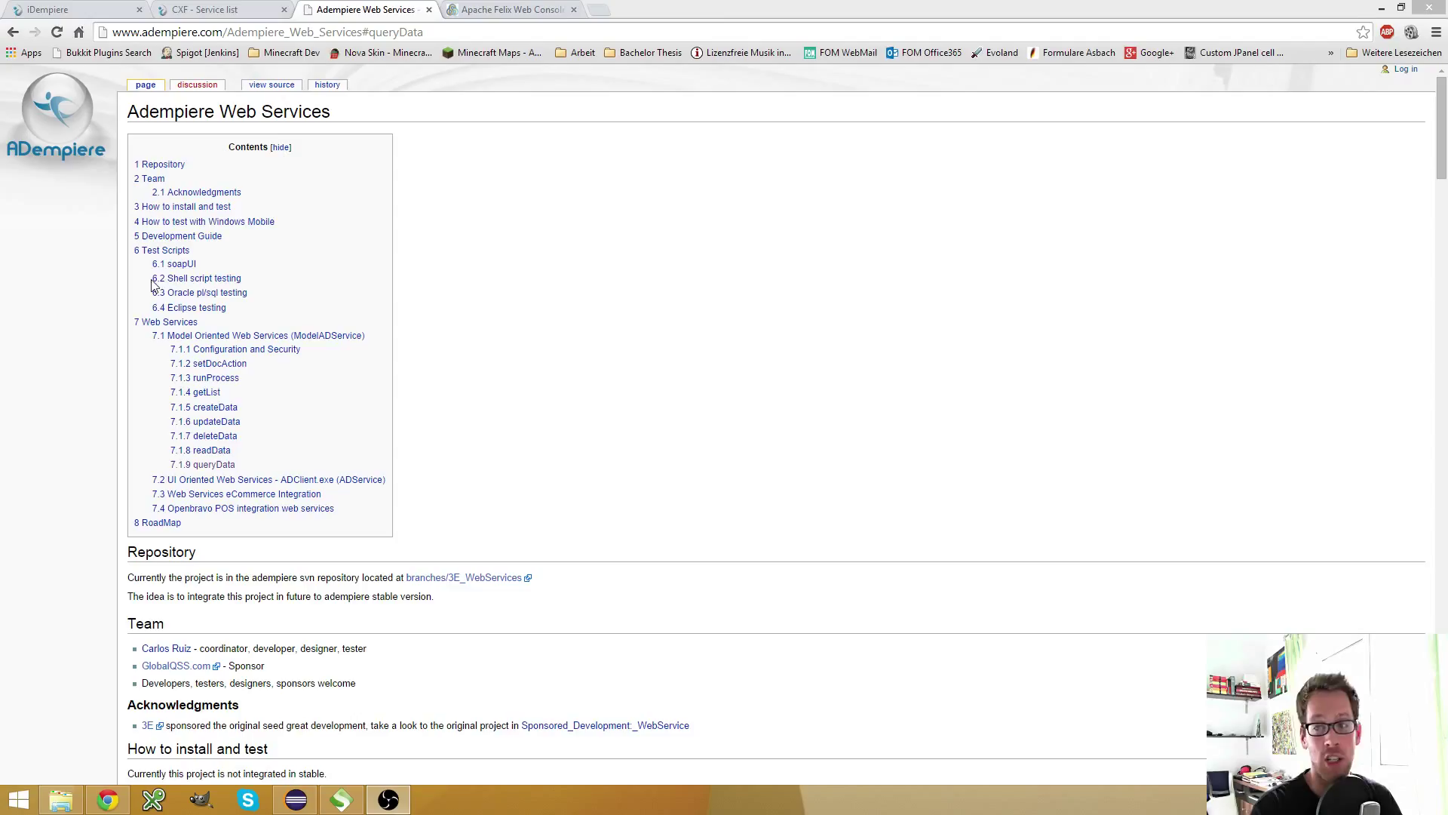
{"action": "mouse_move", "coordinate": [440, 27]}
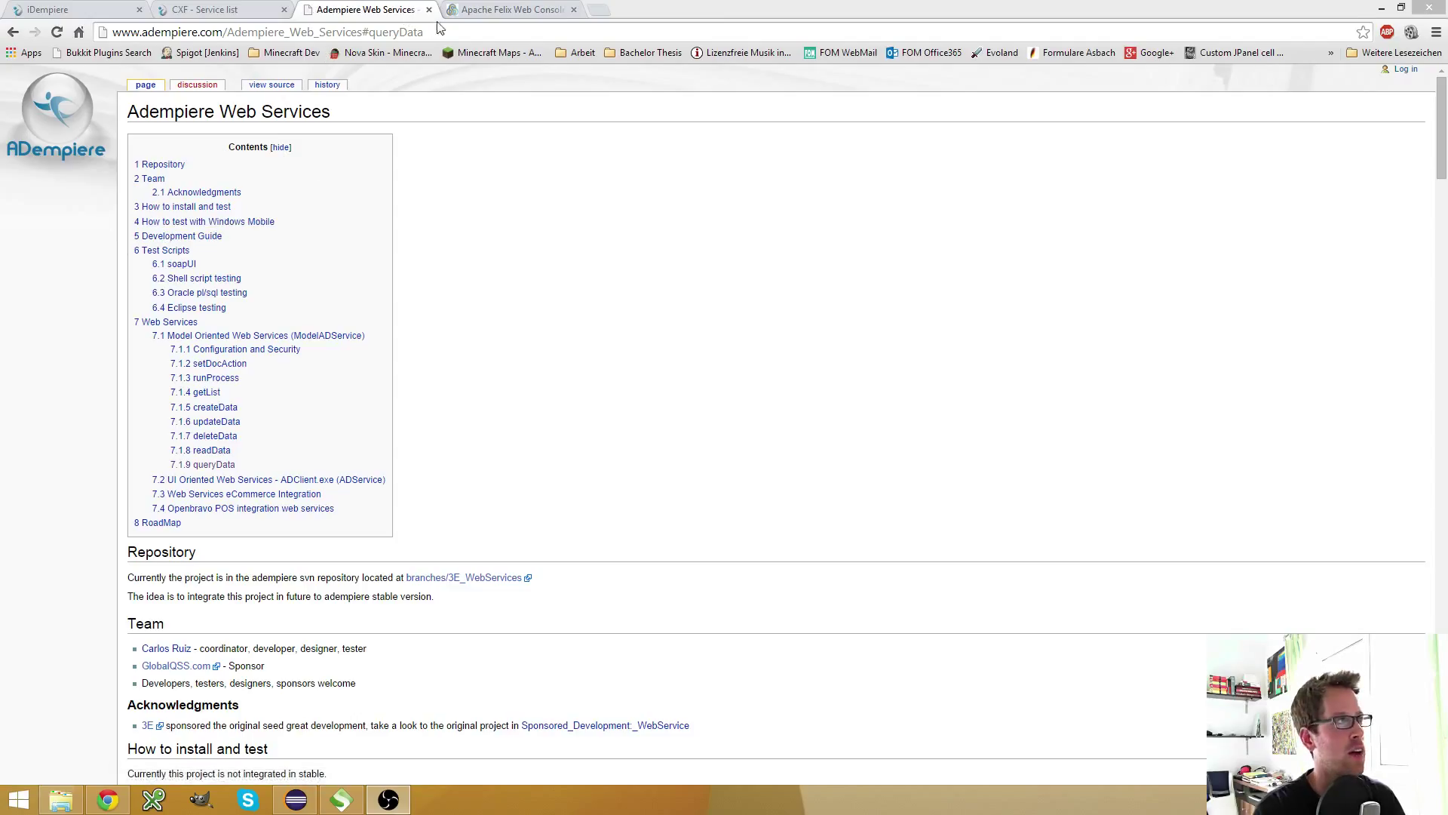
{"action": "mouse_move", "coordinate": [595, 17]}
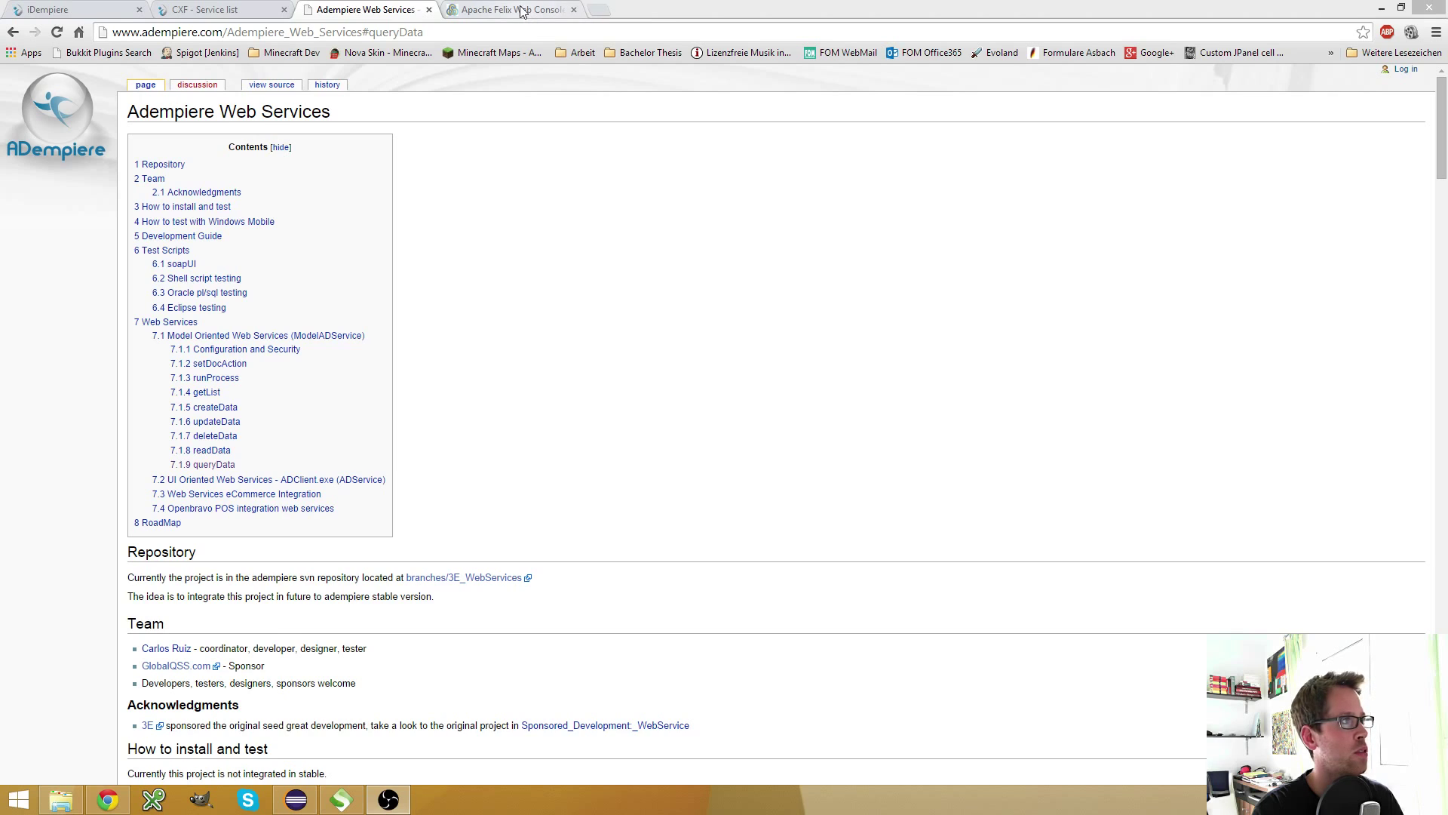
Switch to the Apache Felix Web Console bundle list in Chrome.
{"action": "left_click", "coordinate": [510, 9]}
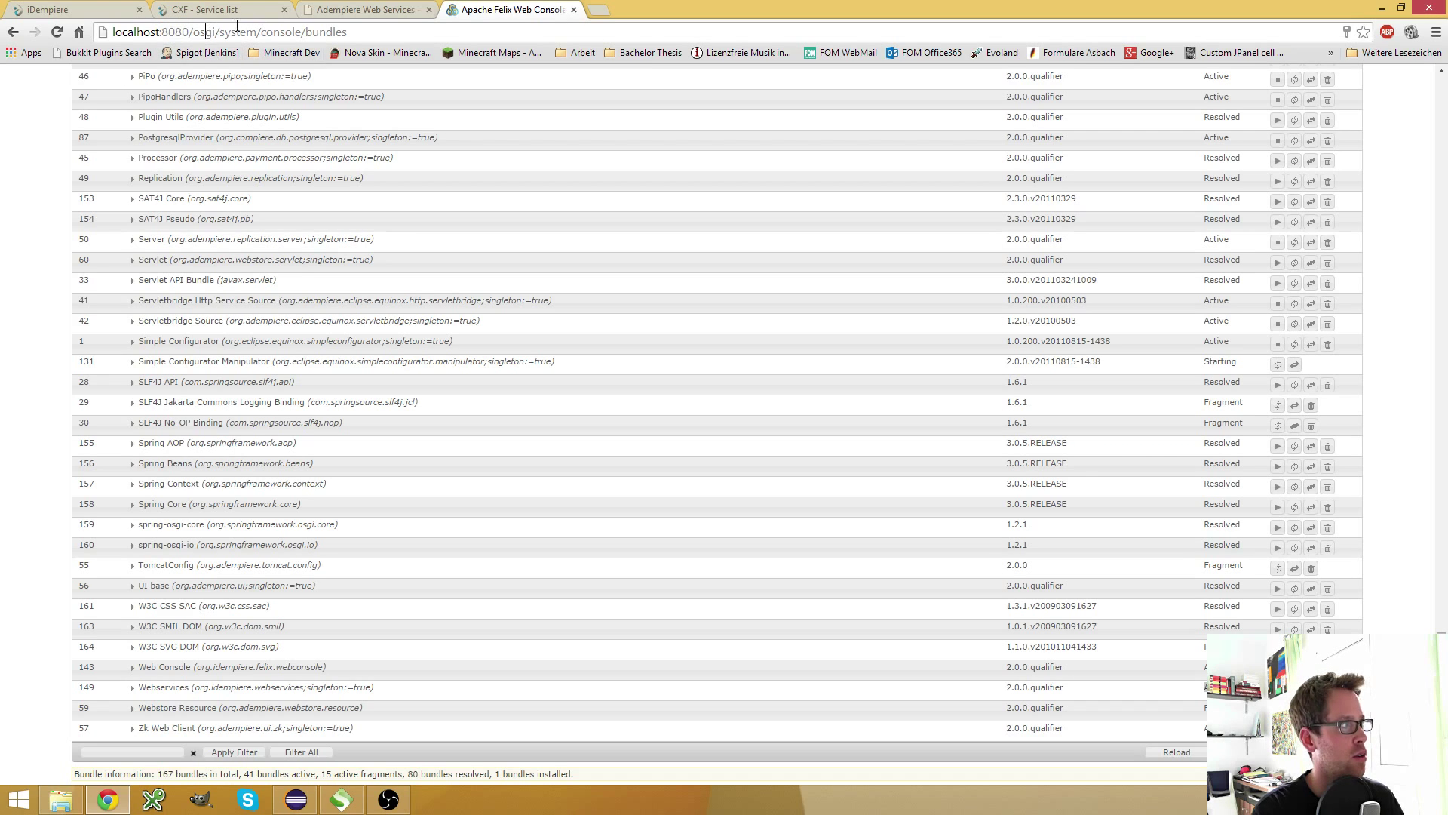
{"action": "mouse_move", "coordinate": [598, 15]}
{"action": "type", "text": "local"}
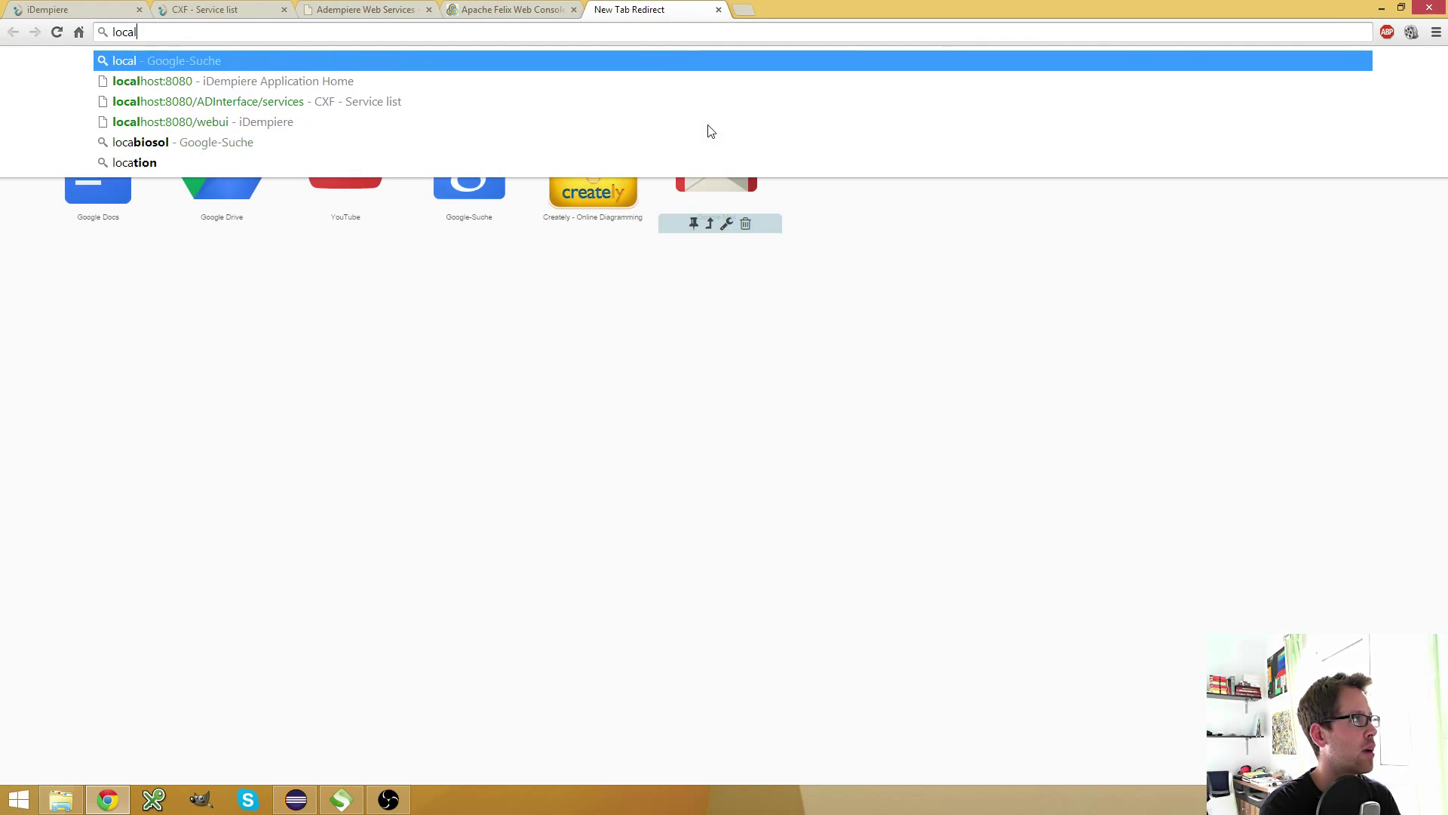
Open the localhost:8080 iDempiere home page and scroll the Felix bundle list to the Webservices bundle.
{"action": "left_click", "coordinate": [233, 81]}
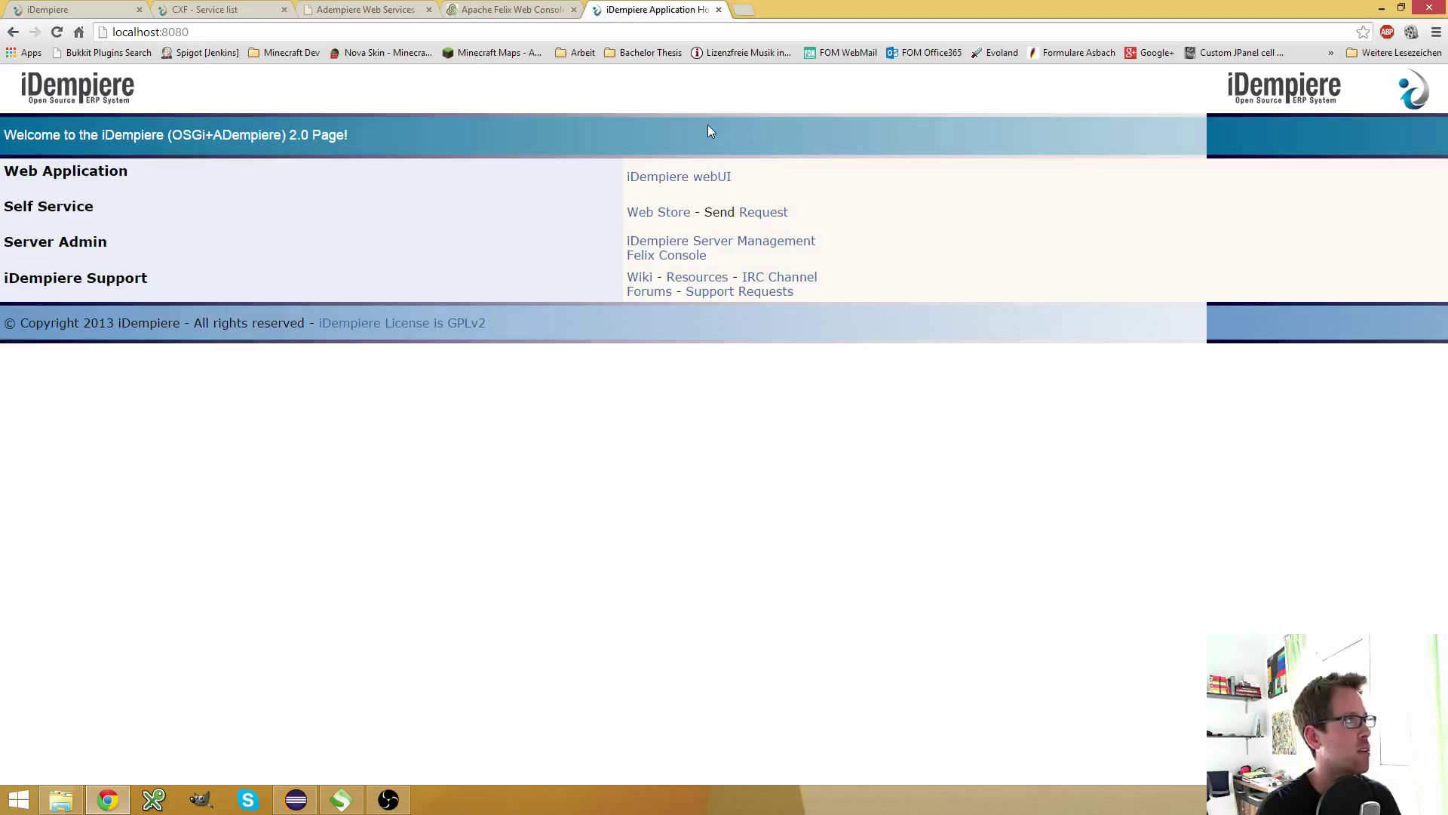
{"action": "mouse_move", "coordinate": [667, 264]}
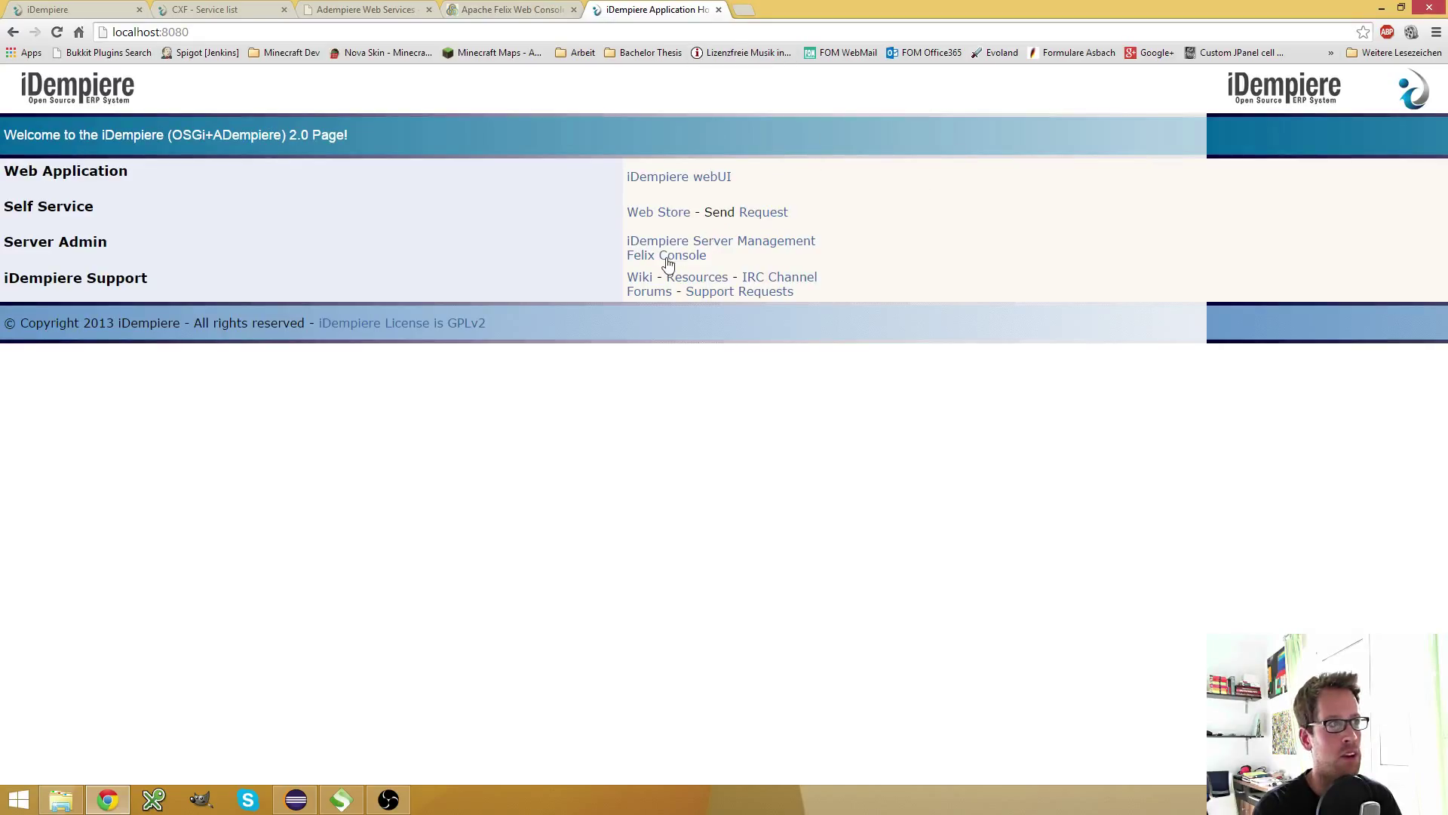
{"action": "mouse_move", "coordinate": [695, 268]}
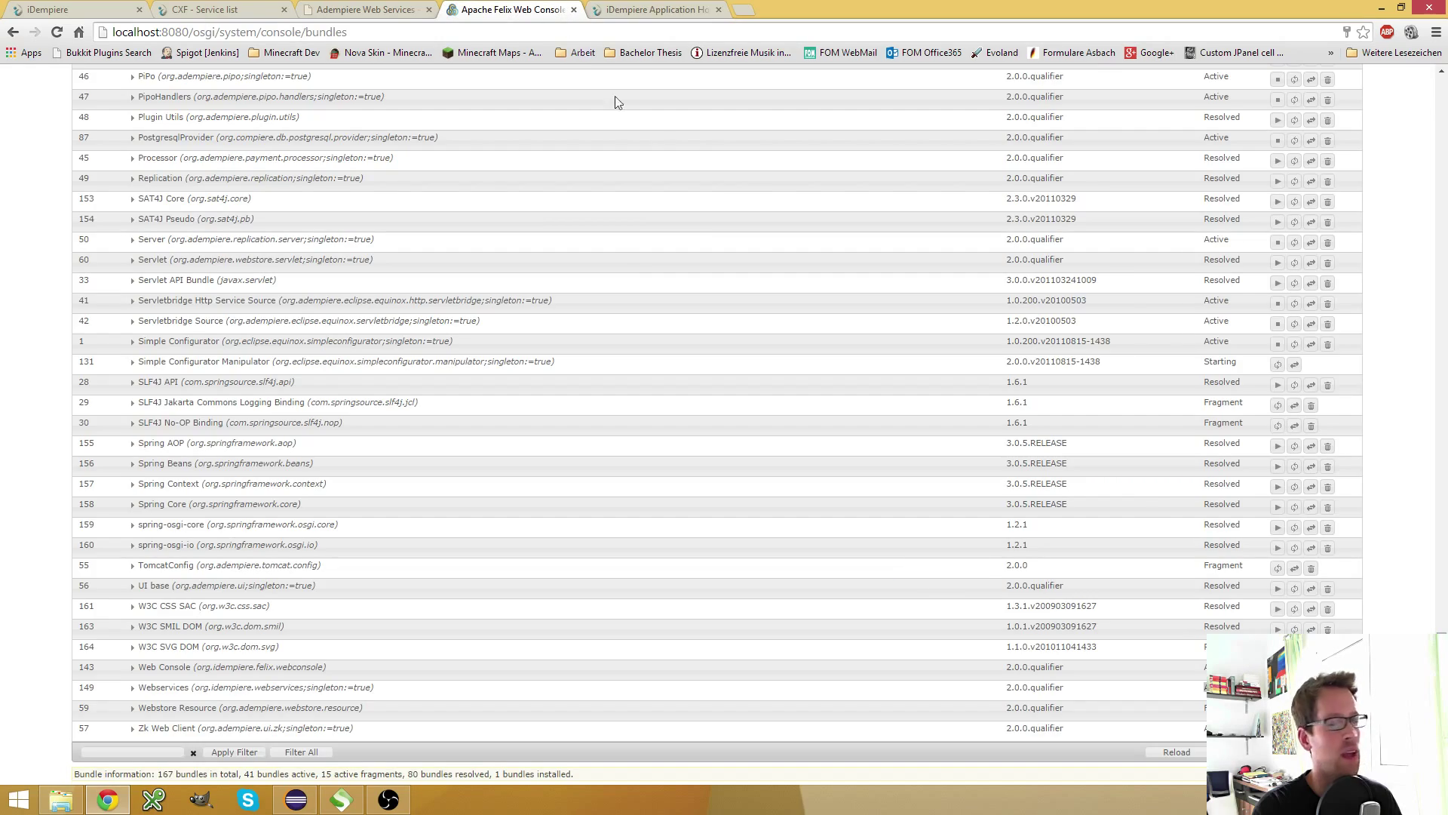
{"action": "mouse_move", "coordinate": [663, 269]}
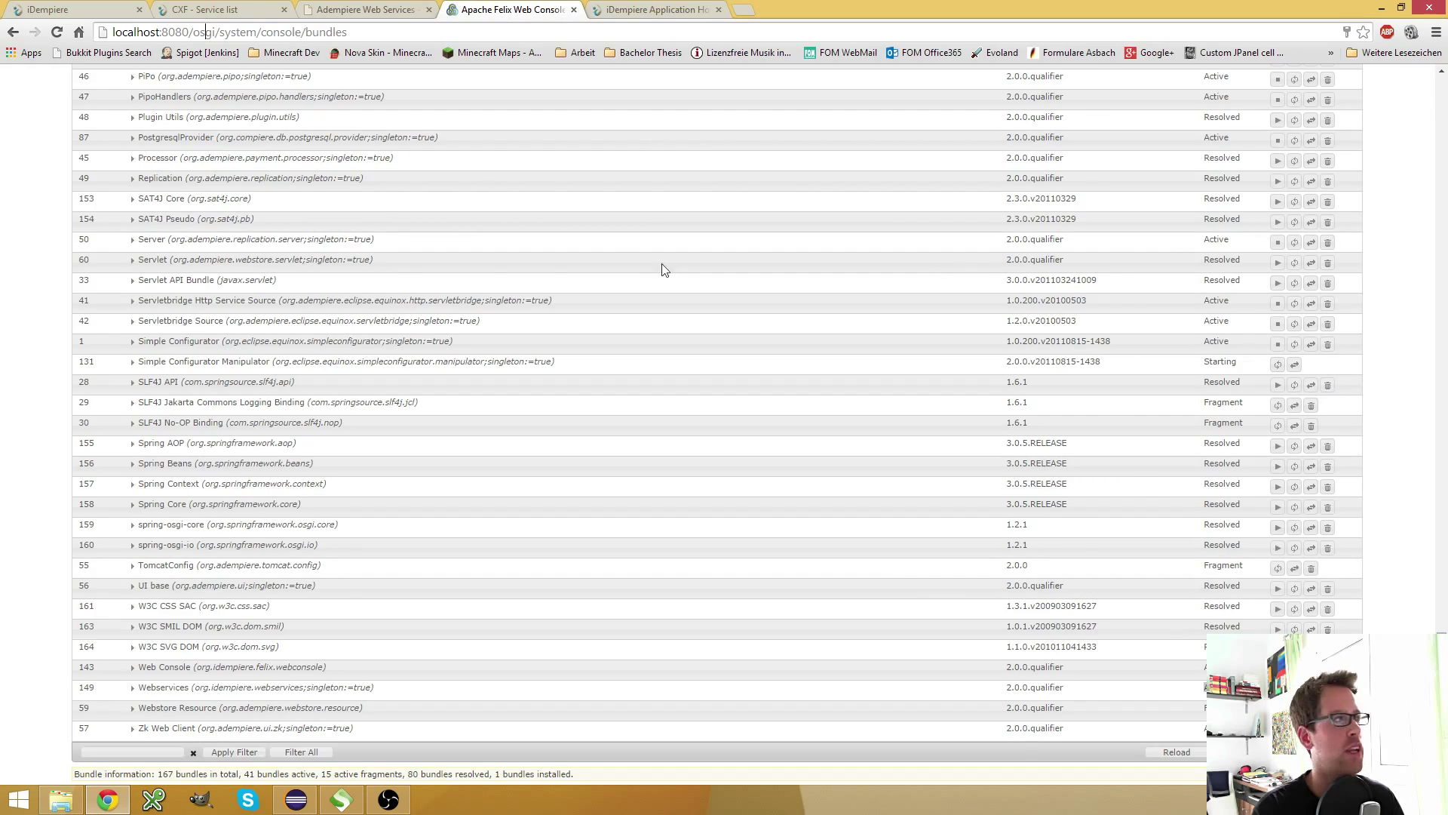
{"action": "scroll", "scroll_direction": "up", "scroll_amount": 3}
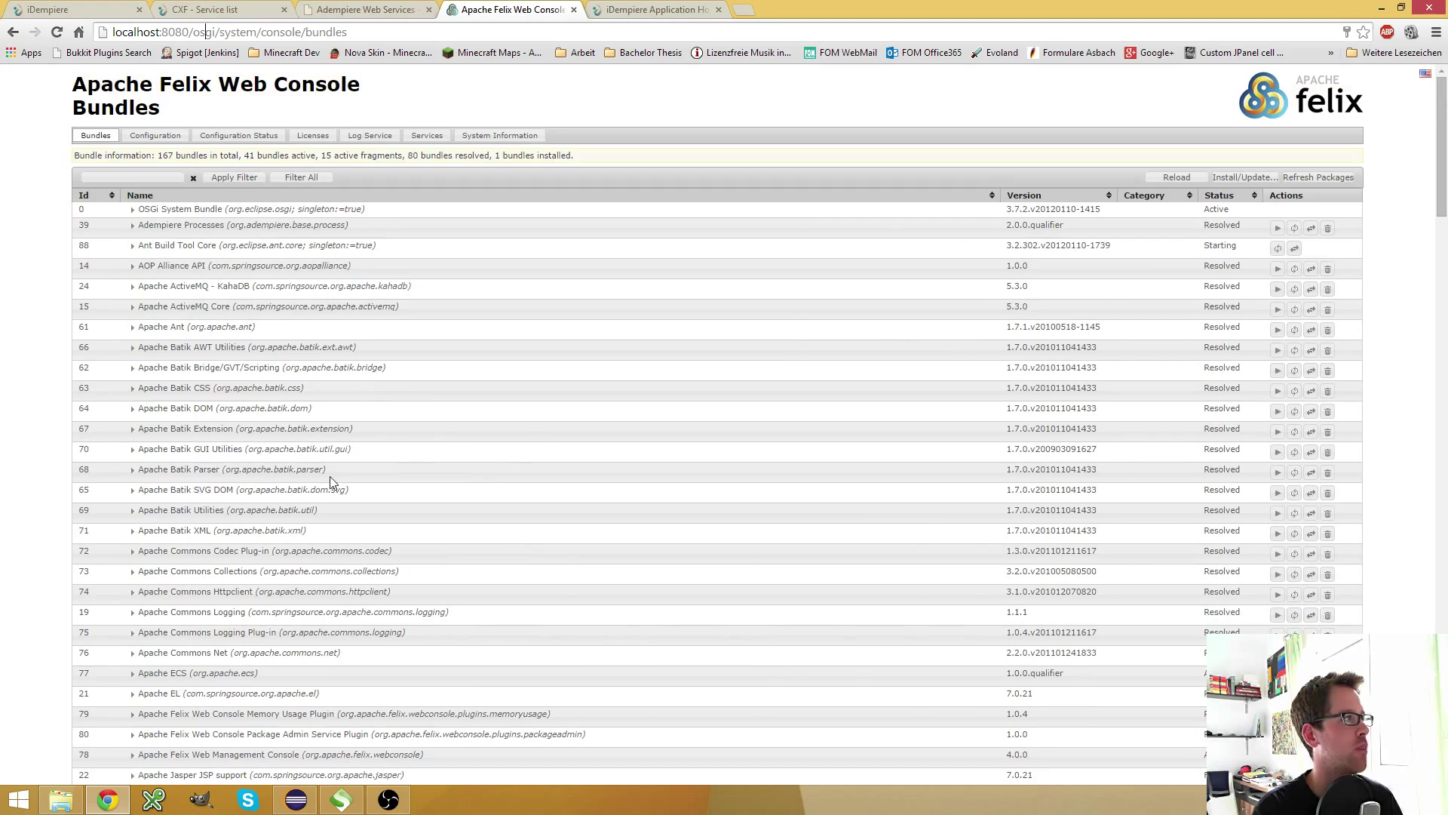
{"action": "mouse_move", "coordinate": [729, 232]}
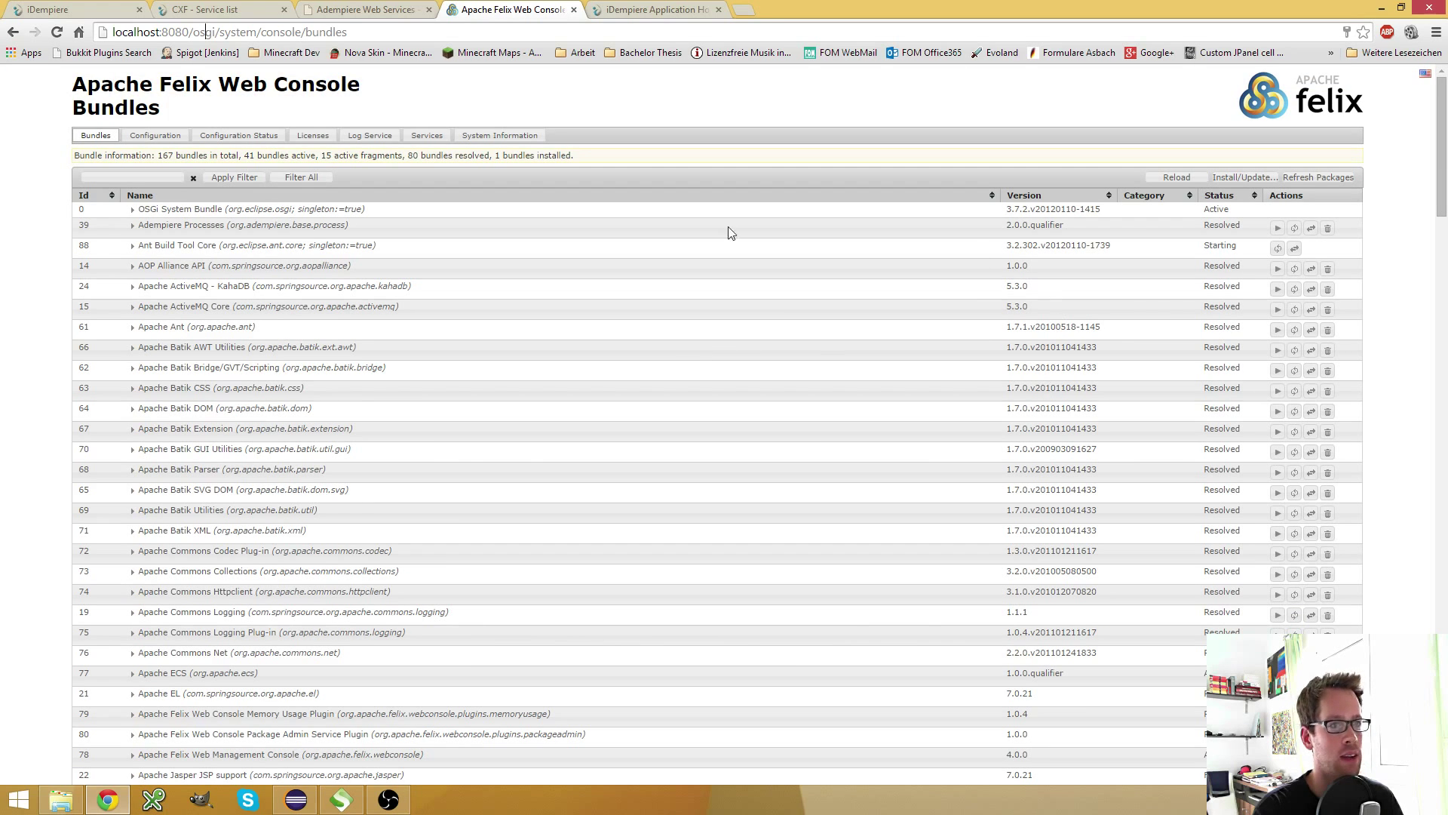
{"action": "mouse_move", "coordinate": [665, 382]}
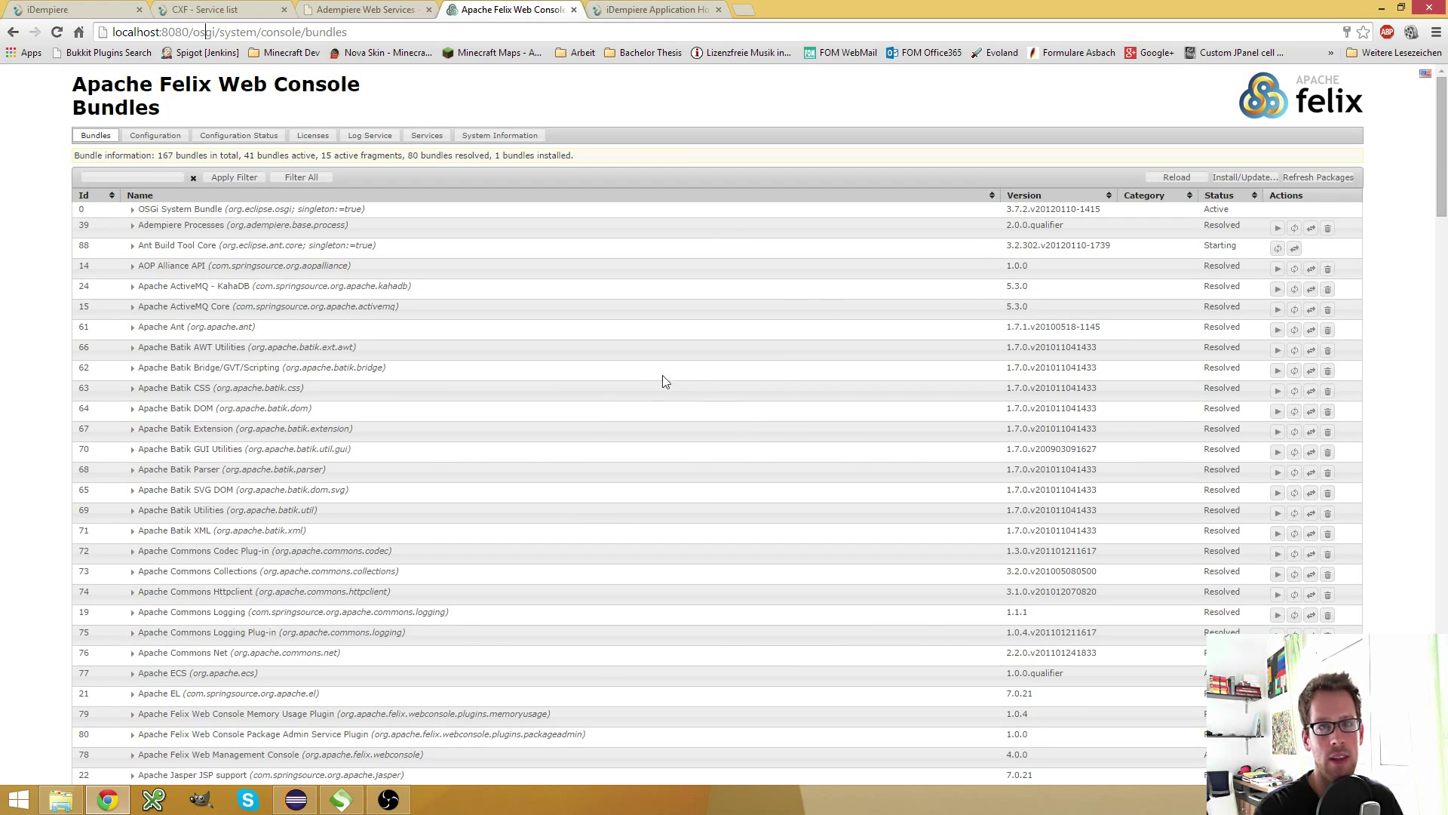
{"action": "scroll", "scroll_direction": "down", "scroll_amount": 3}
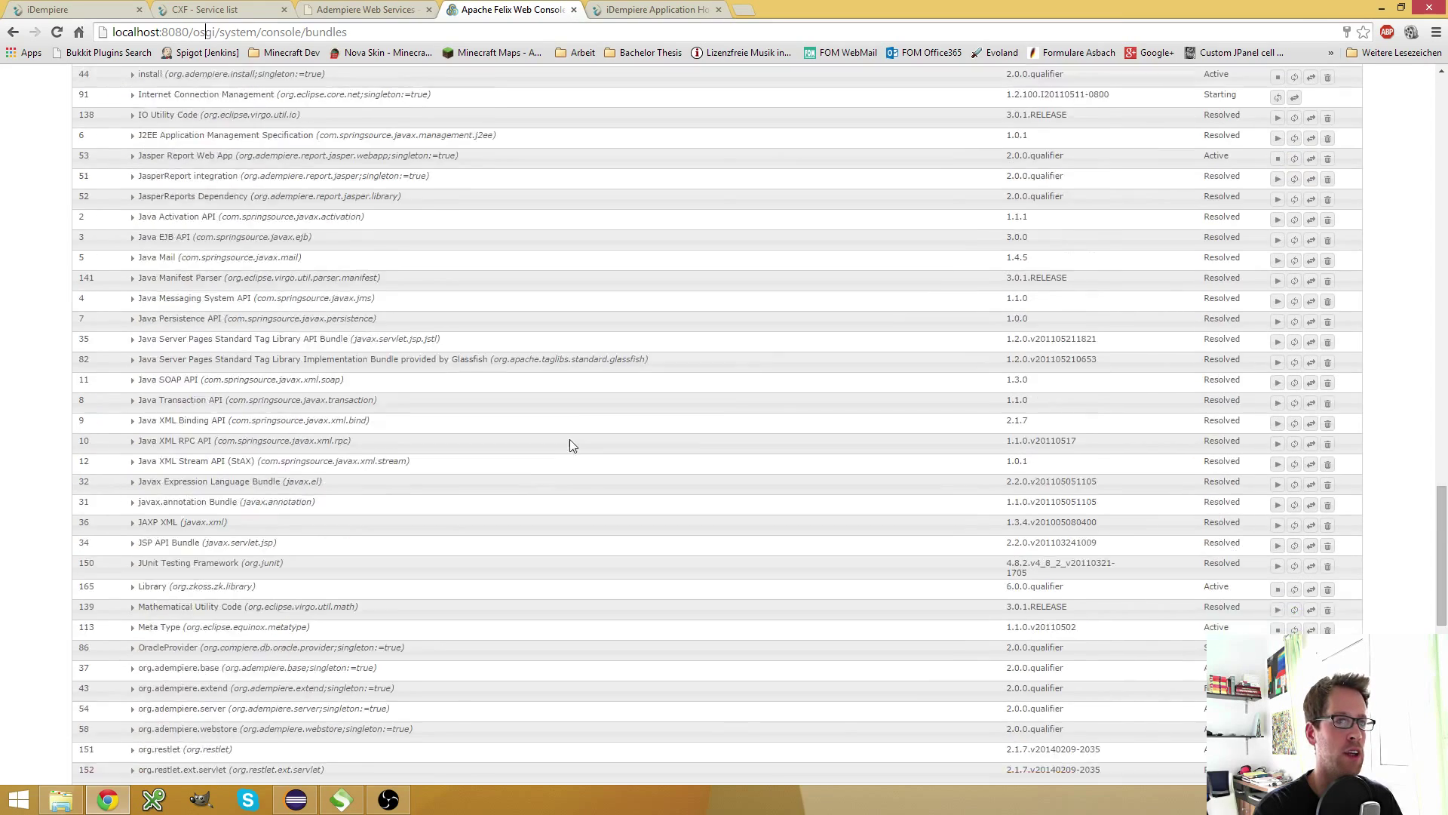
{"action": "scroll", "scroll_direction": "down", "scroll_amount": 3}
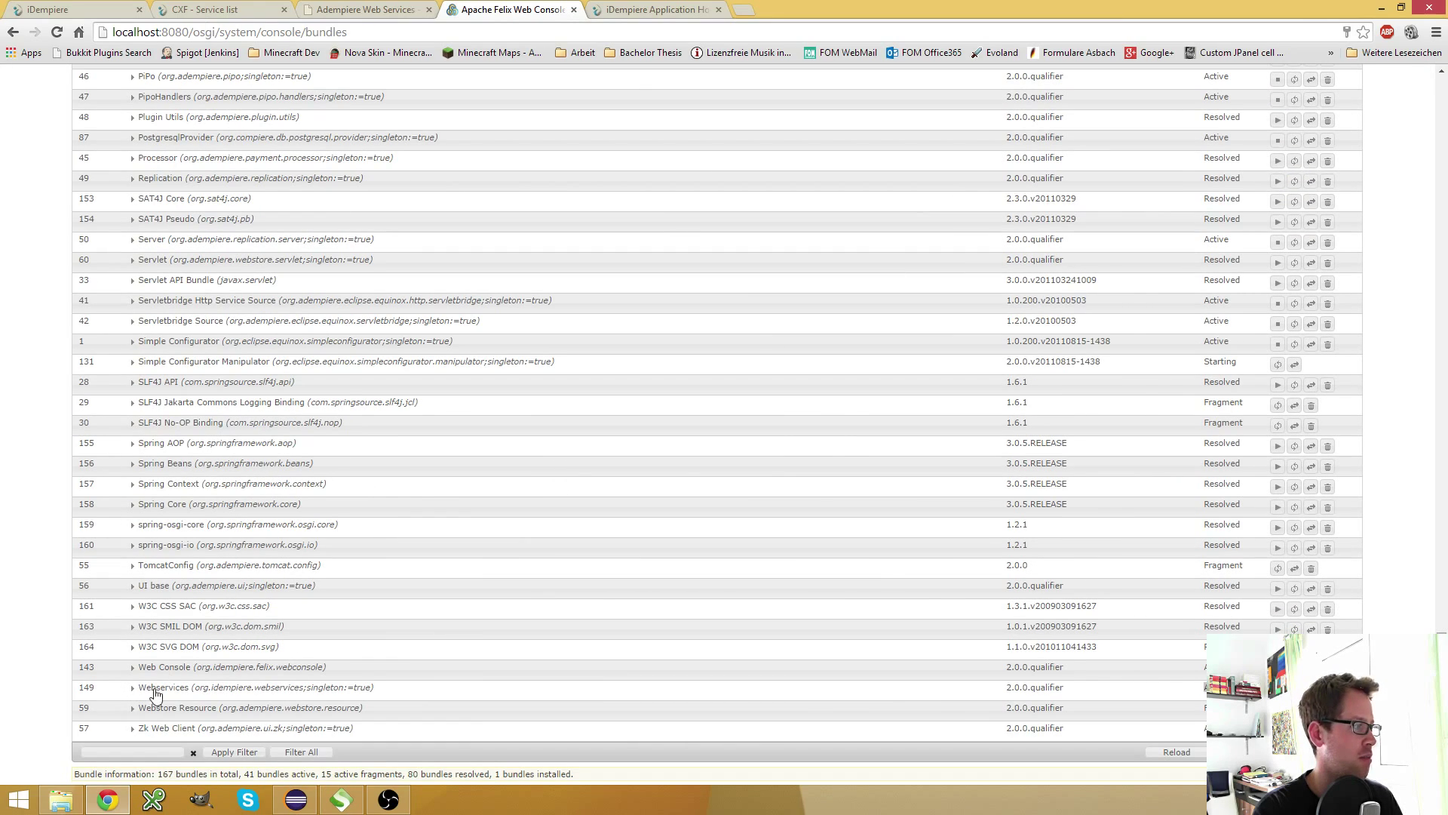
{"action": "mouse_move", "coordinate": [185, 692]}
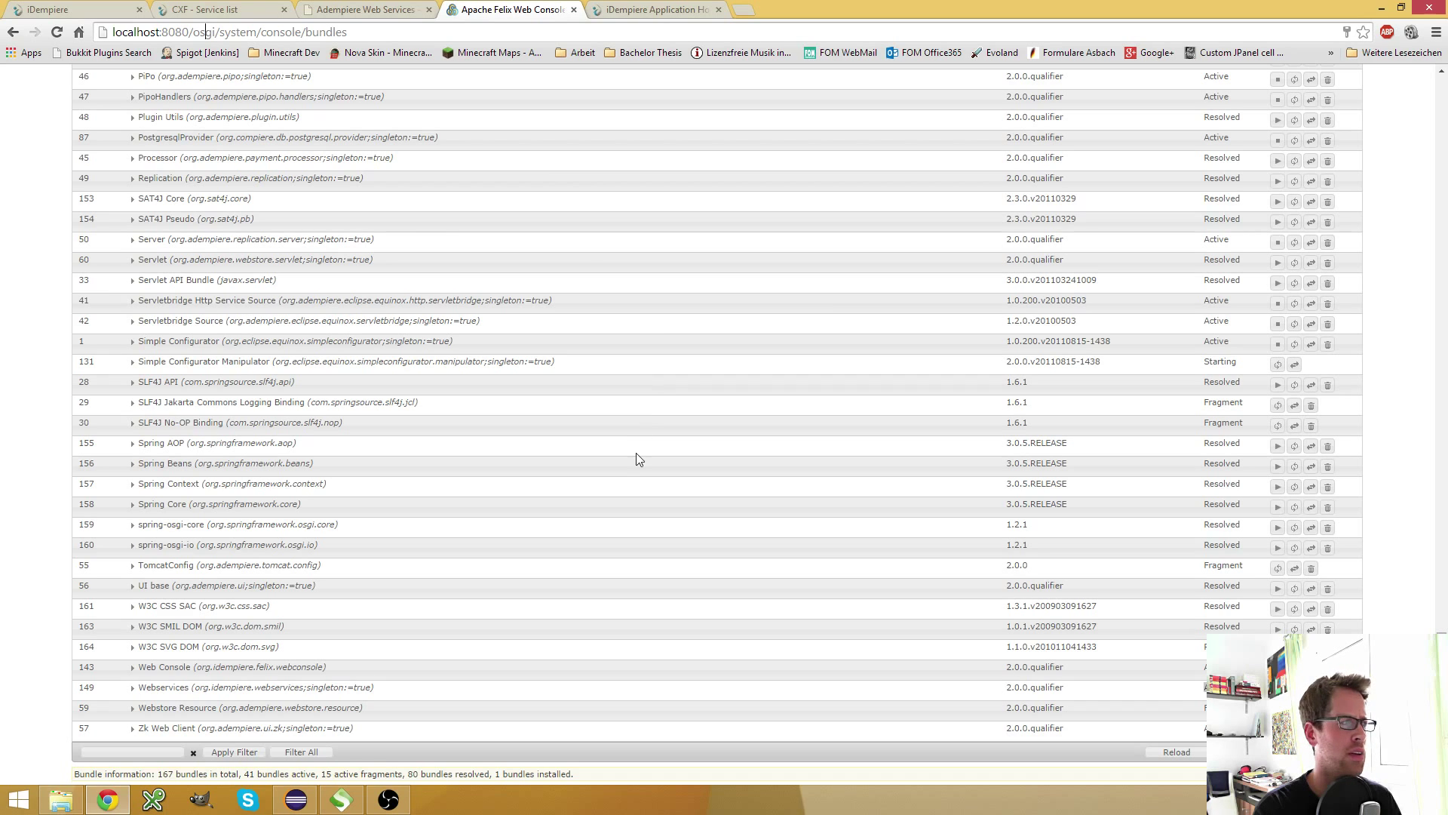
{"action": "mouse_move", "coordinate": [670, 518]}
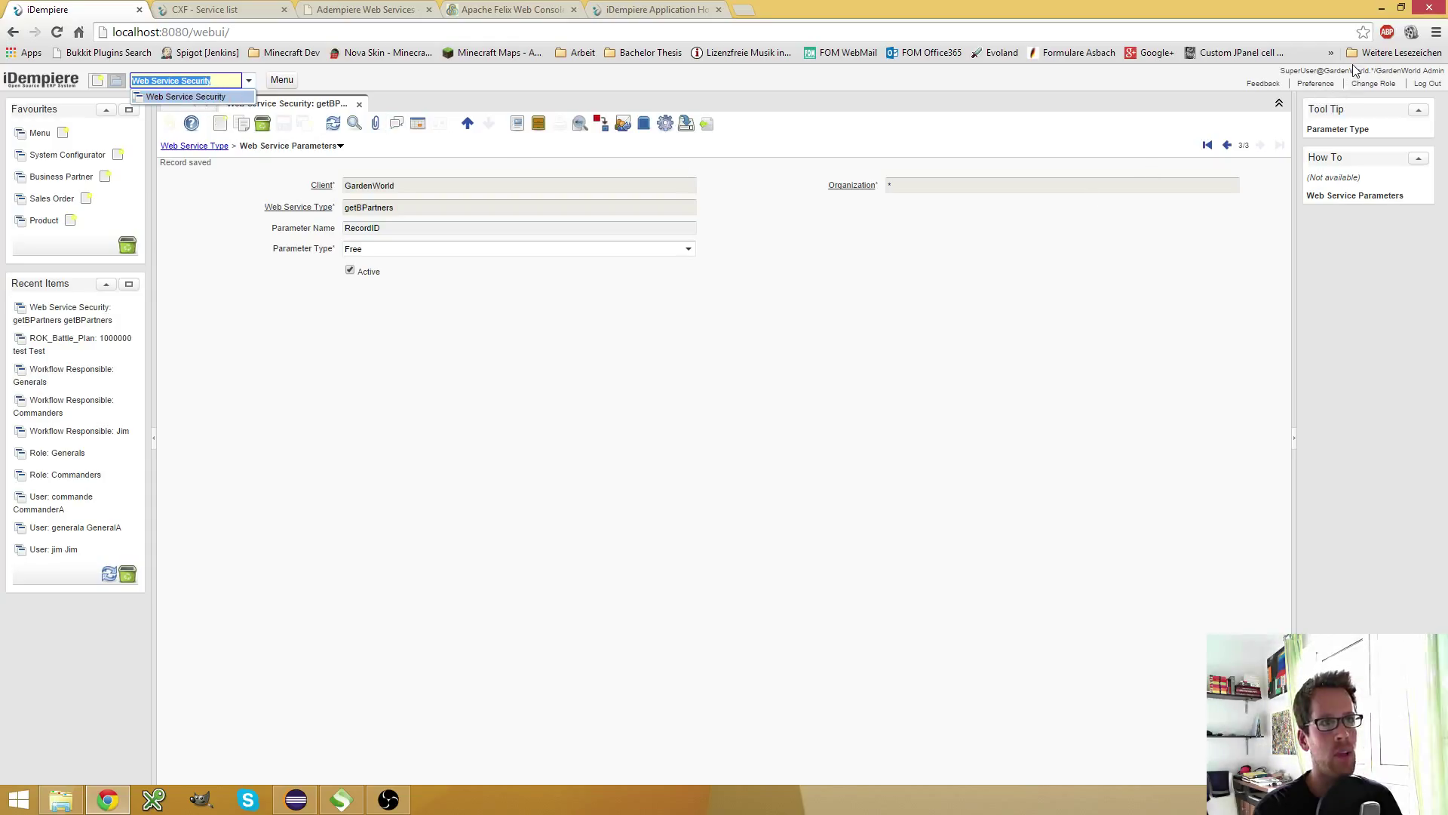
{"action": "mouse_move", "coordinate": [631, 90]}
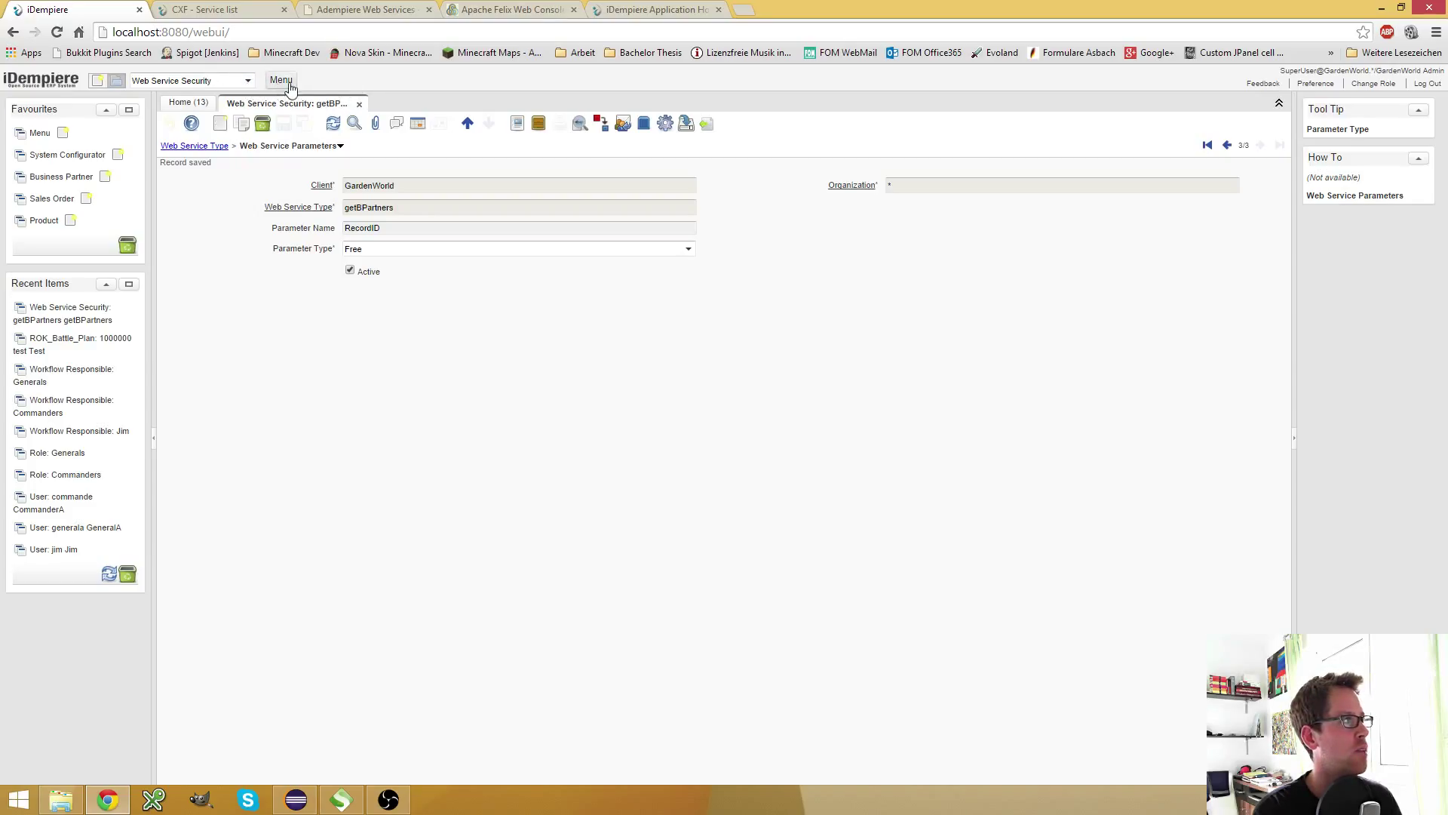
Return to the Felix bundle list, then show the CXF service list of SOAP and RESTful endpoints.
{"action": "left_click", "coordinate": [511, 10]}
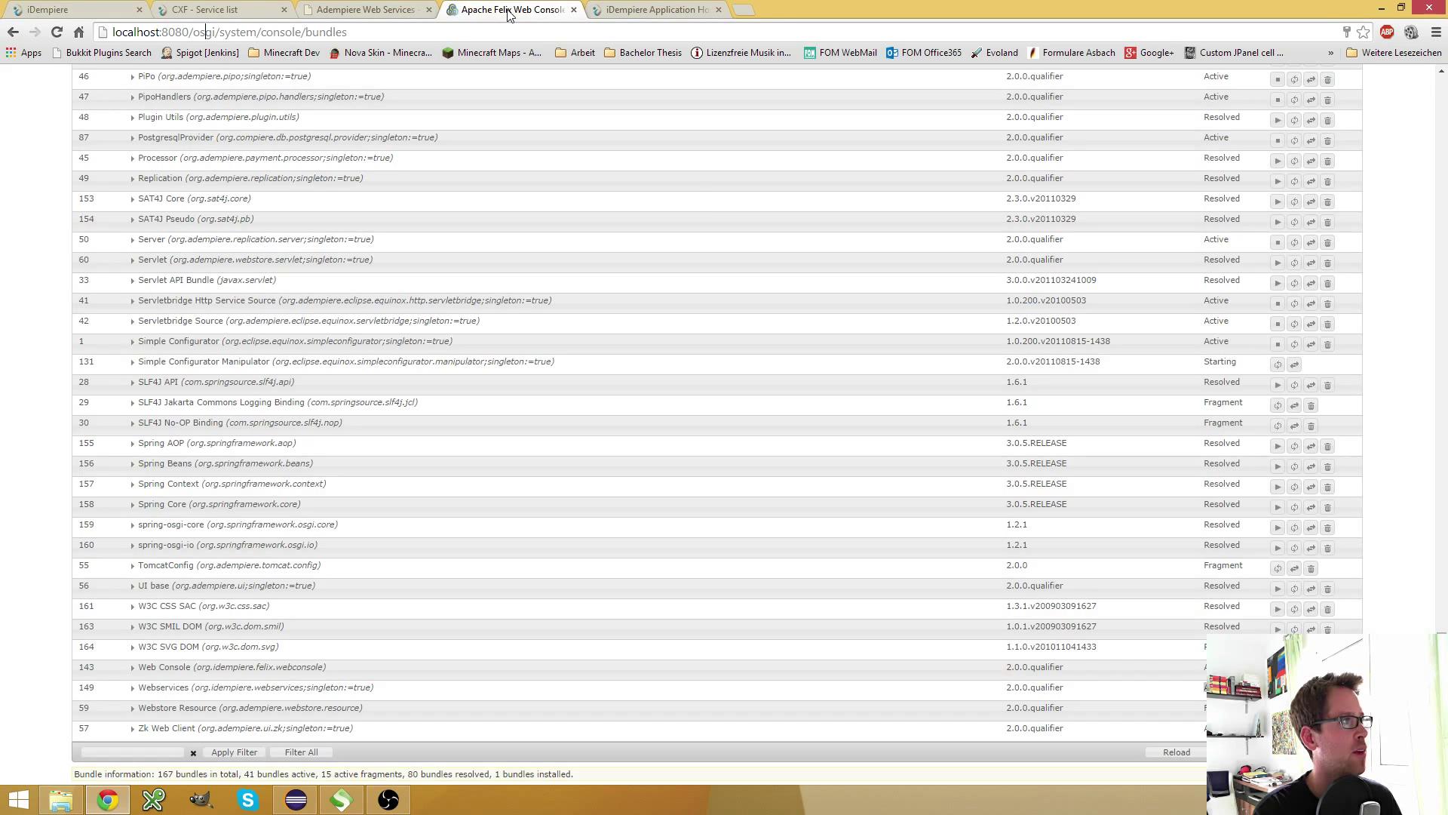
{"action": "mouse_move", "coordinate": [510, 10]}
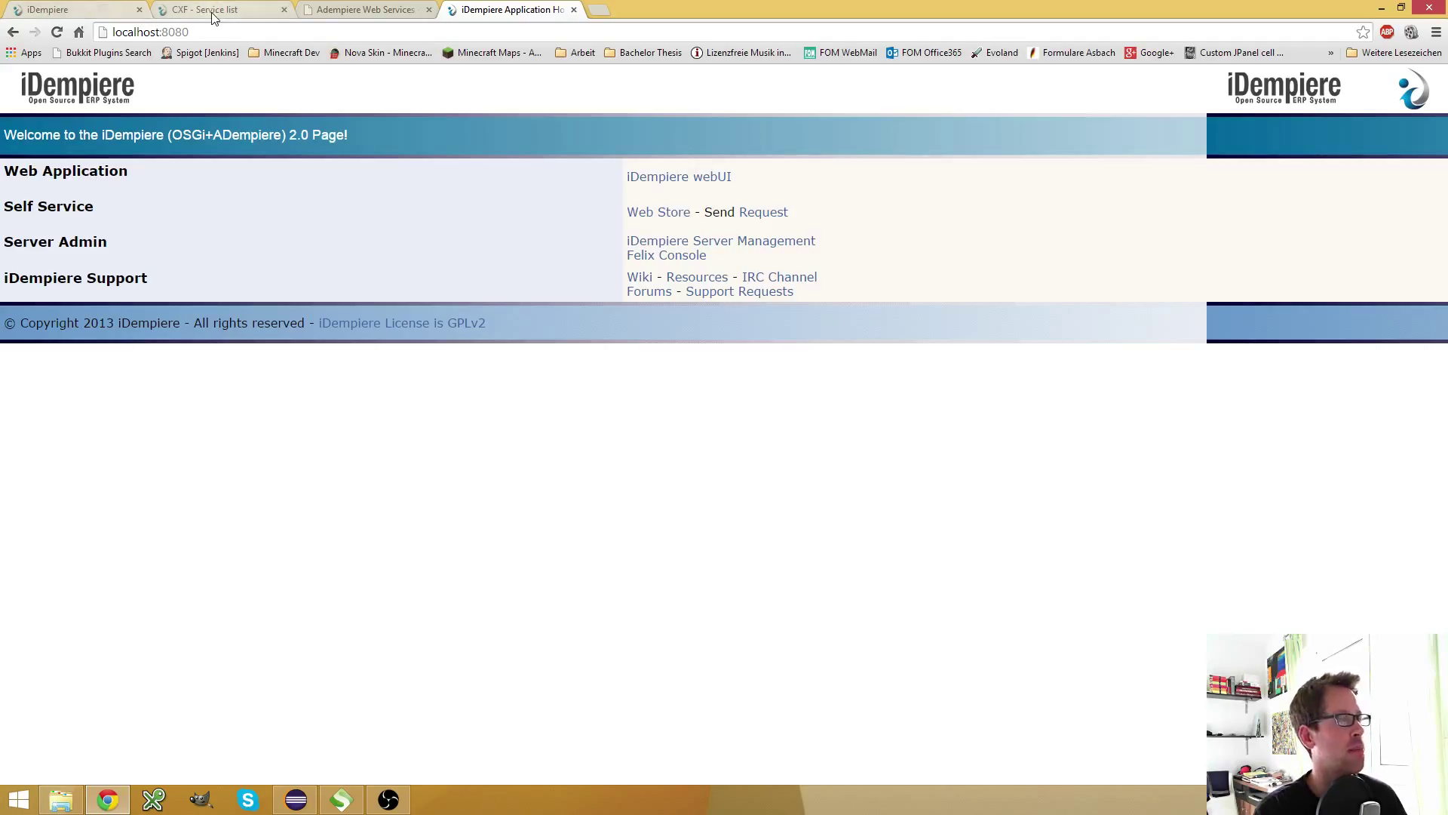
{"action": "mouse_move", "coordinate": [221, 10]}
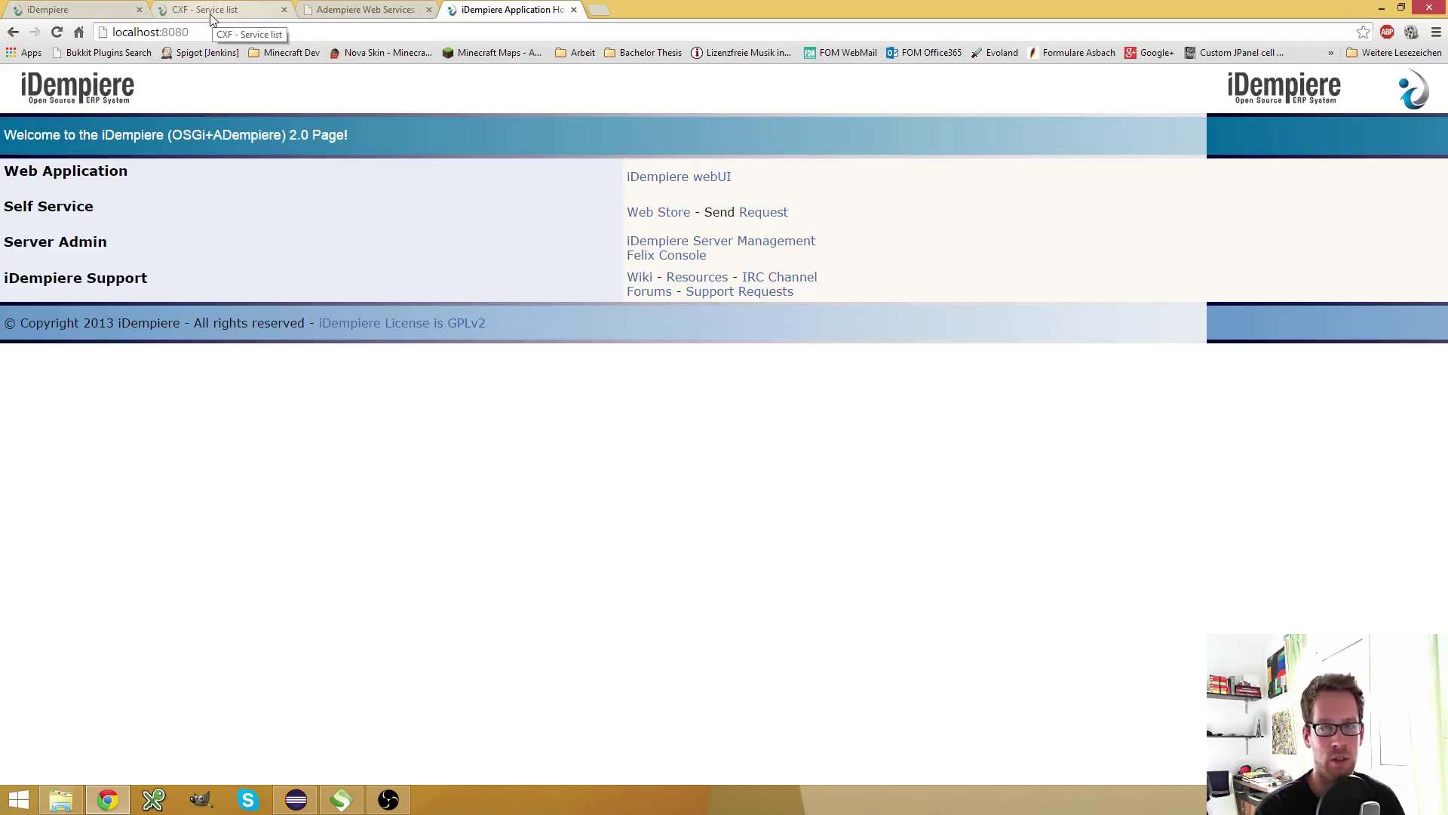
{"action": "mouse_move", "coordinate": [208, 14]}
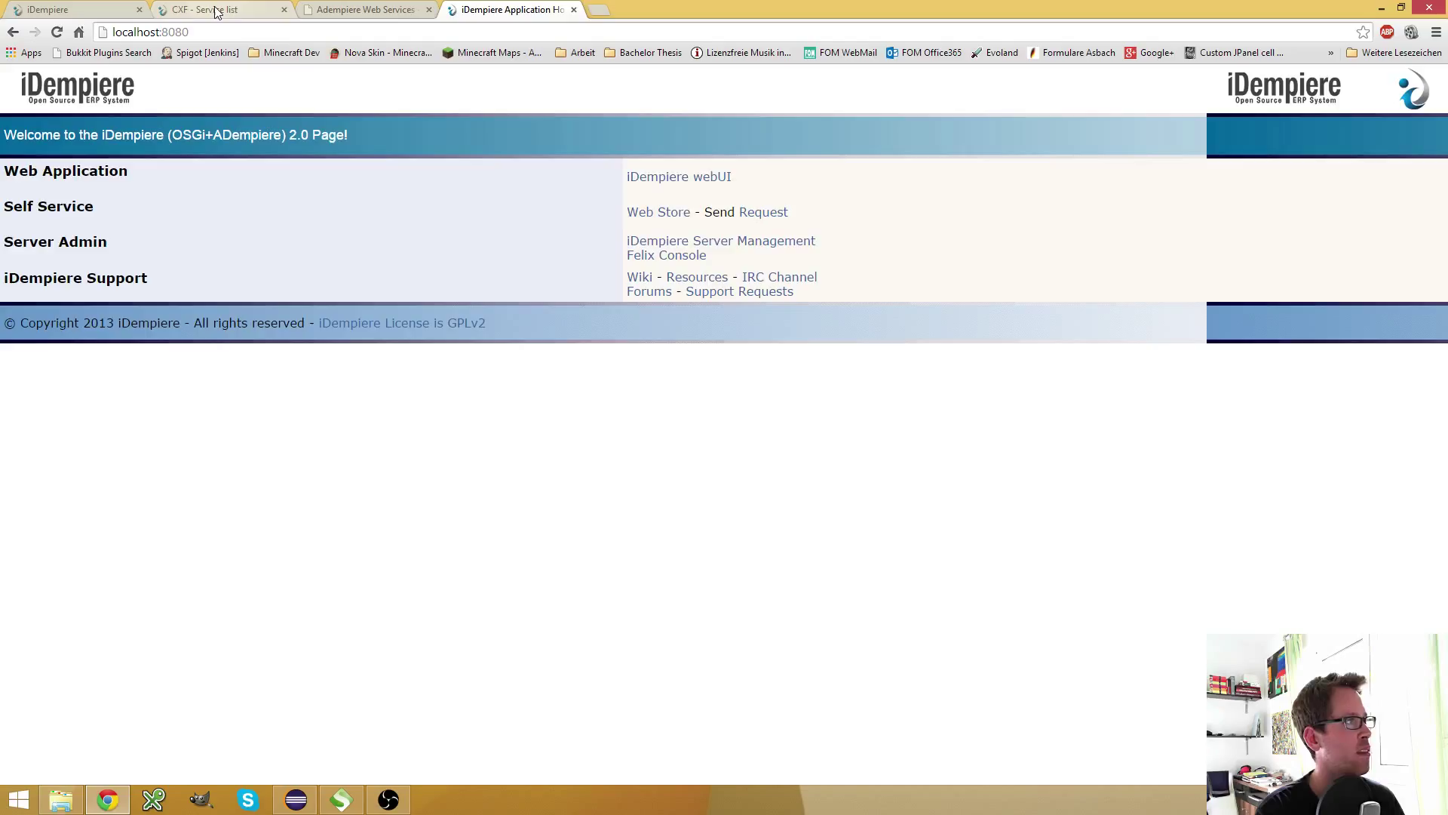
{"action": "left_click", "coordinate": [222, 9]}
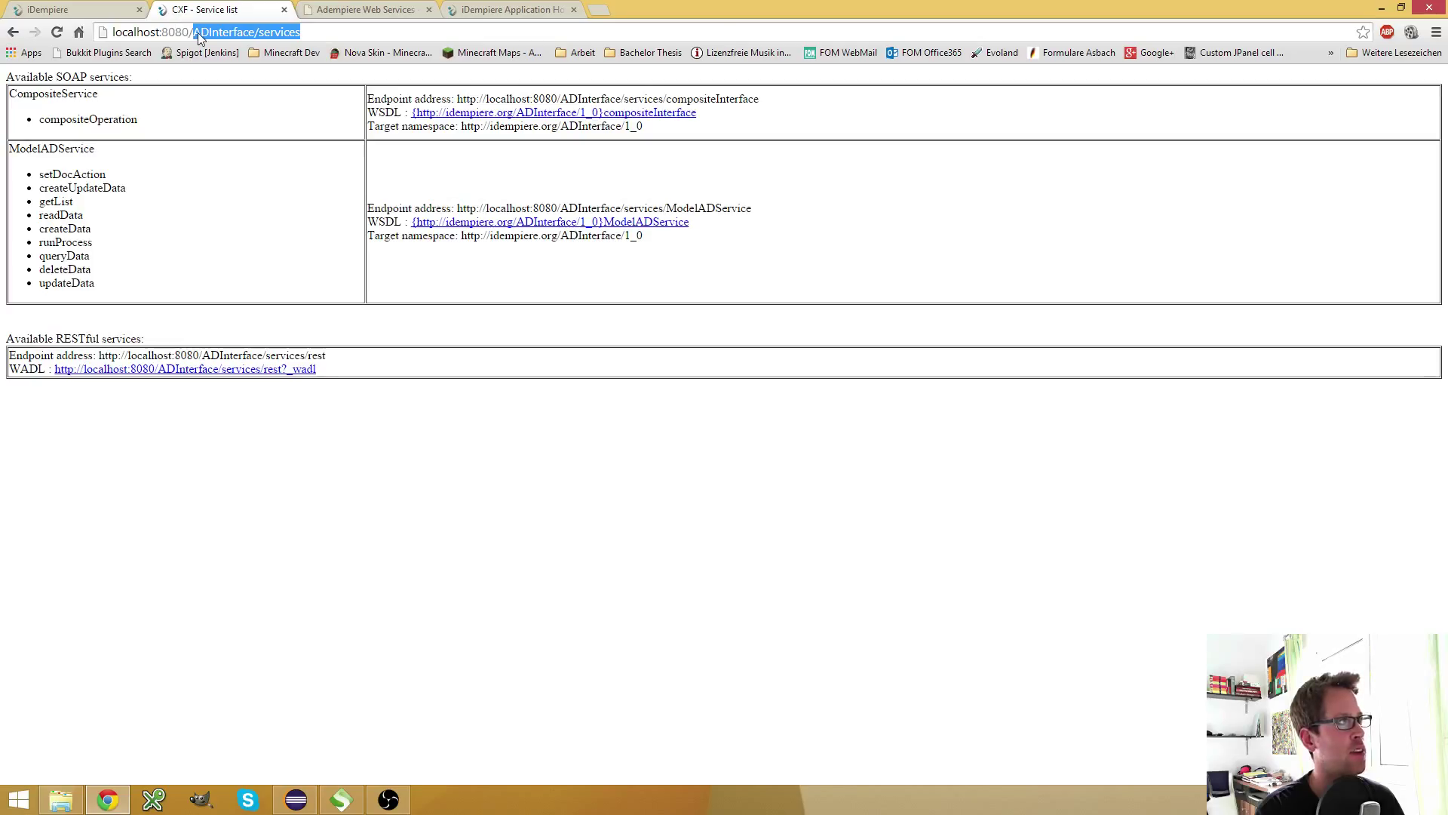
{"action": "mouse_move", "coordinate": [237, 38]}
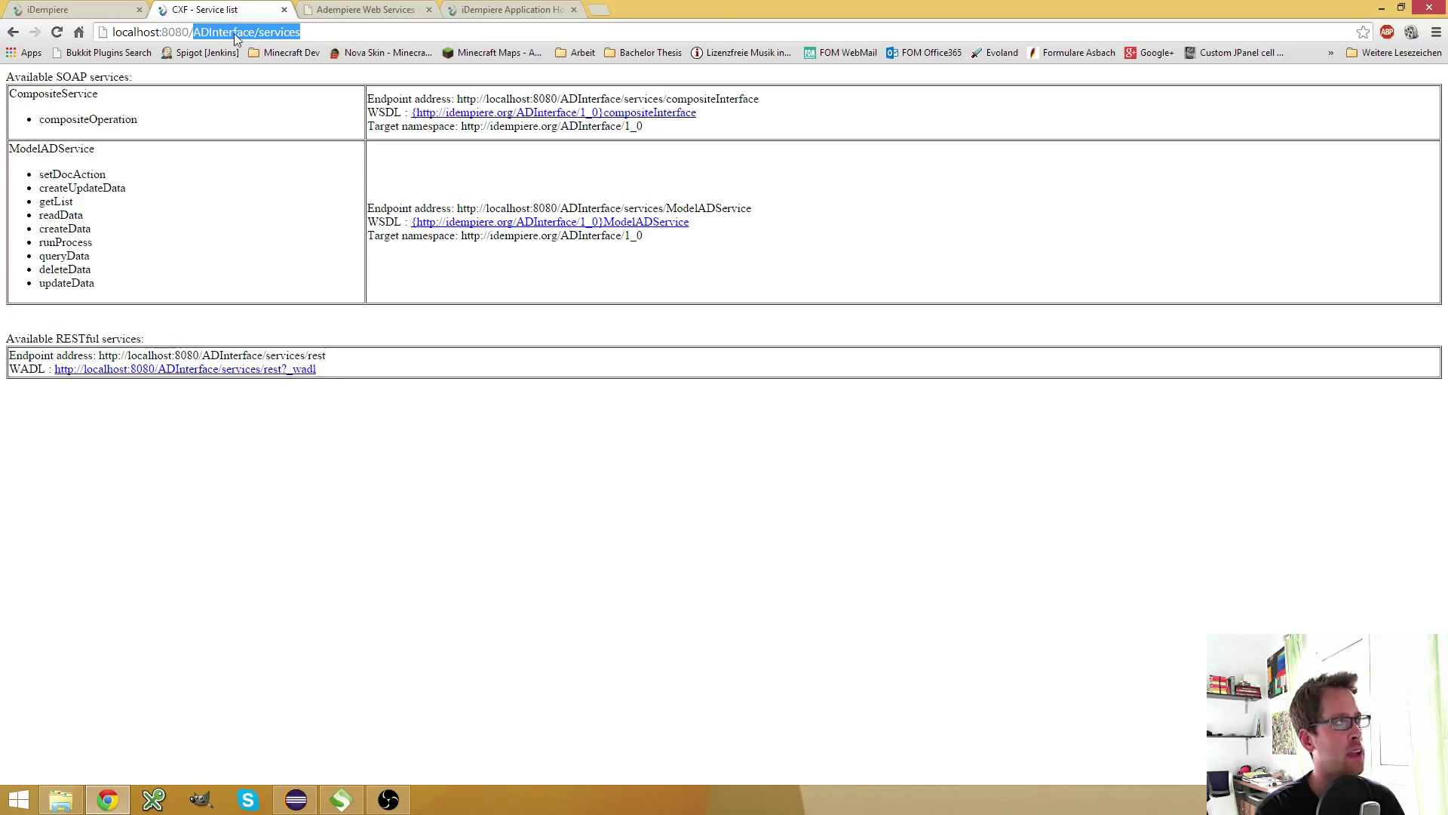
{"action": "left_click", "coordinate": [334, 202]}
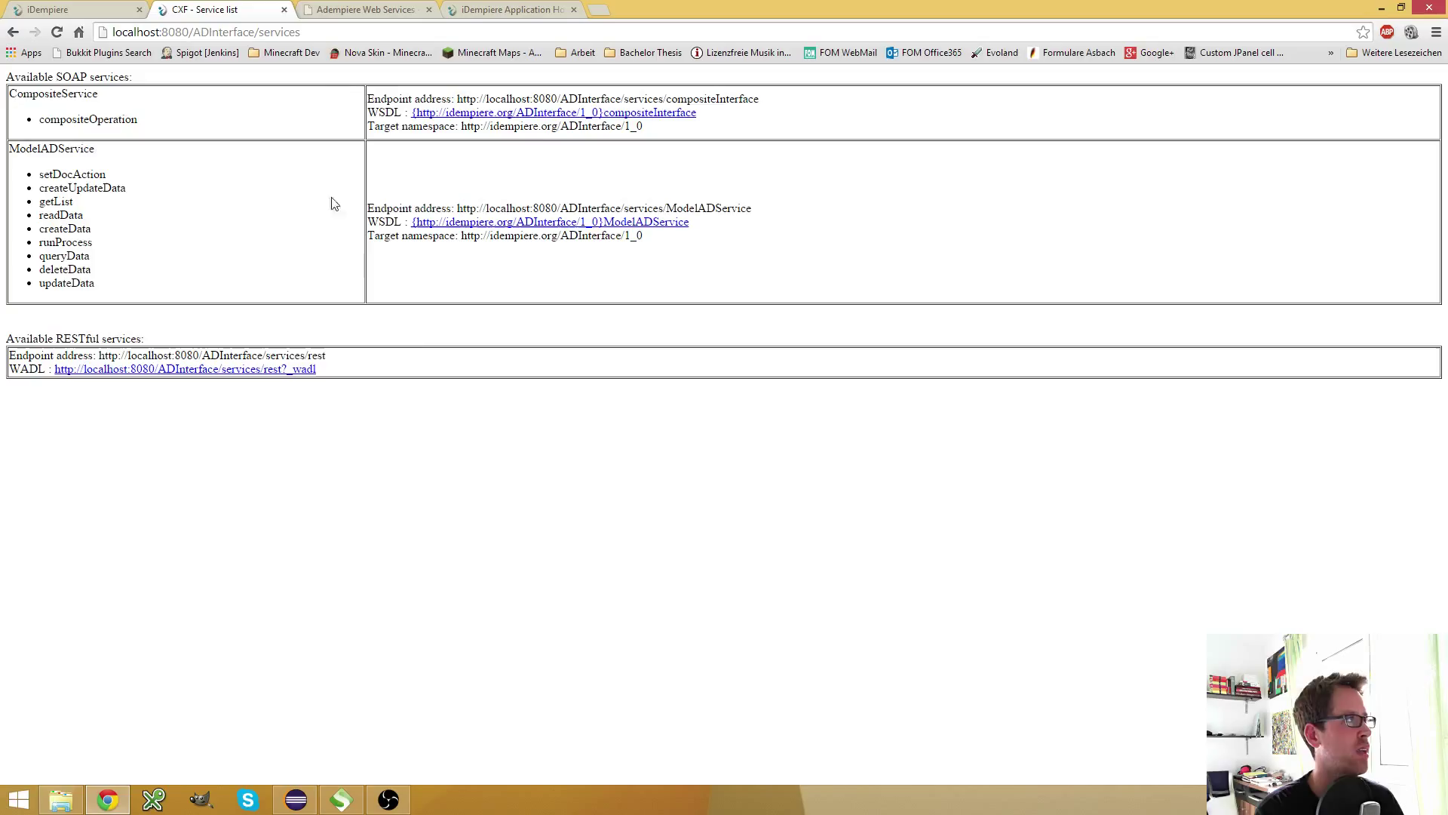
{"action": "mouse_move", "coordinate": [496, 234]}
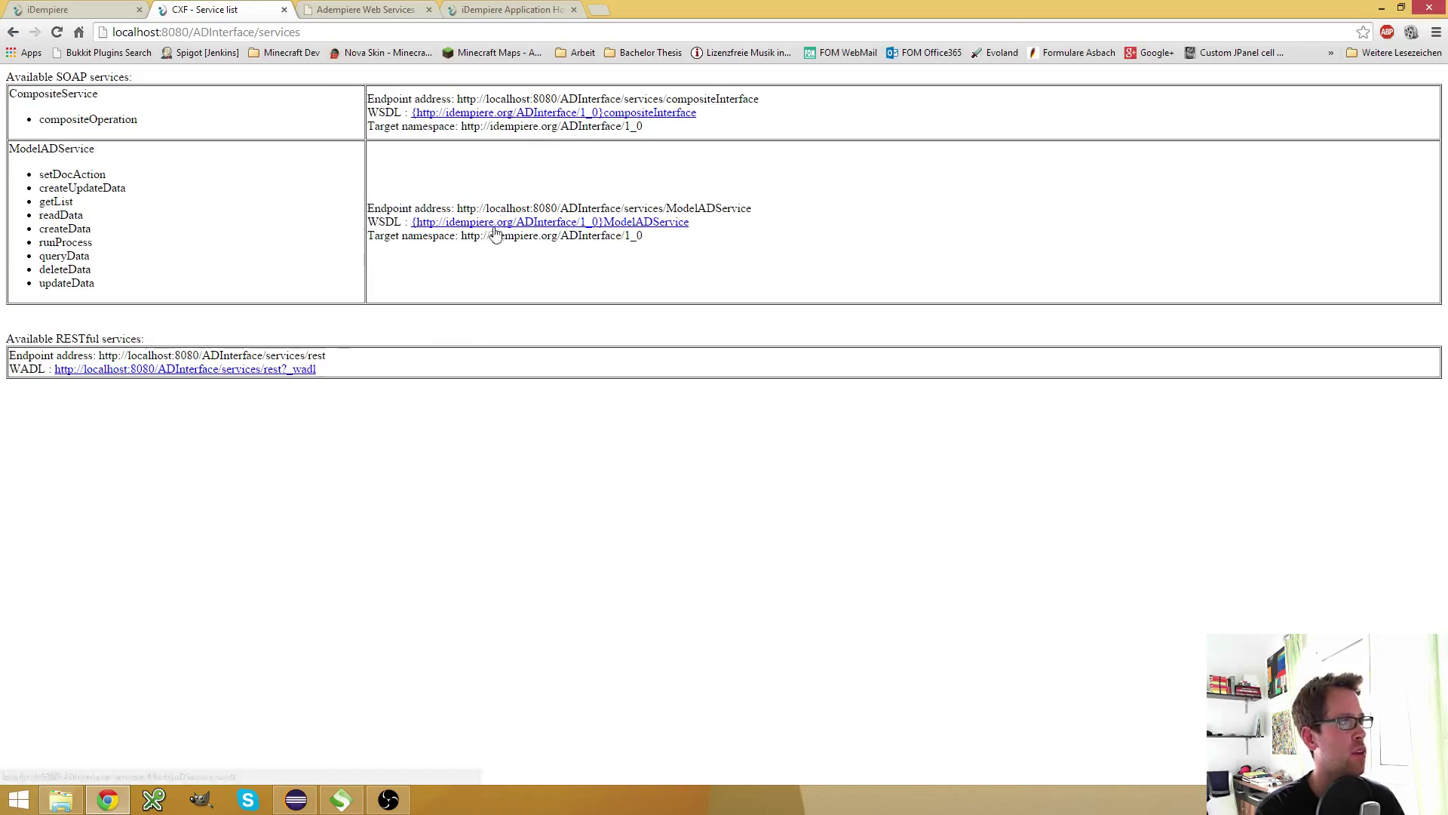
{"action": "mouse_move", "coordinate": [462, 123]}
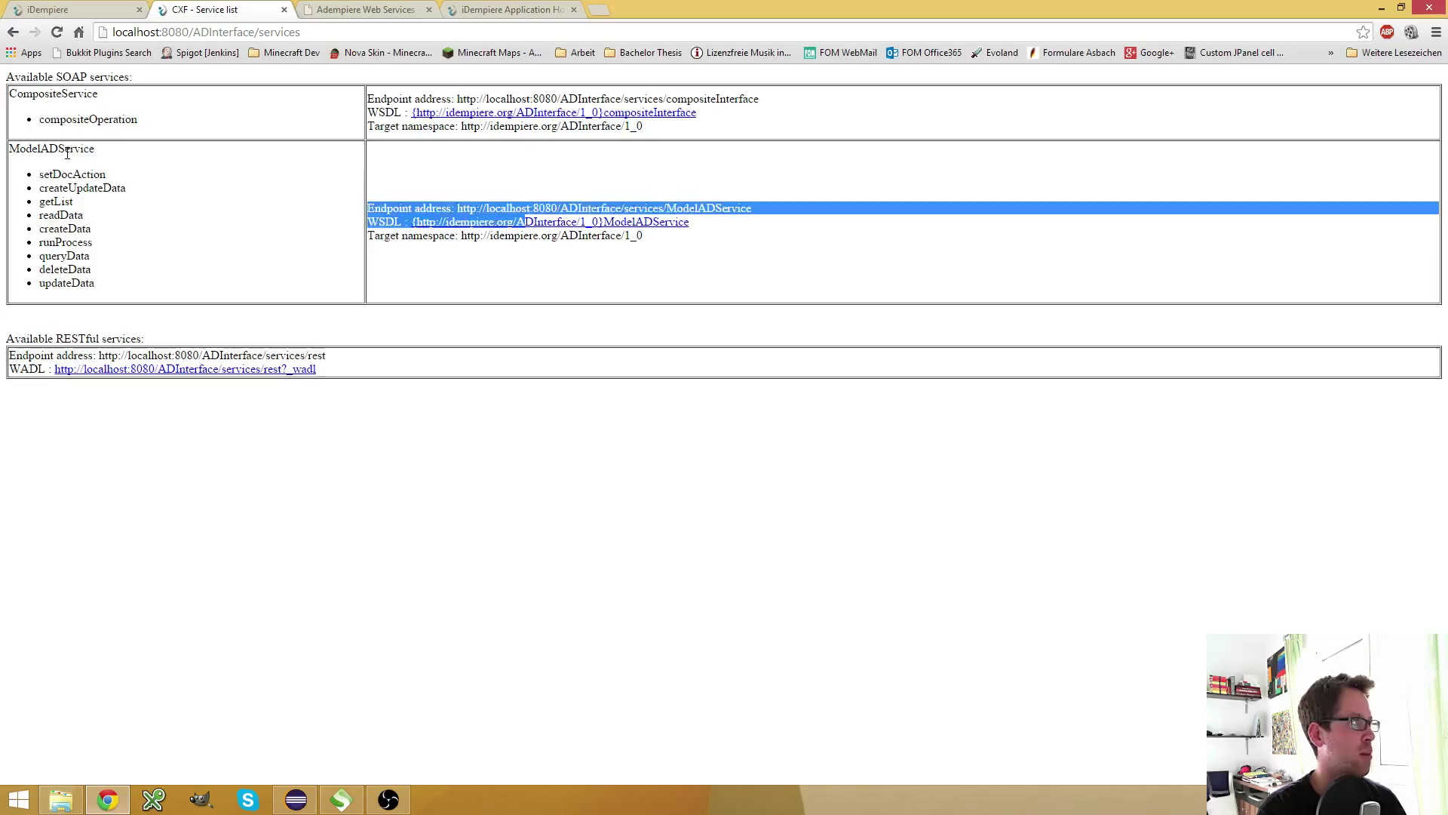
{"action": "double_click", "coordinate": [50, 149]}
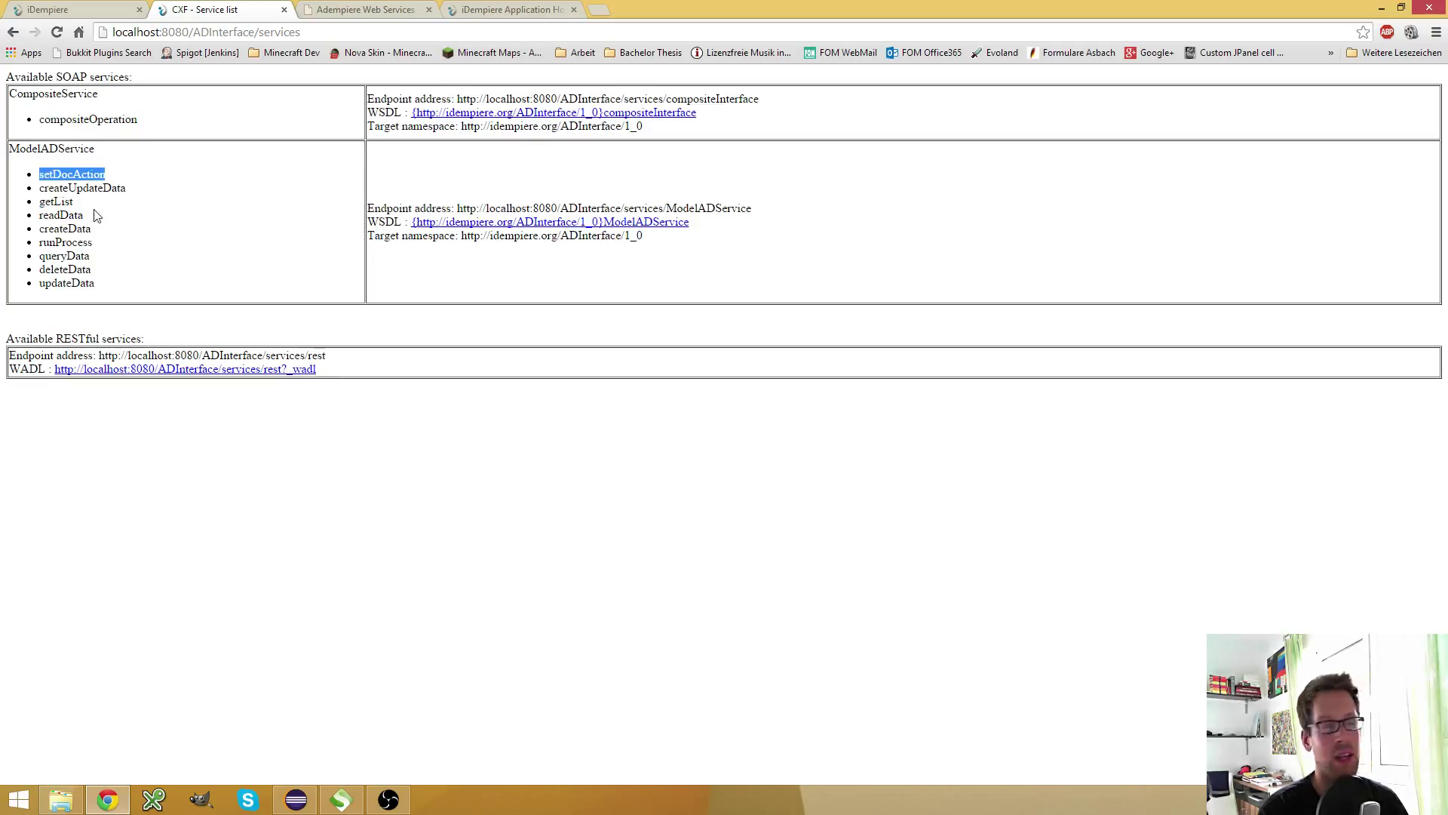
{"action": "mouse_move", "coordinate": [98, 193]}
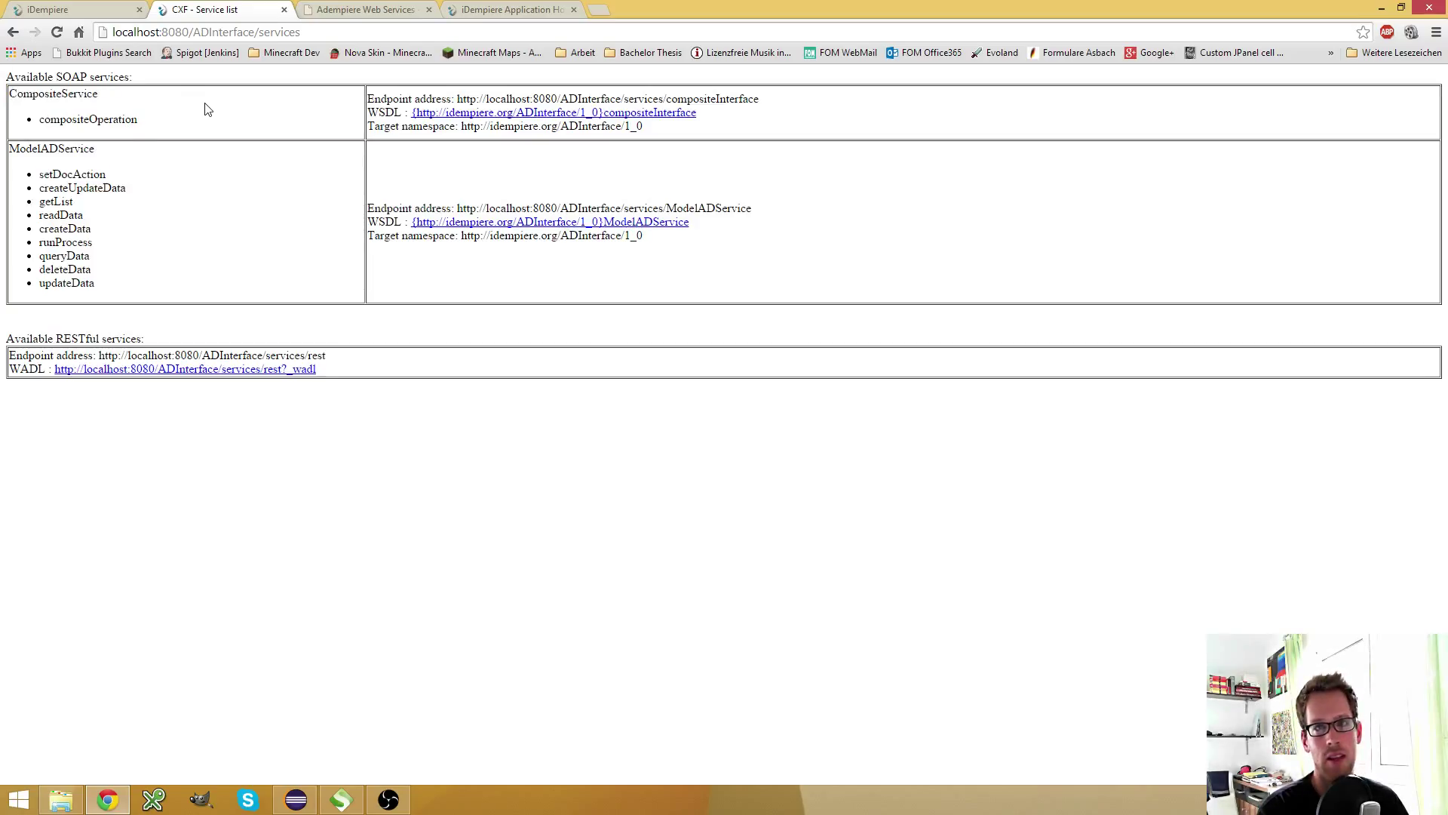
{"action": "mouse_move", "coordinate": [222, 136]}
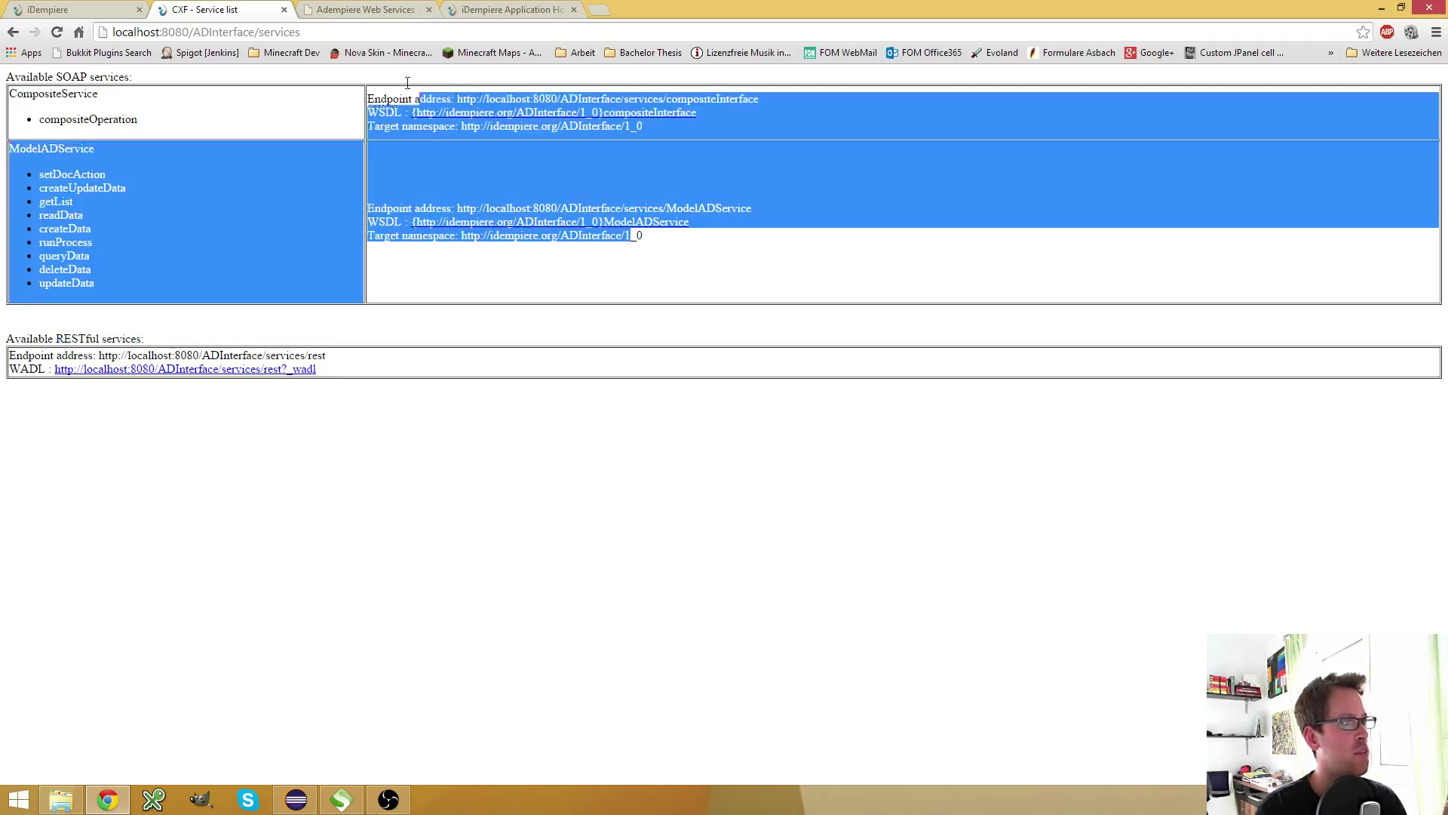
Highlight the RESTful WADL address in the CXF service list.
{"action": "left_click", "coordinate": [554, 269]}
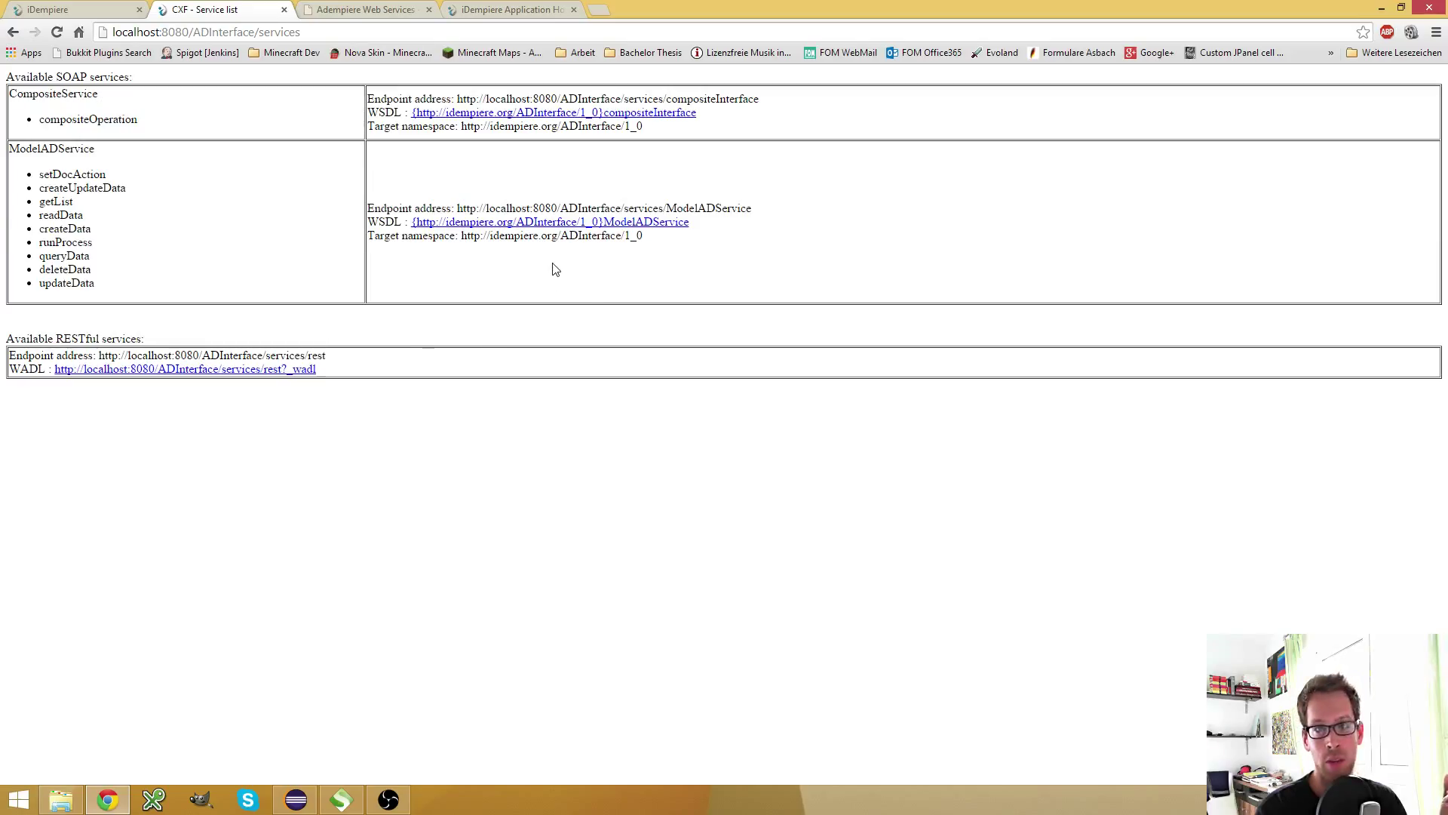
{"action": "mouse_move", "coordinate": [423, 371]}
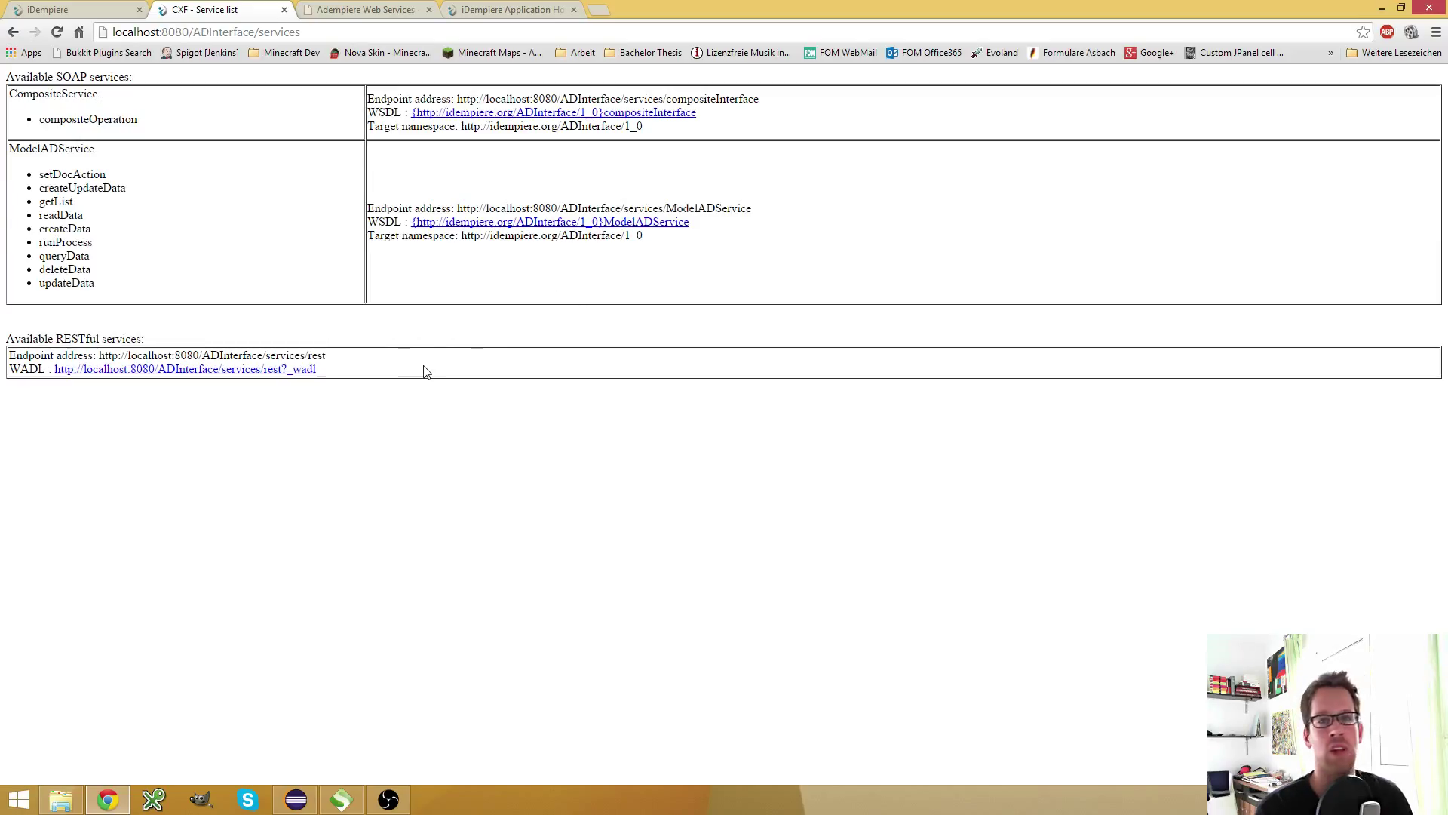
{"action": "mouse_move", "coordinate": [378, 346]}
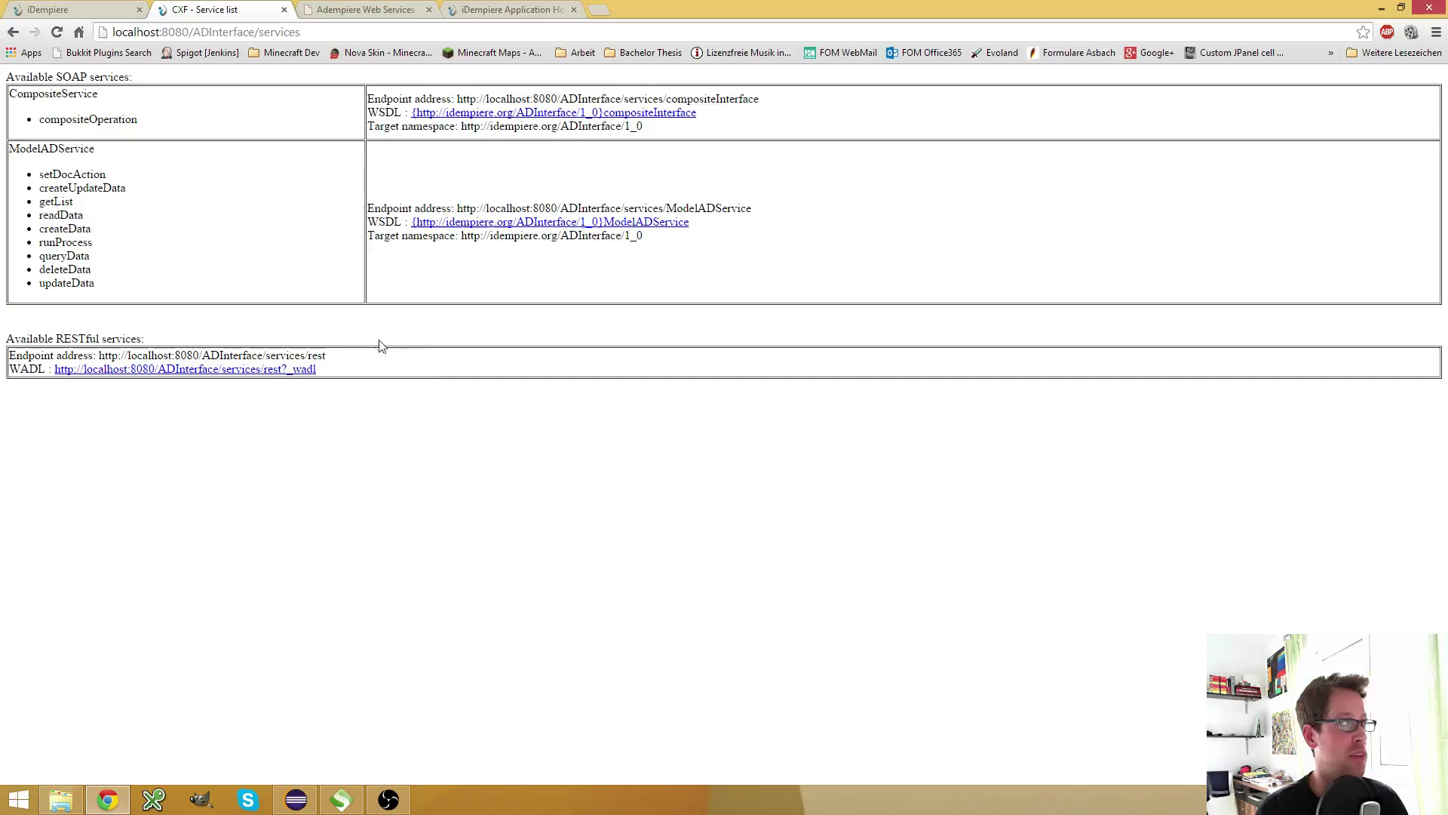
{"action": "double_click", "coordinate": [184, 369]}
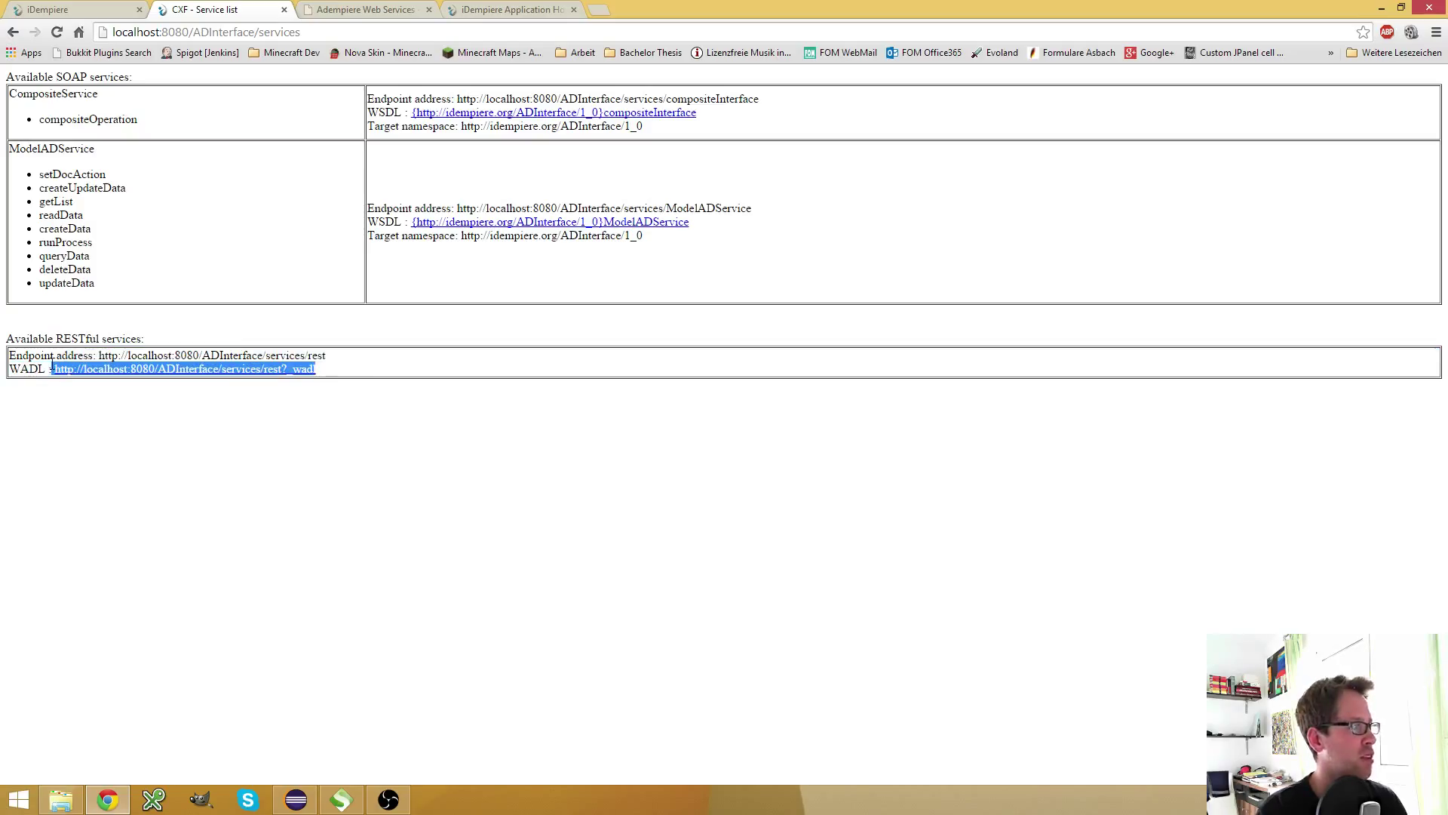
{"action": "left_click", "coordinate": [444, 429]}
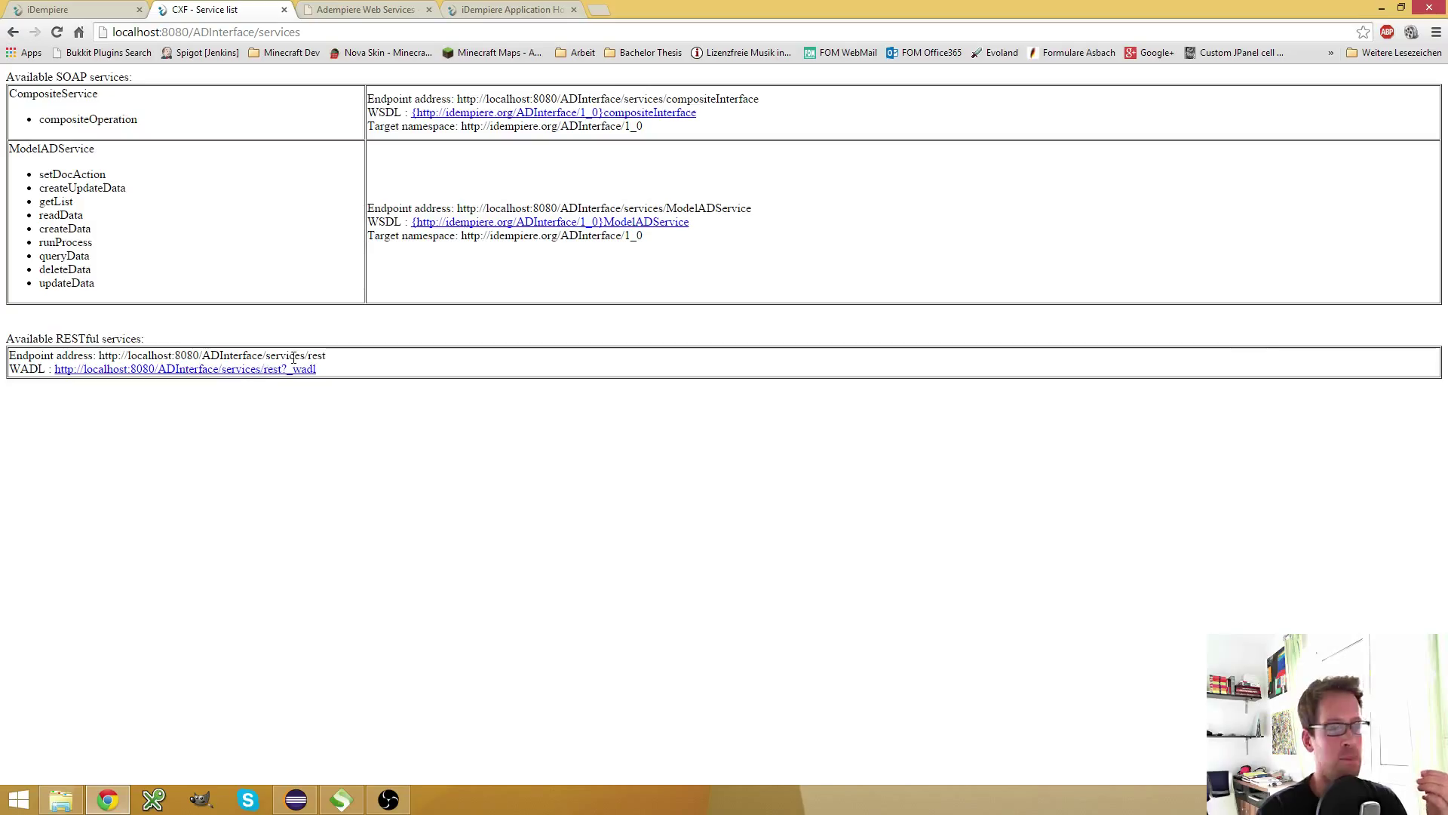
{"action": "mouse_move", "coordinate": [272, 369]}
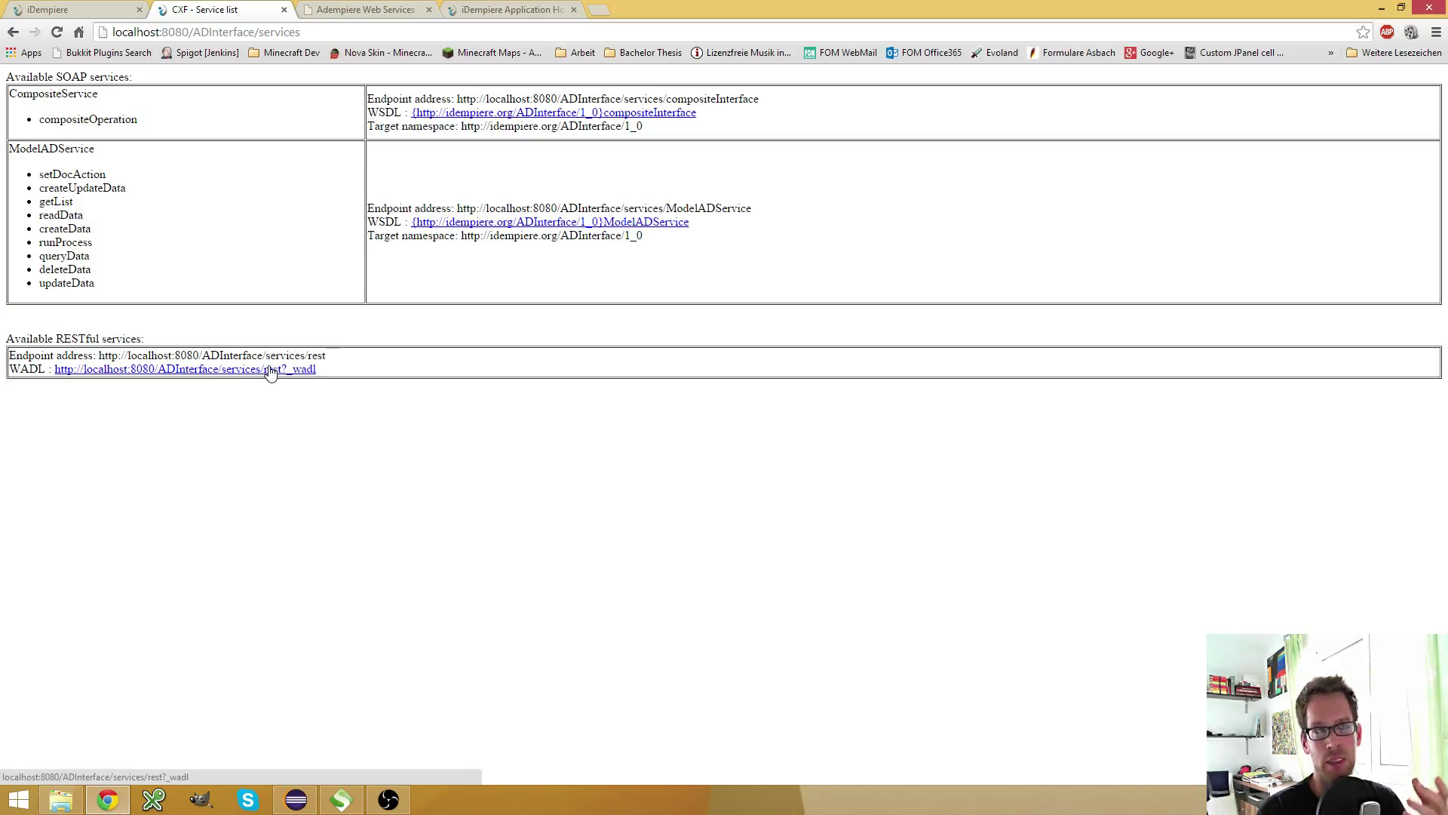
{"action": "mouse_move", "coordinate": [443, 262]}
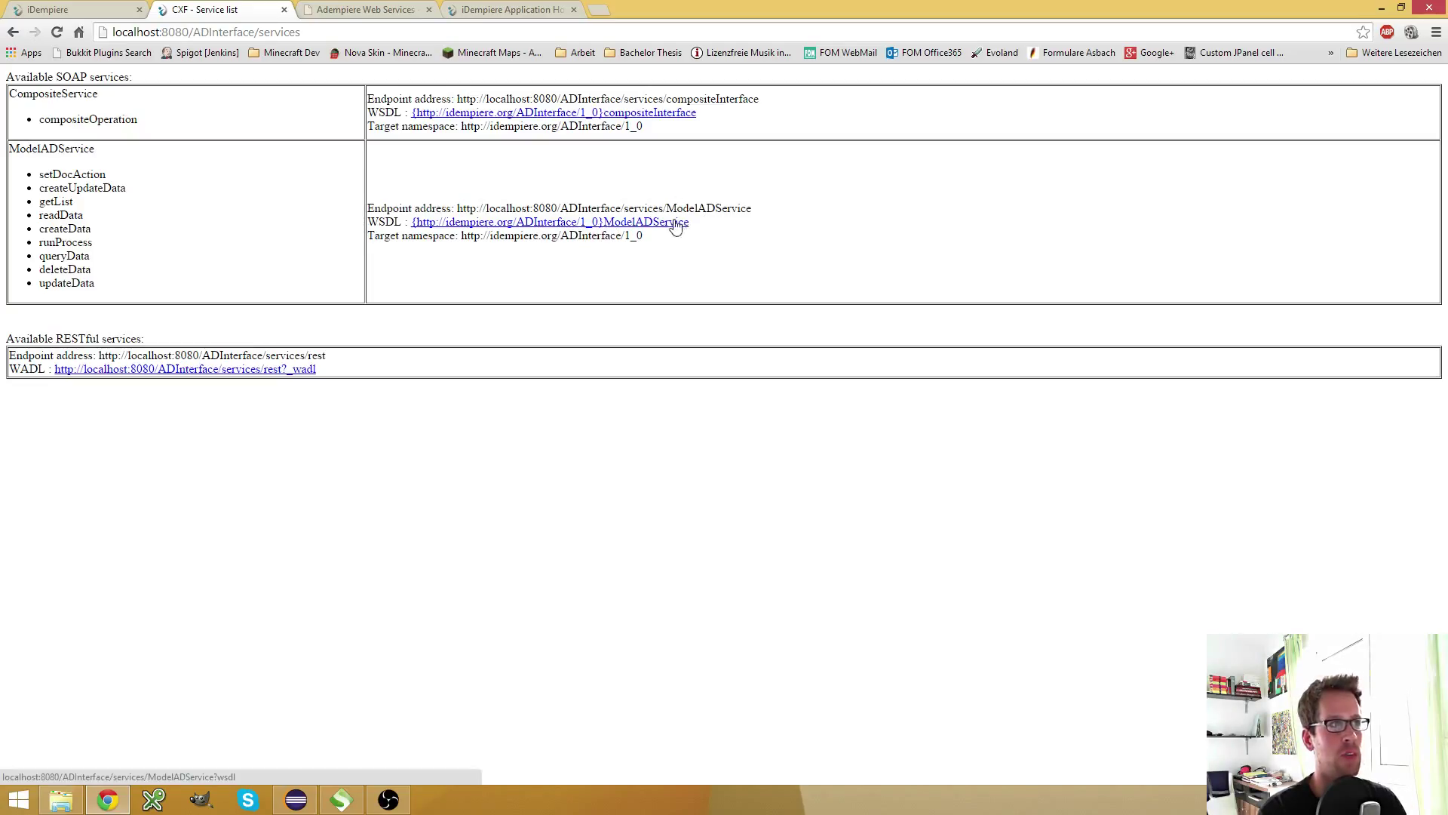
{"action": "mouse_move", "coordinate": [621, 222]}
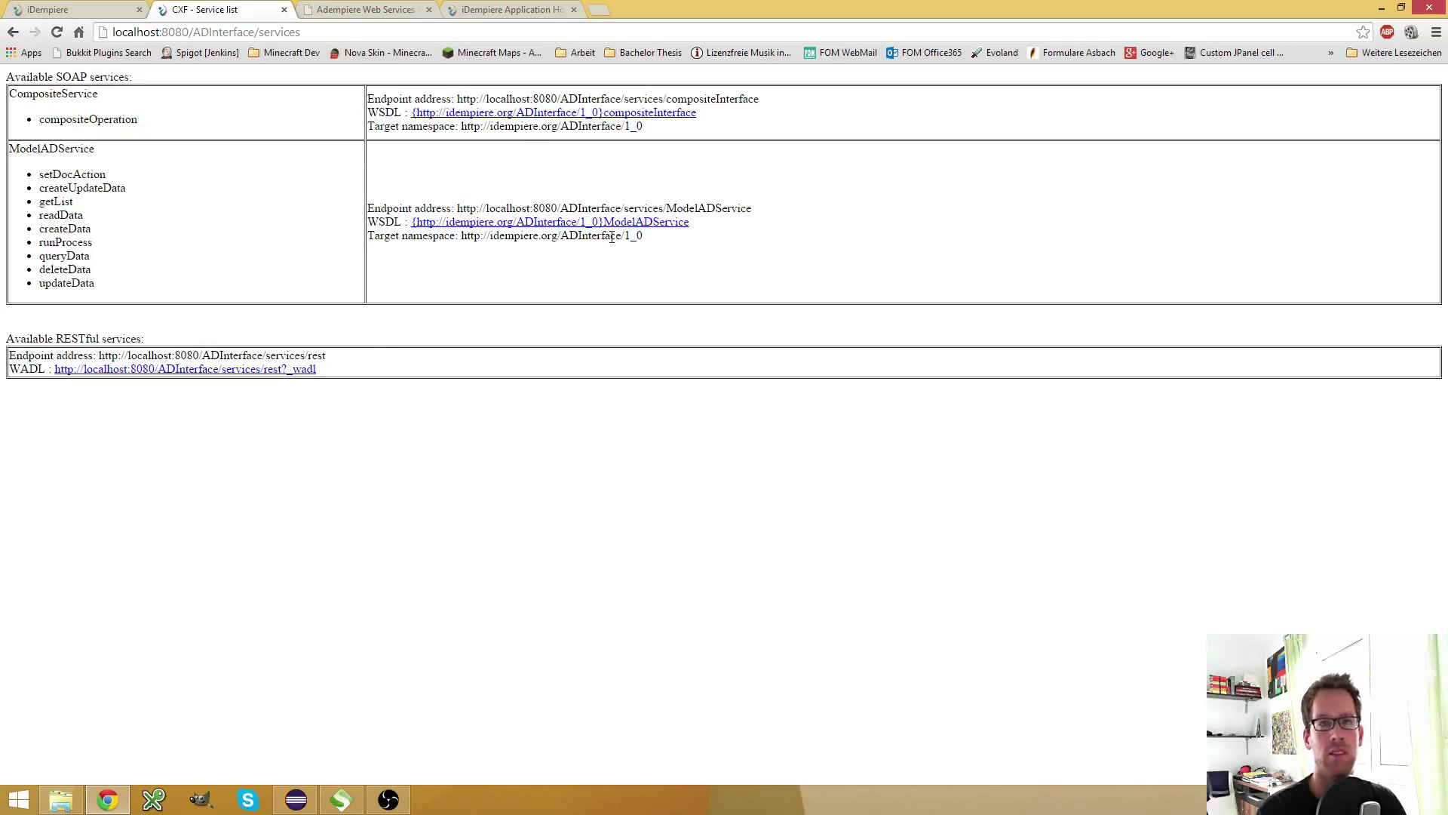
{"action": "mouse_move", "coordinate": [342, 373]}
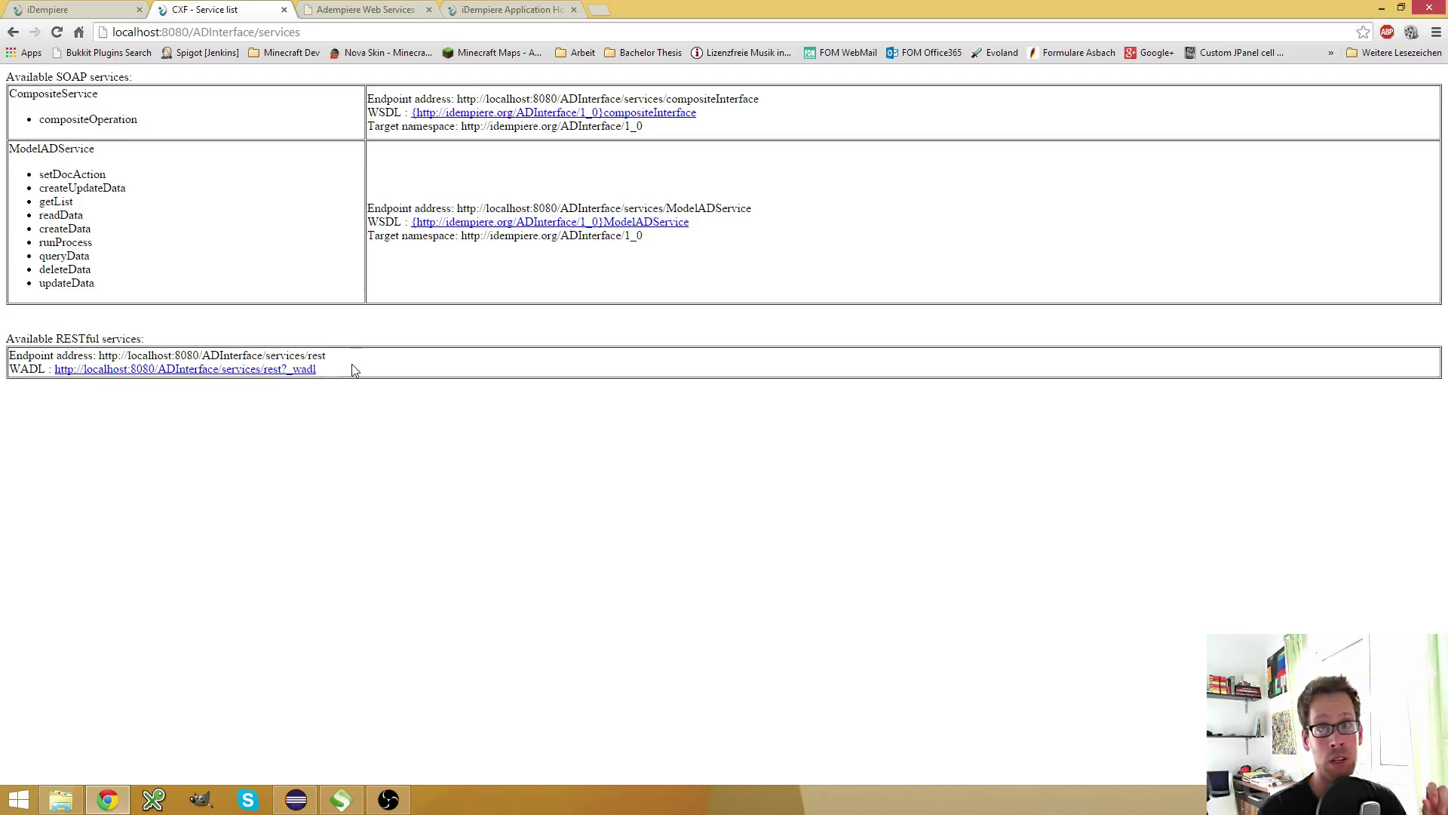
{"action": "mouse_move", "coordinate": [359, 374]}
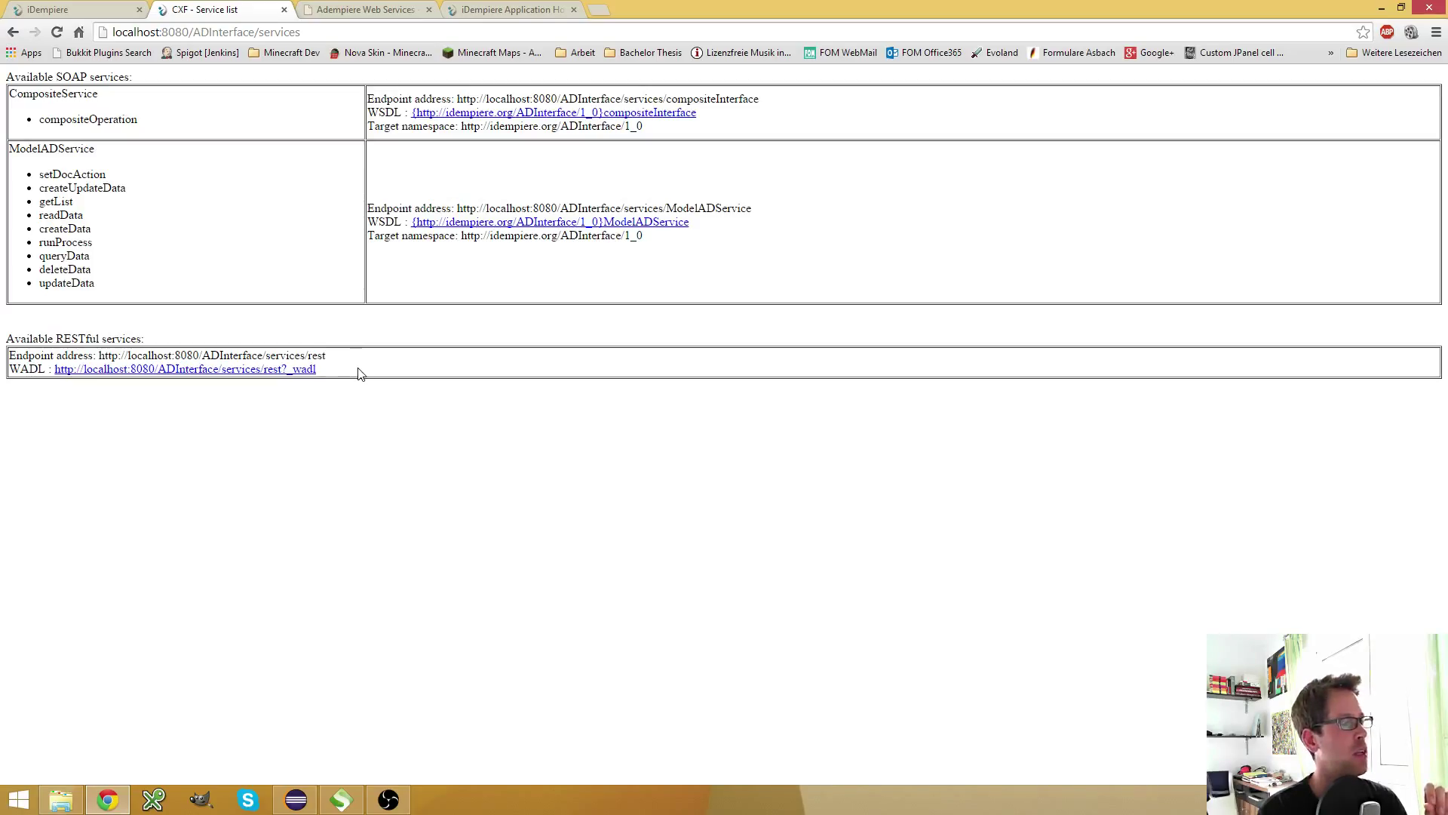
{"action": "mouse_move", "coordinate": [367, 377]}
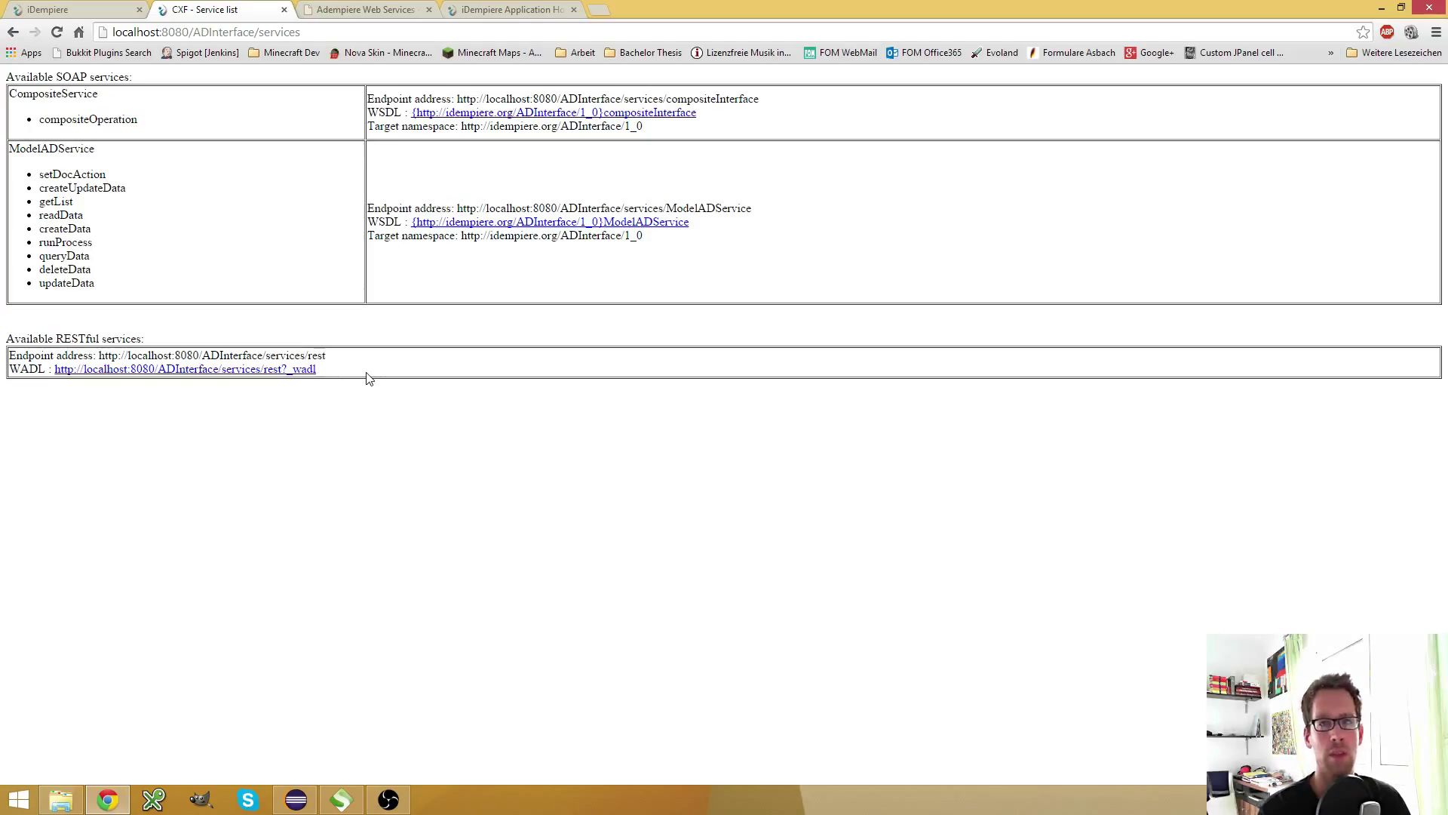
{"action": "mouse_move", "coordinate": [577, 249]}
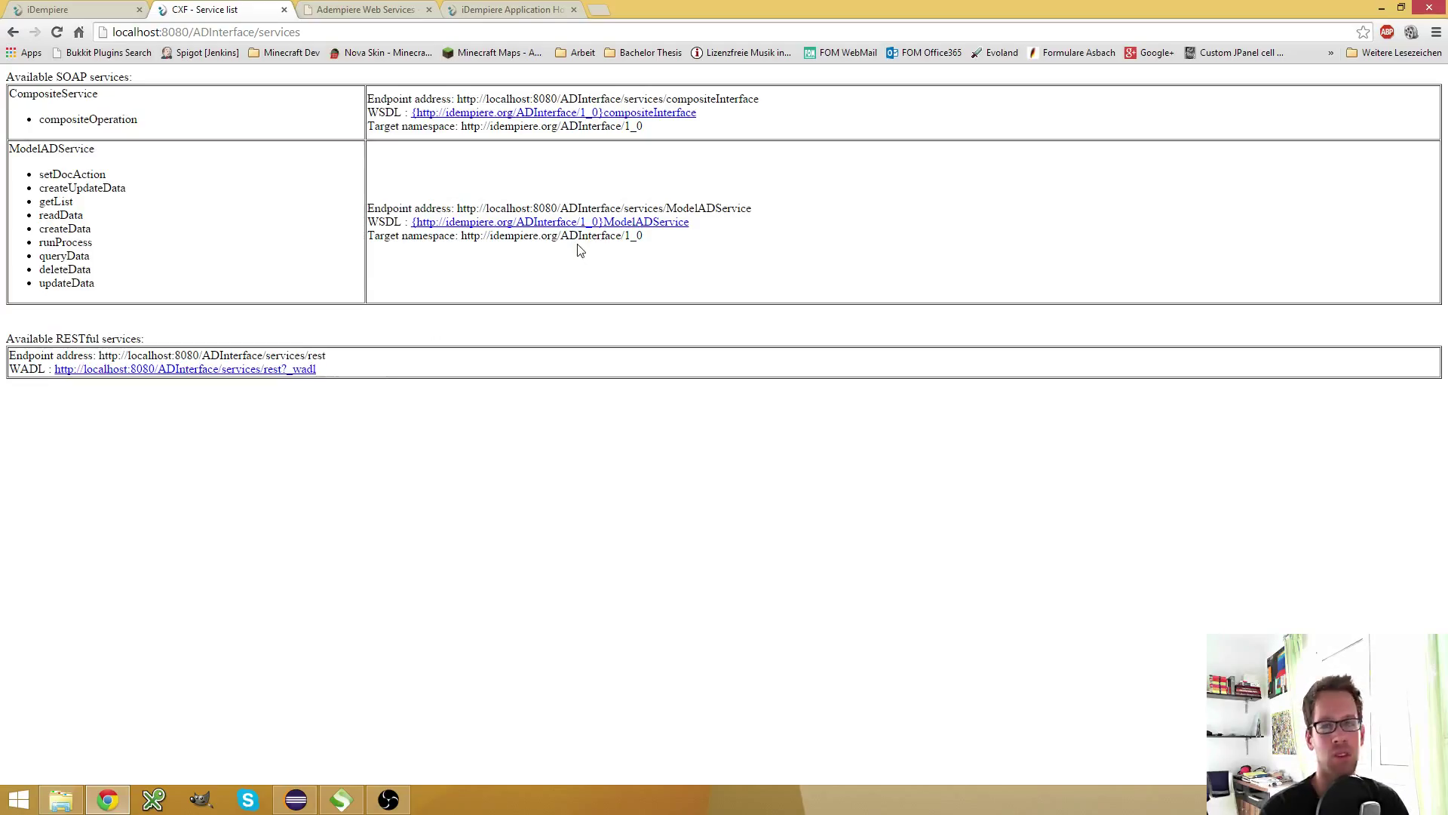
{"action": "mouse_move", "coordinate": [88, 164]}
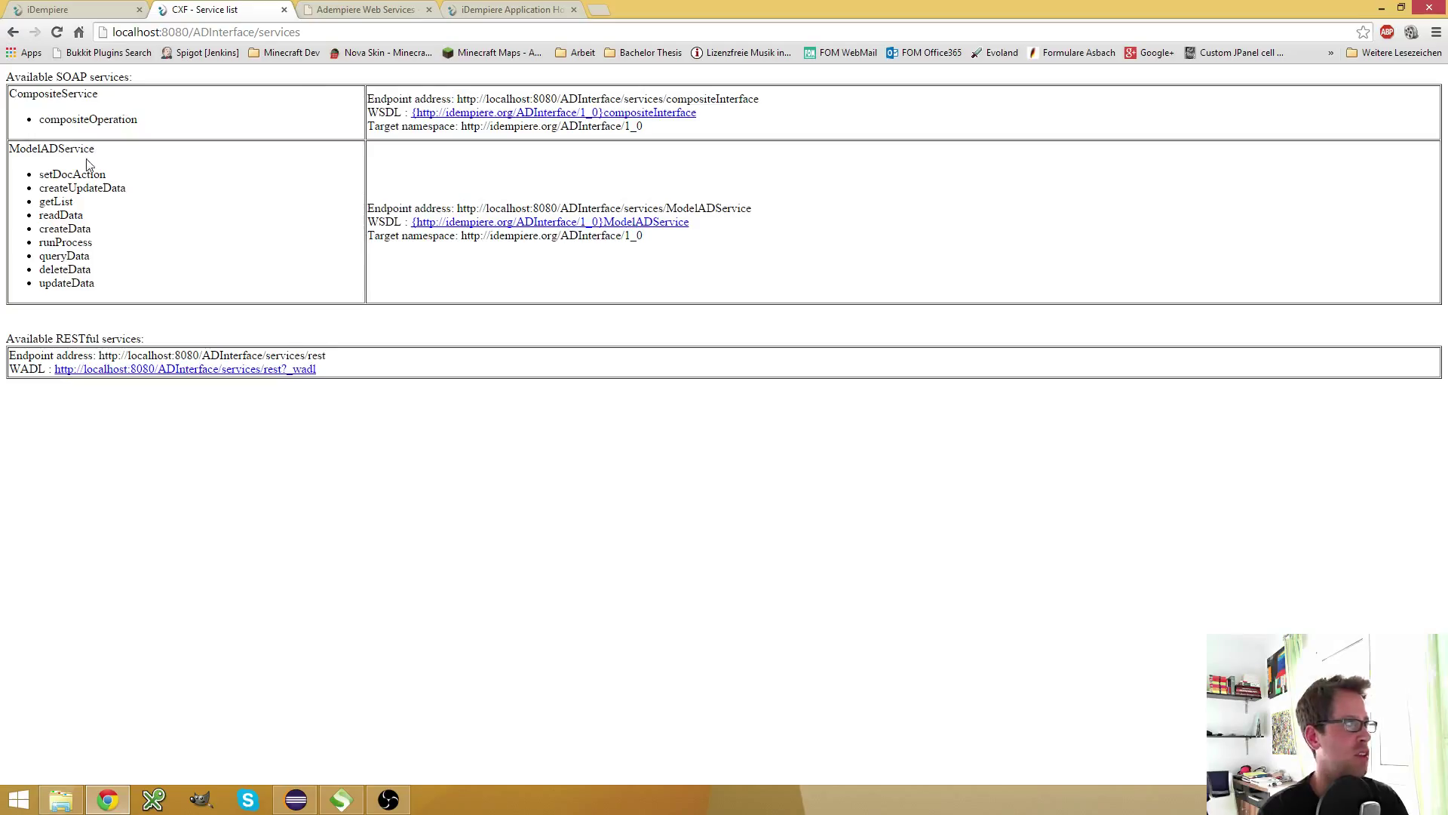
Highlight the CompositeService name, then switch over to the iDempiere getBPartners record.
{"action": "double_click", "coordinate": [51, 148]}
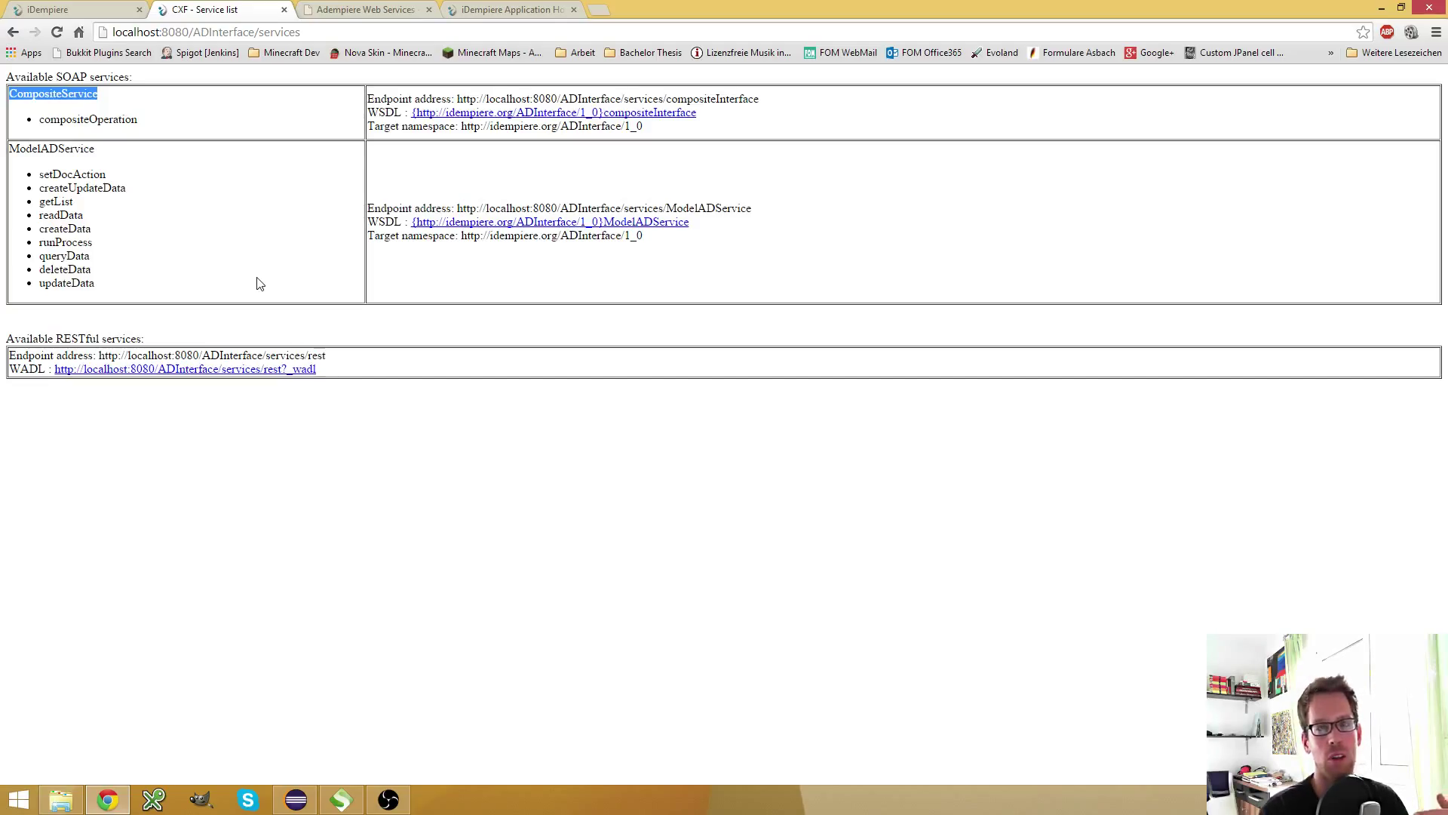
{"action": "left_click", "coordinate": [67, 93]}
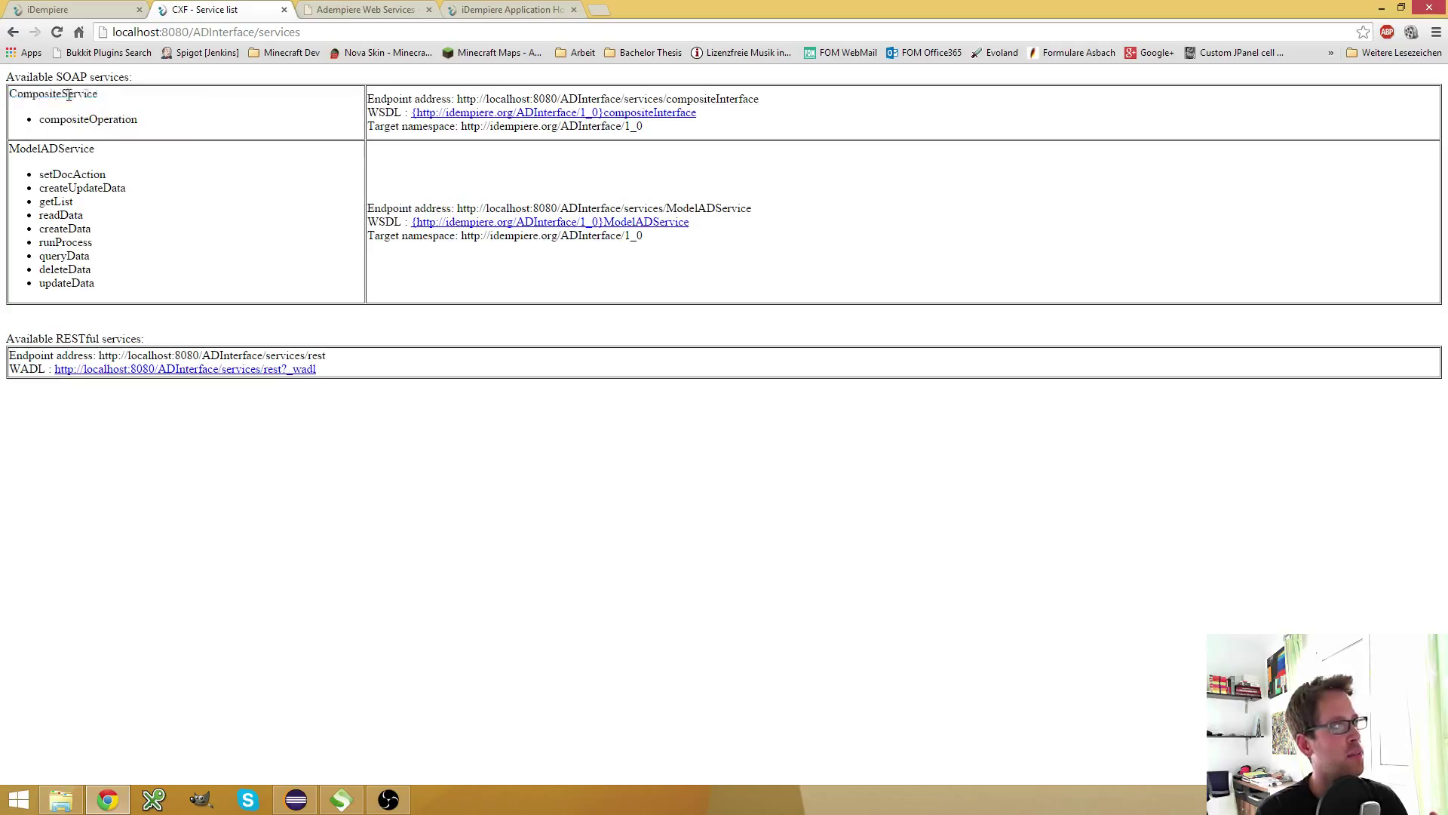
{"action": "double_click", "coordinate": [53, 94]}
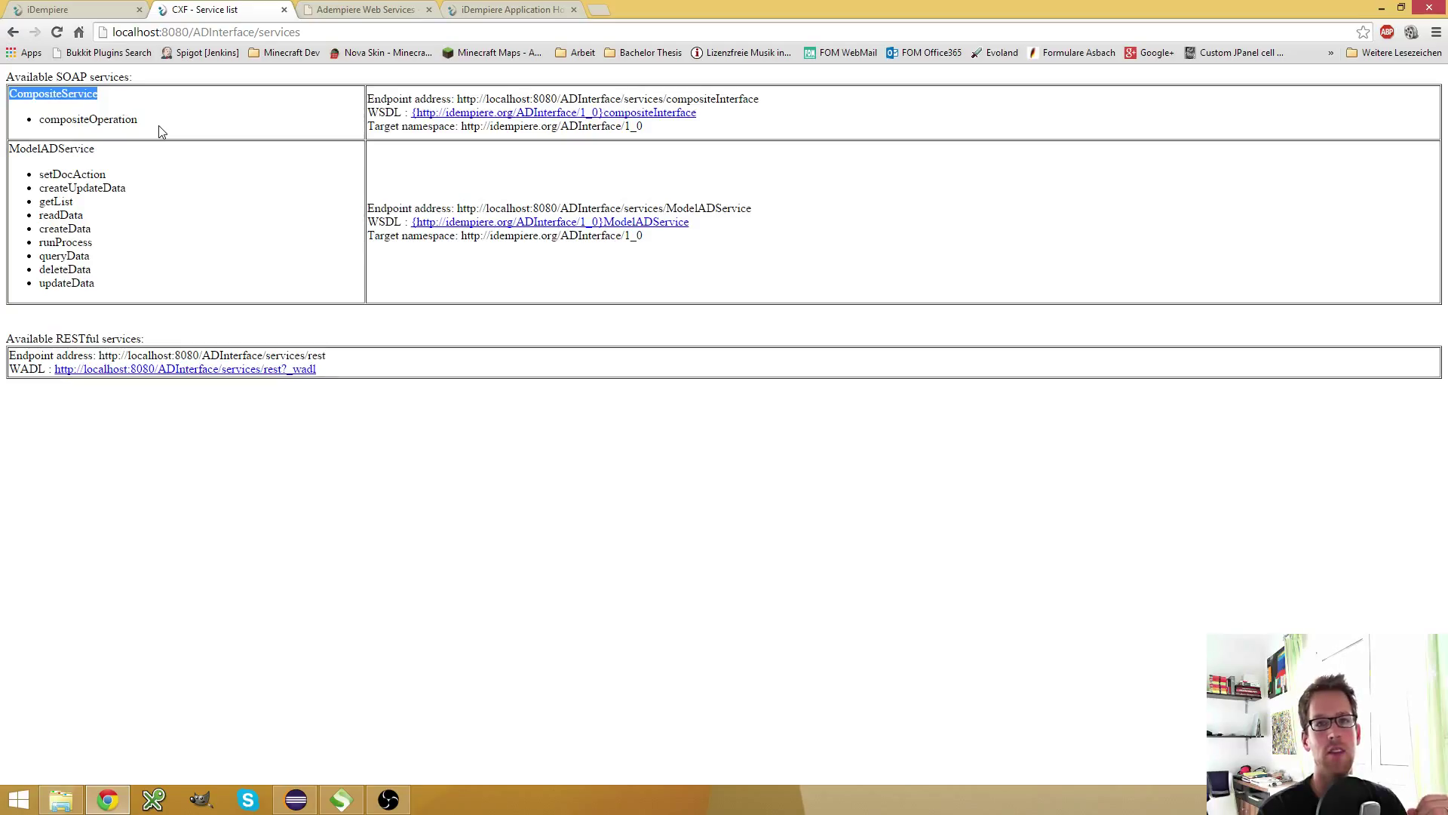
{"action": "mouse_move", "coordinate": [165, 153]}
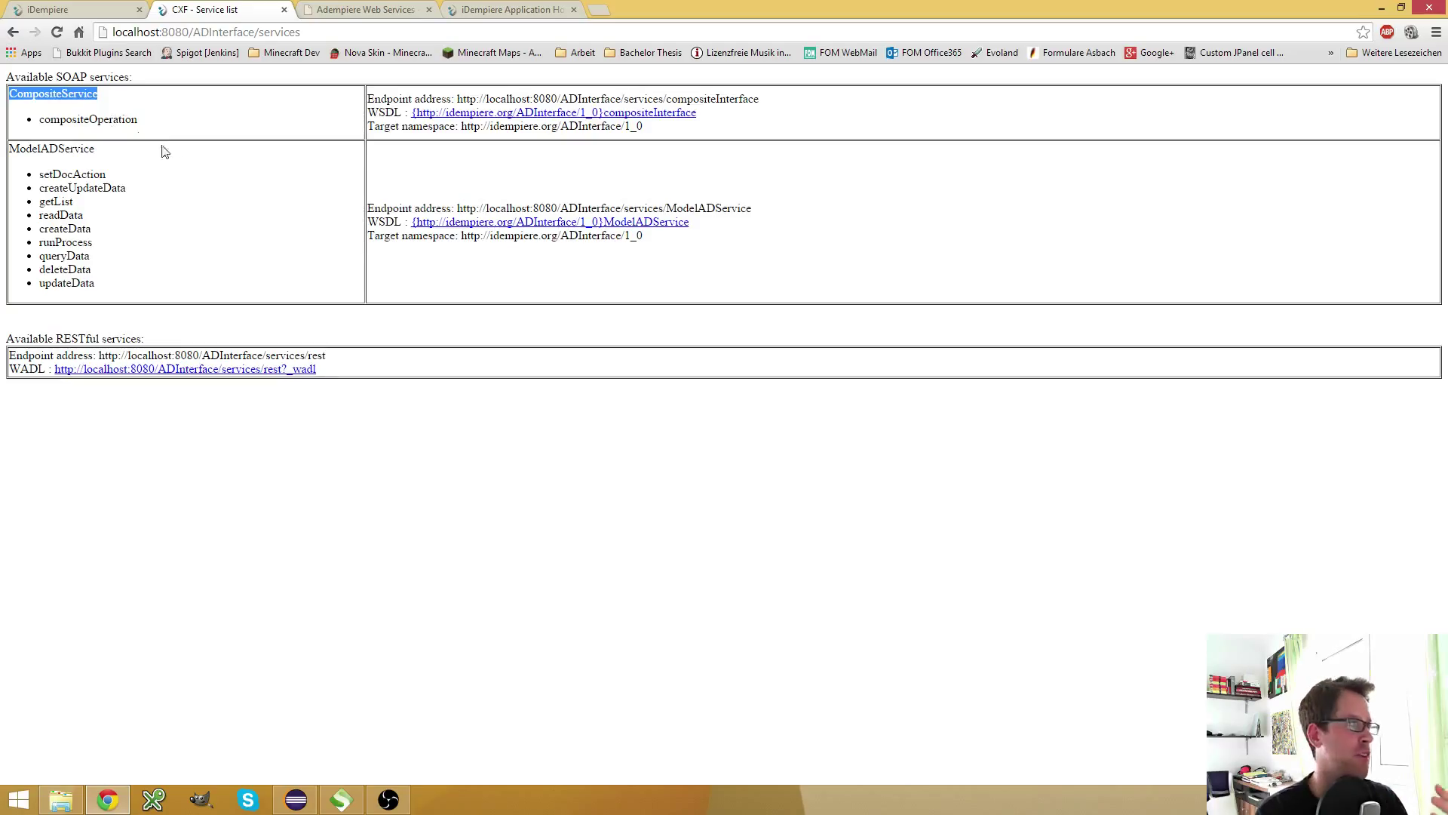
{"action": "mouse_move", "coordinate": [233, 202]}
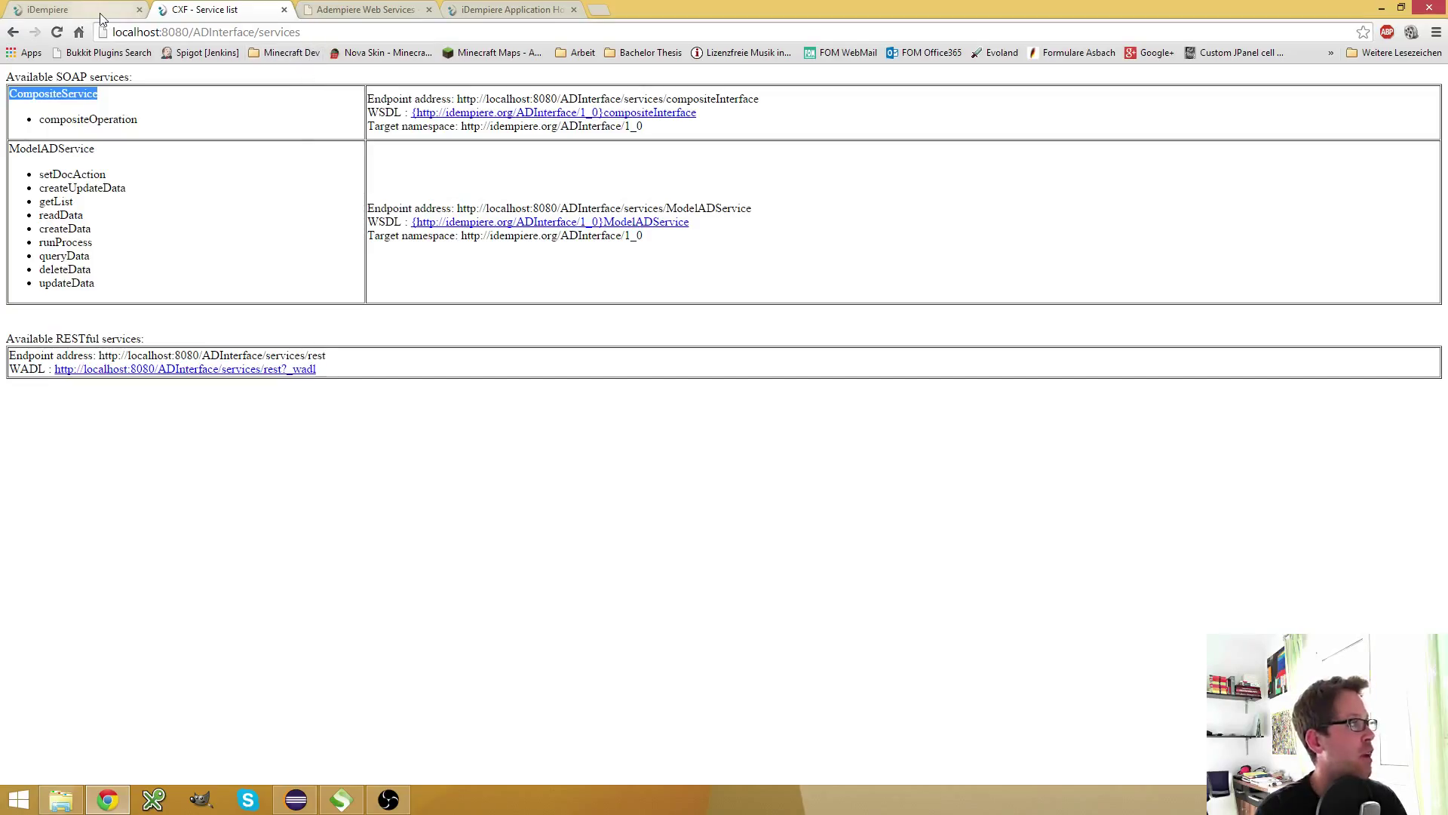
{"action": "mouse_move", "coordinate": [102, 18]}
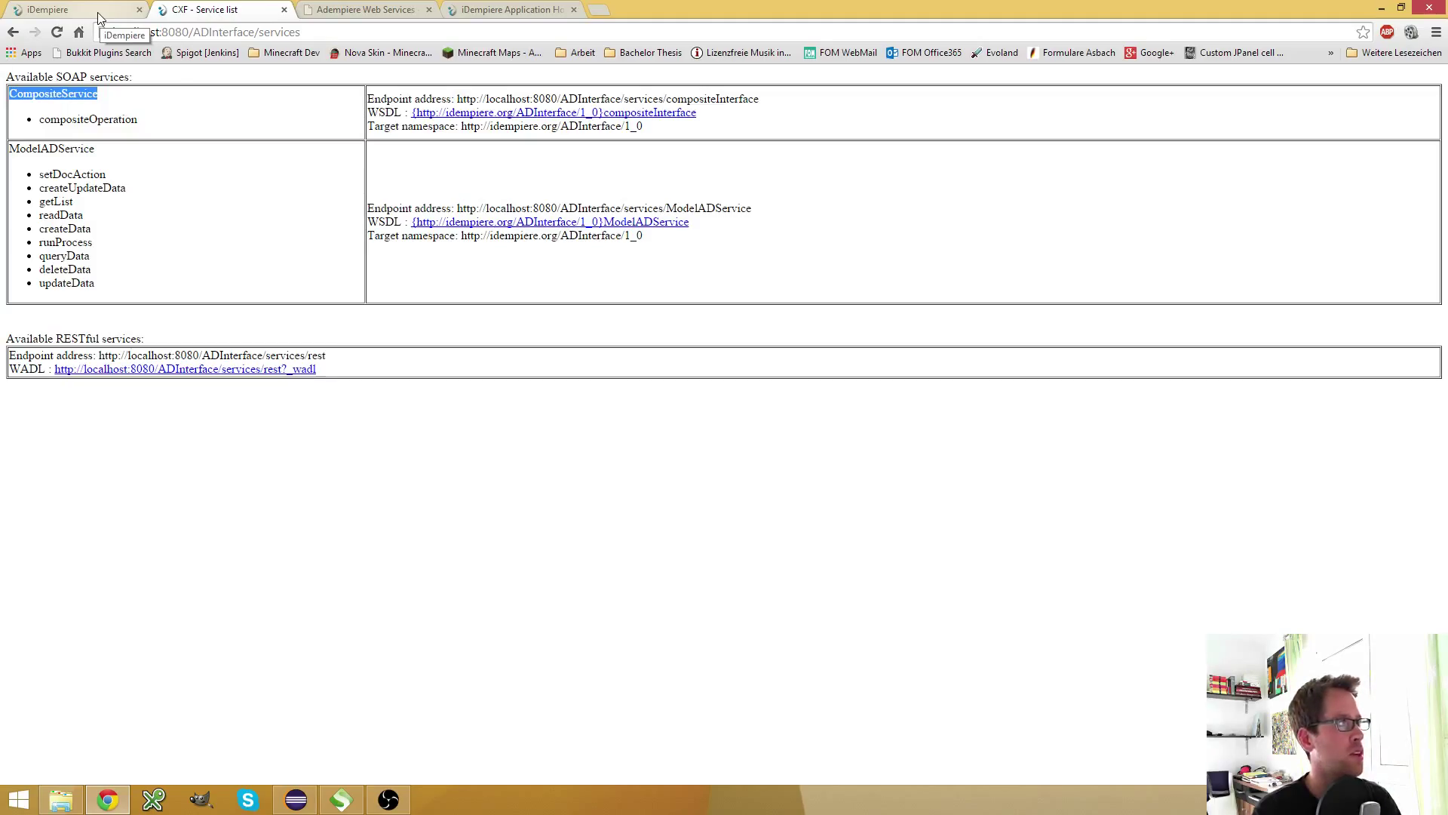
{"action": "left_click", "coordinate": [74, 9]}
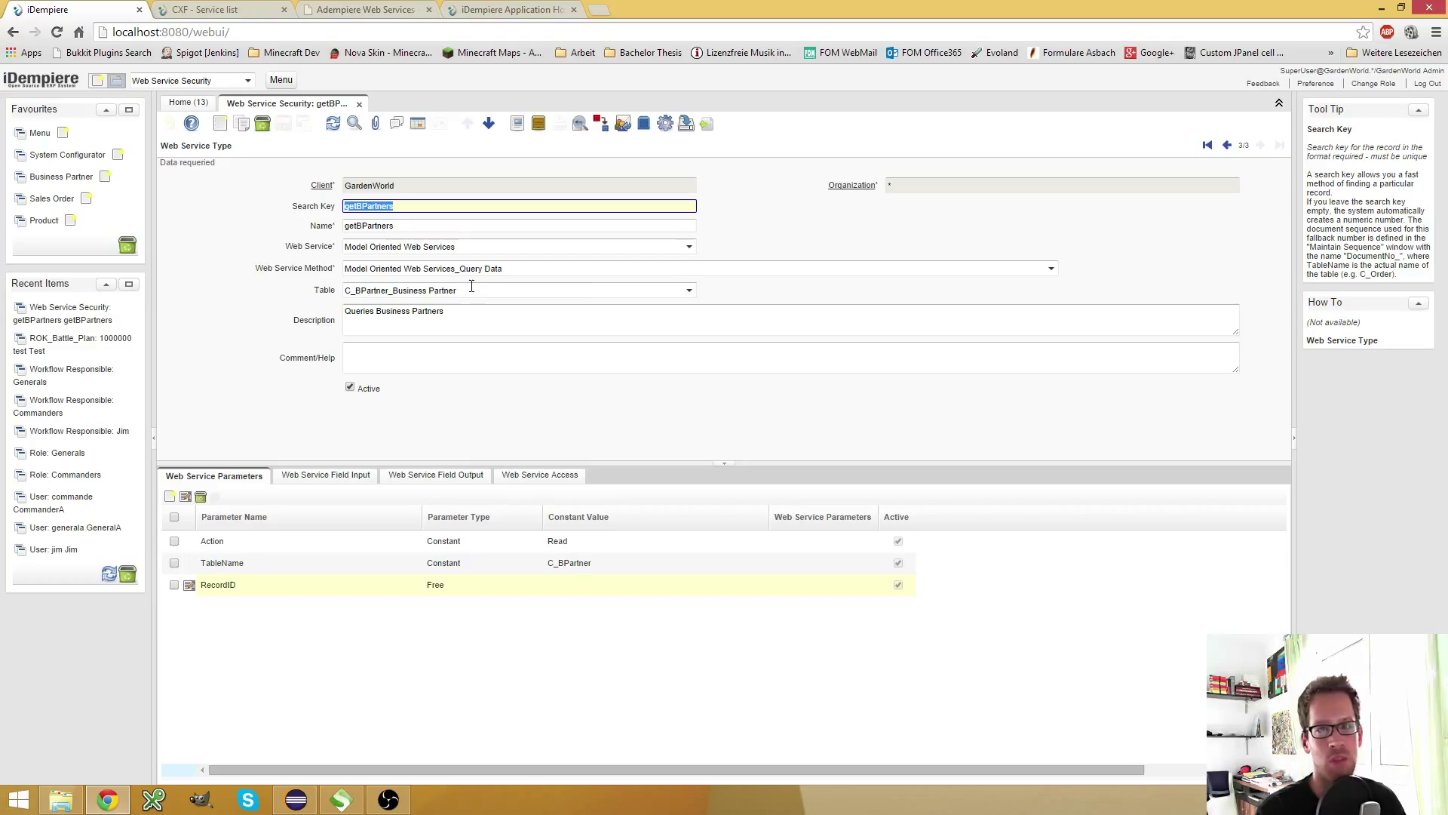
{"action": "mouse_move", "coordinate": [461, 290]}
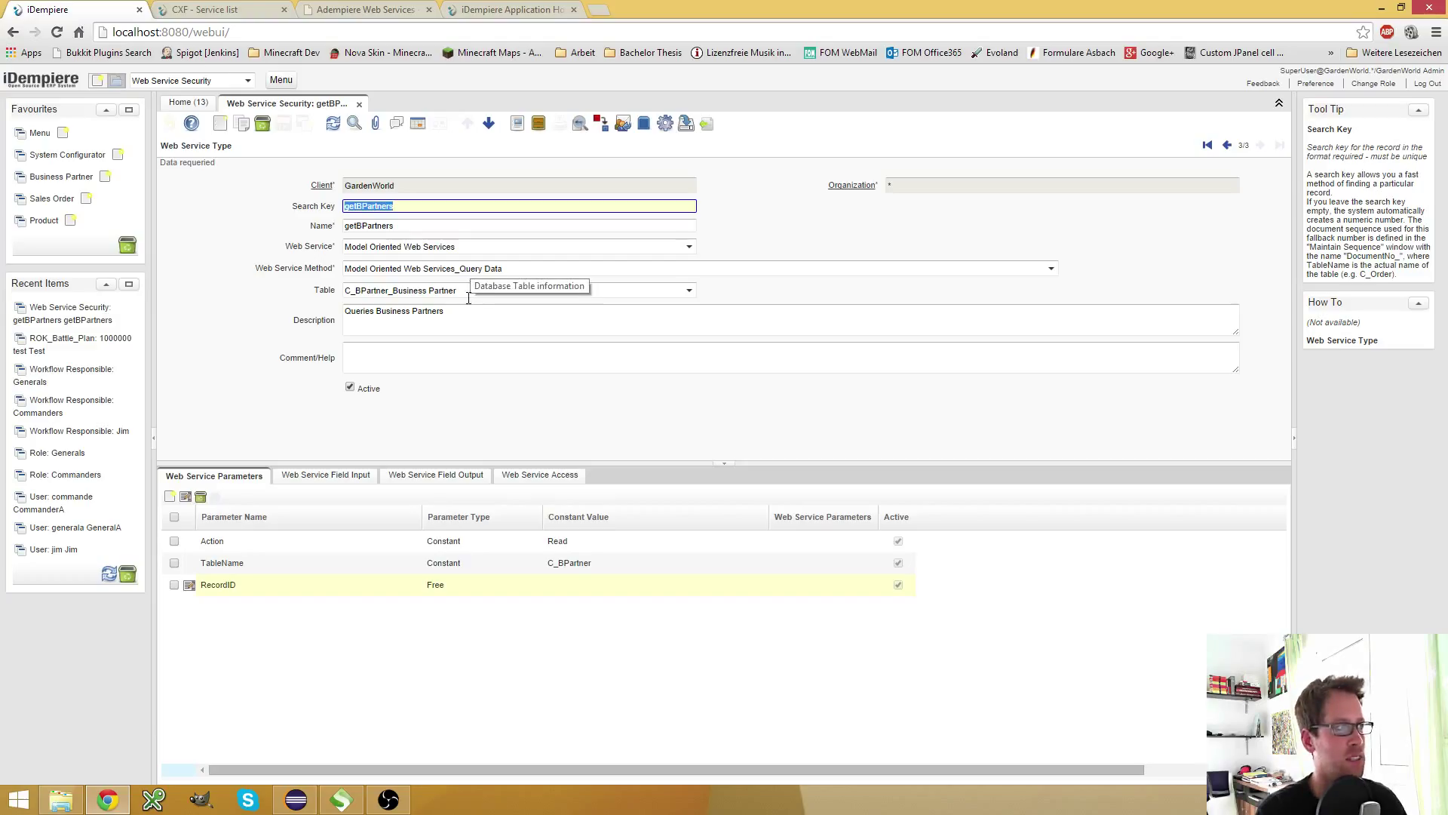
{"action": "mouse_move", "coordinate": [535, 268]}
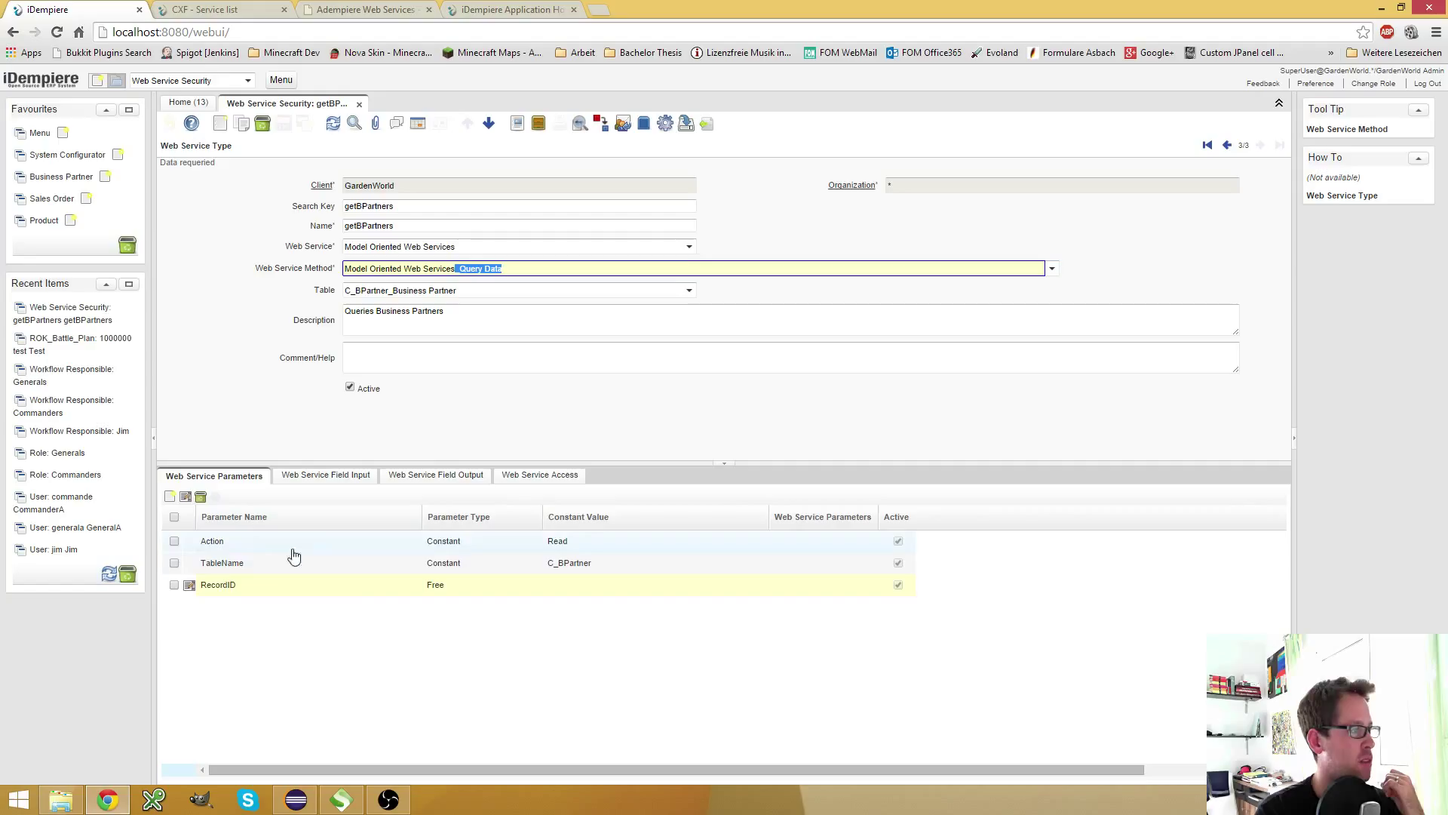
{"action": "mouse_move", "coordinate": [340, 554]}
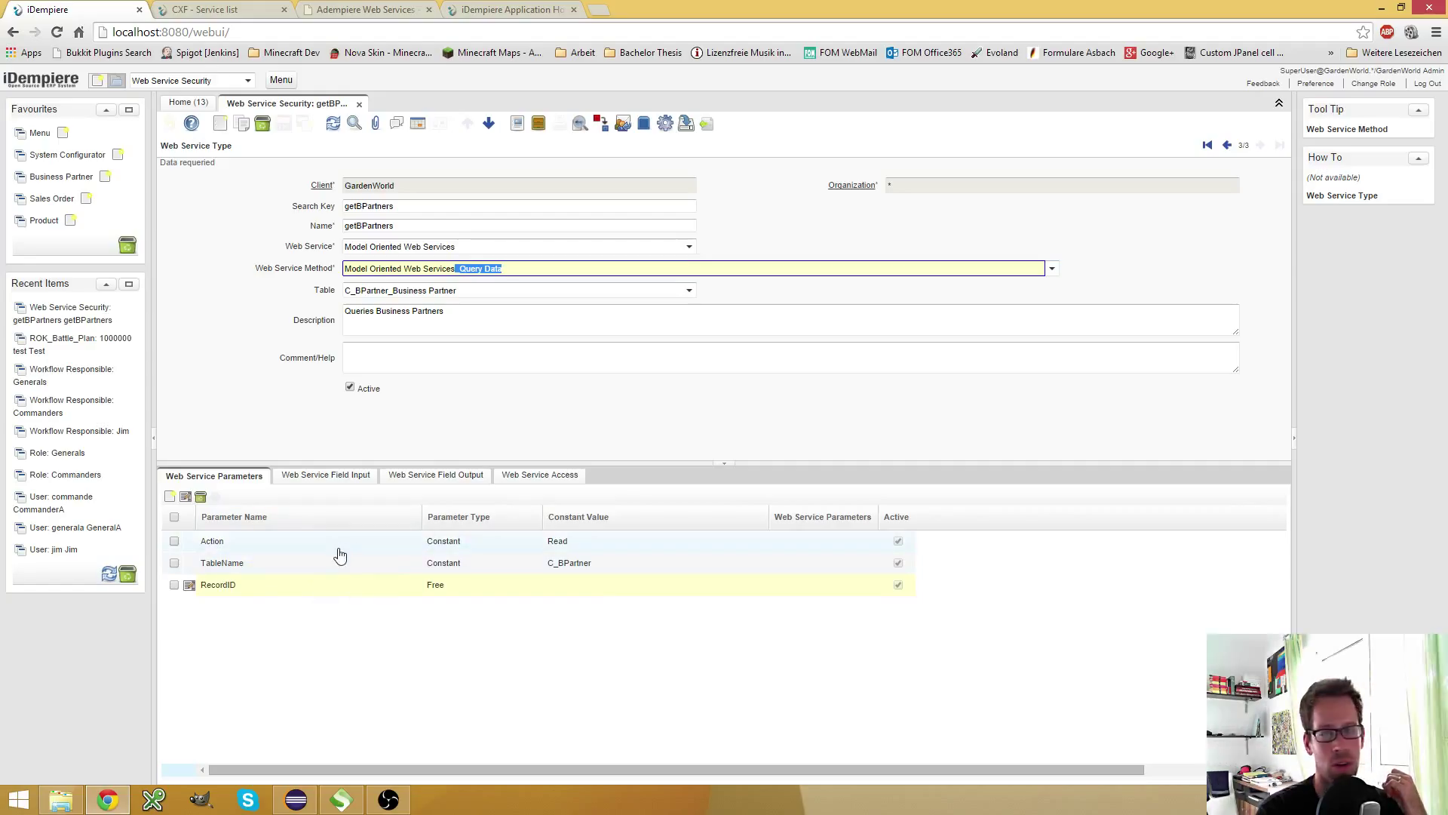
{"action": "mouse_move", "coordinate": [365, 570]}
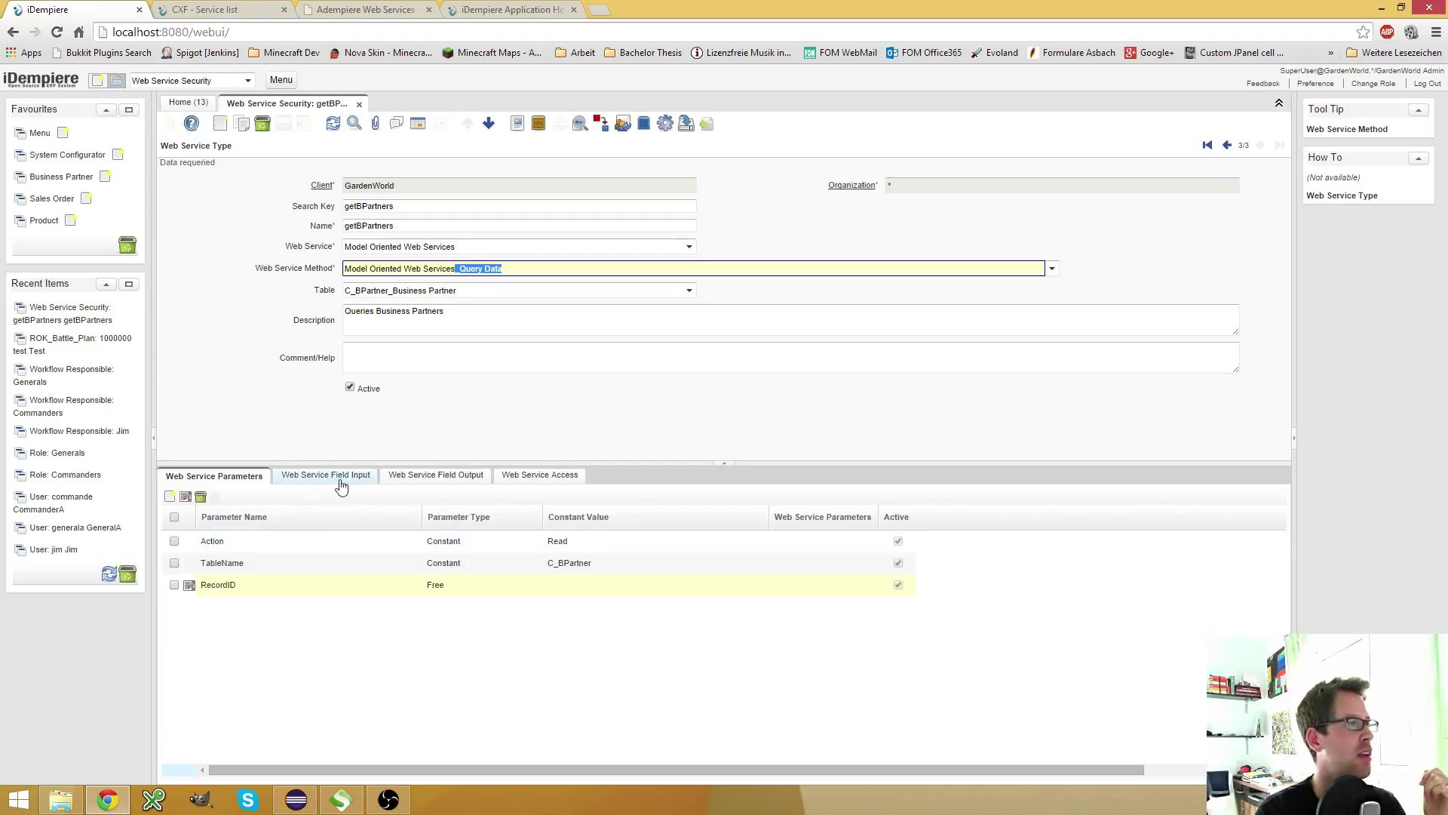
Review the getBPartners input and output fields, then show its Web Service Access granting the Web Service Execution role.
{"action": "left_click", "coordinate": [324, 475]}
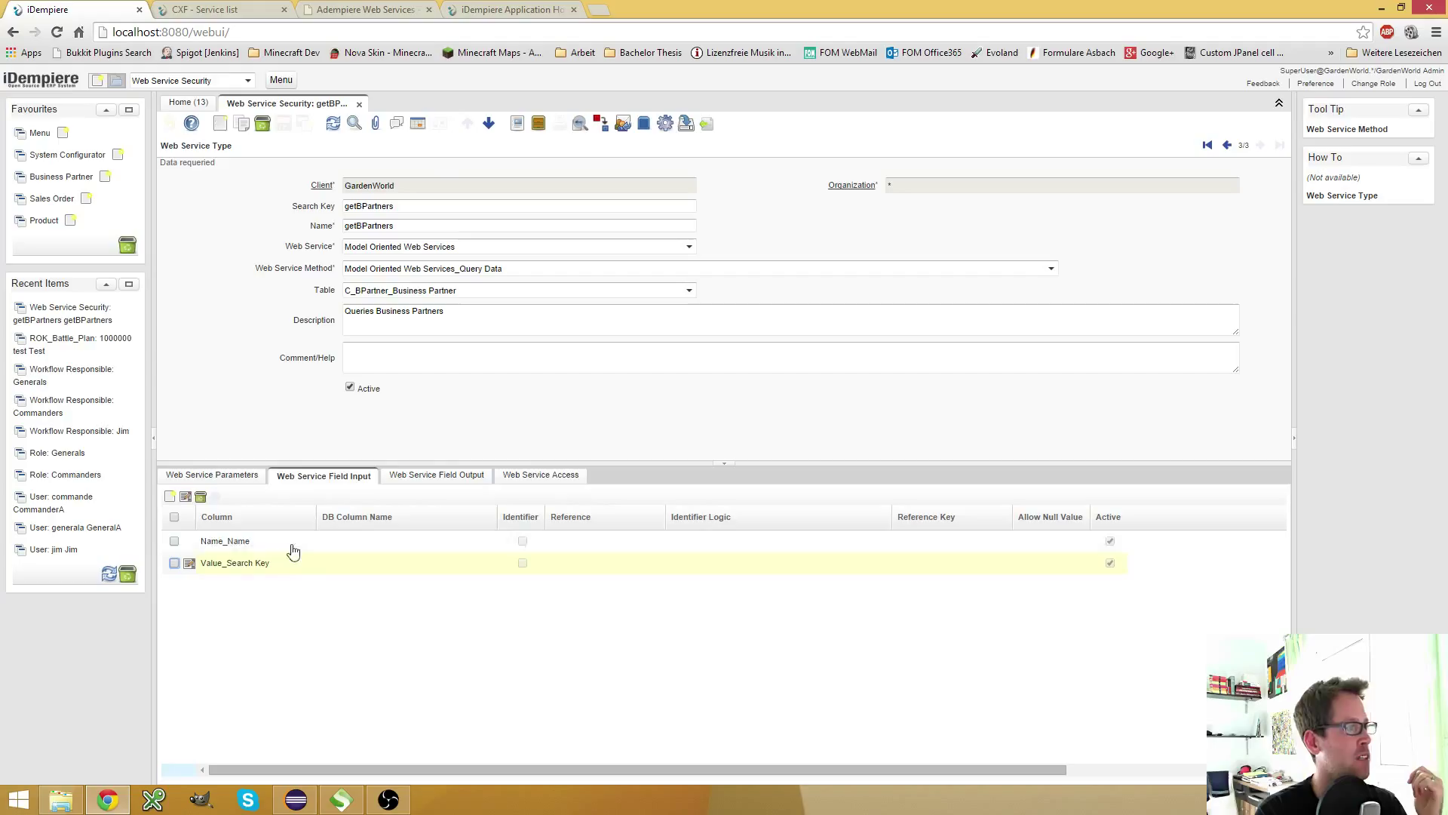
{"action": "mouse_move", "coordinate": [446, 500]}
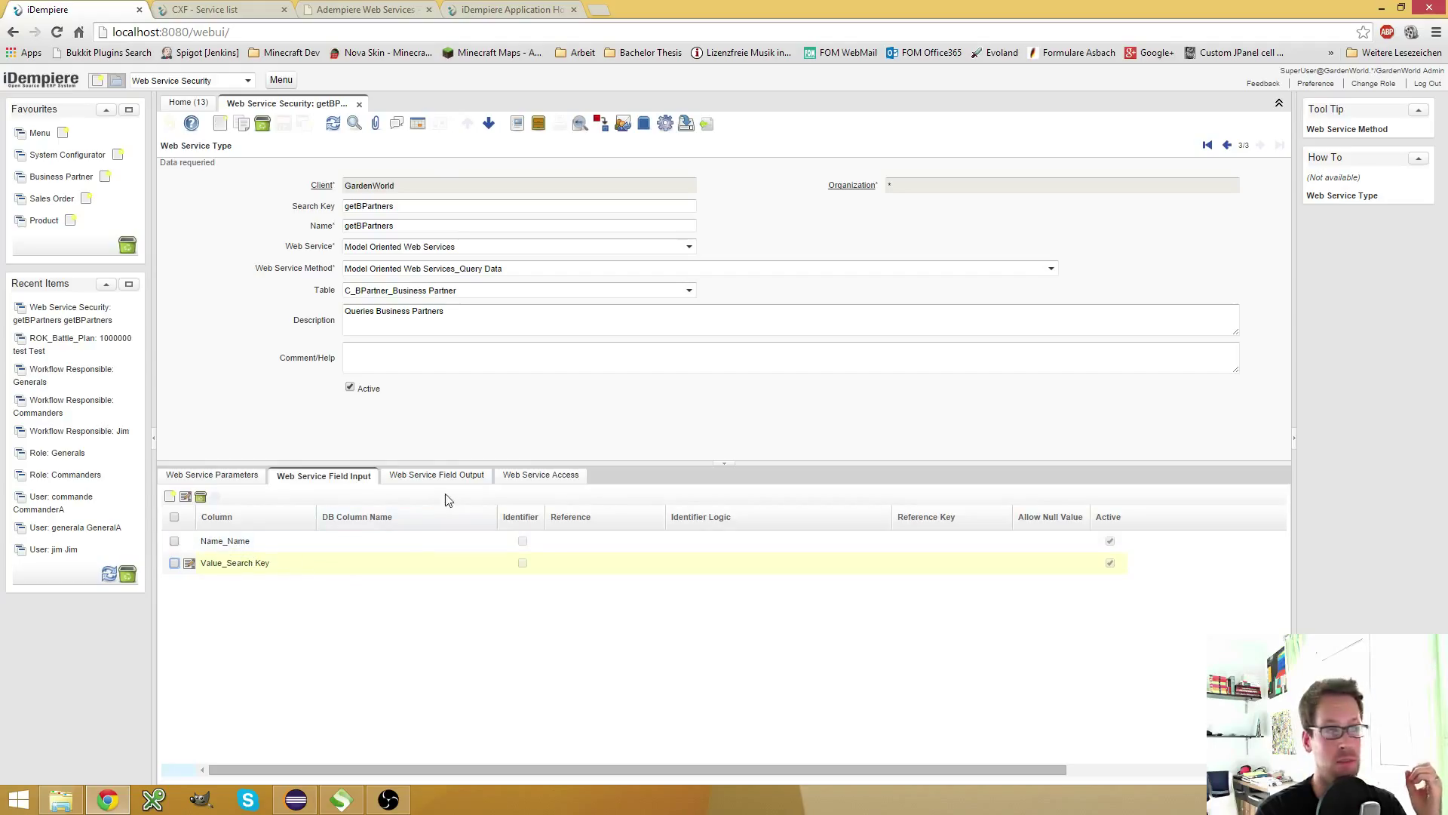
{"action": "left_click", "coordinate": [435, 474]}
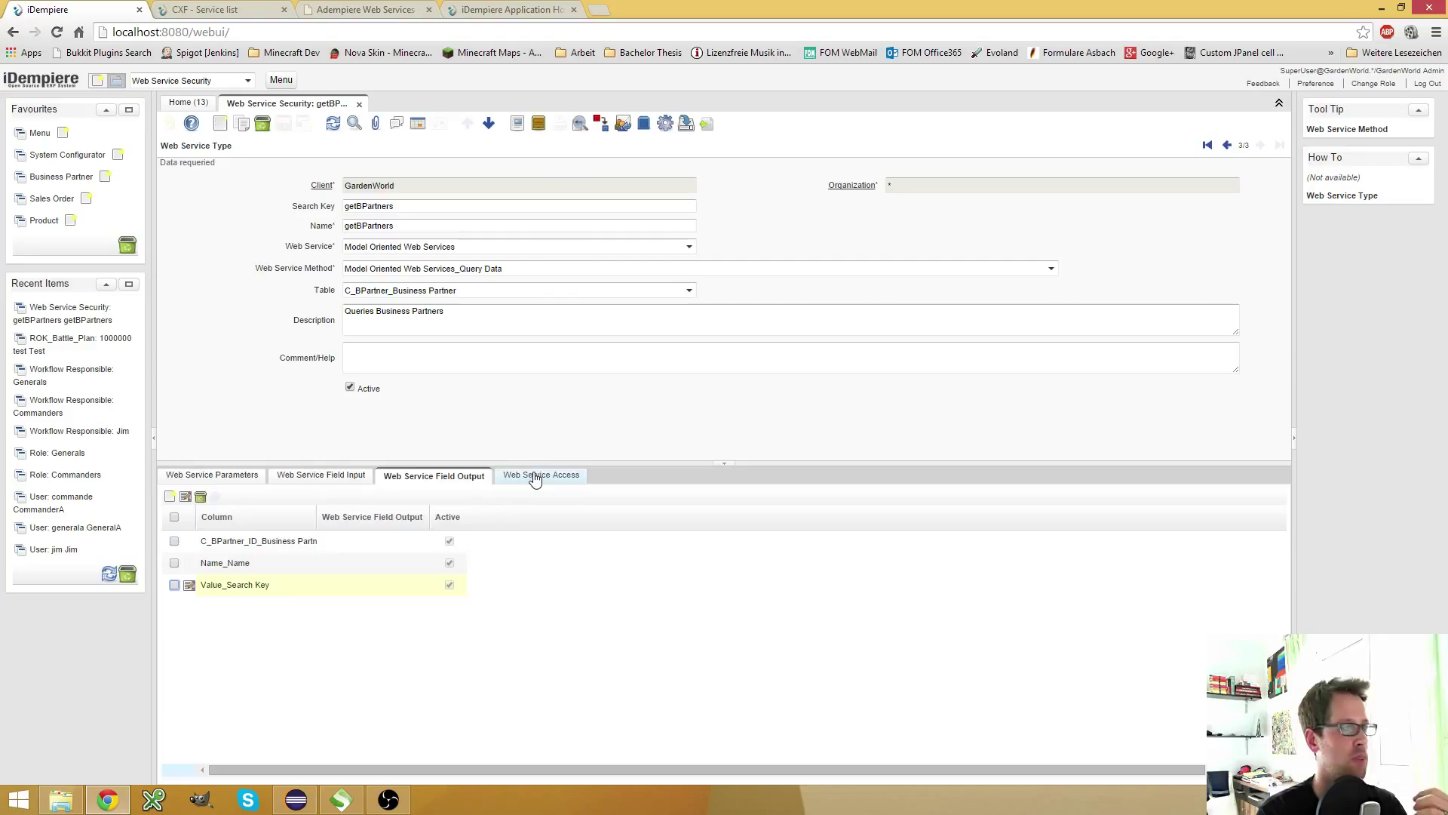
{"action": "left_click", "coordinate": [540, 474]}
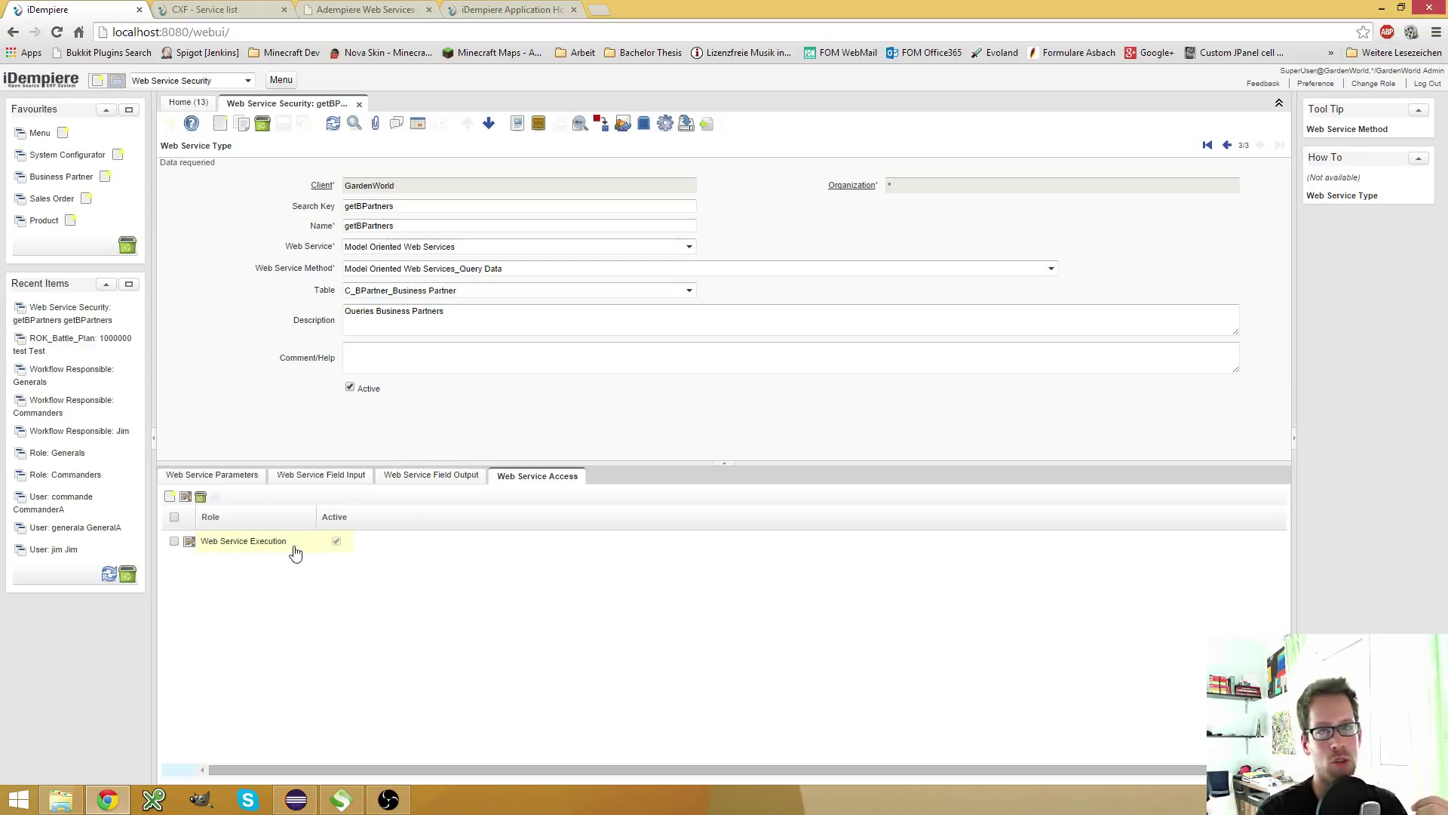
{"action": "mouse_move", "coordinate": [441, 444]}
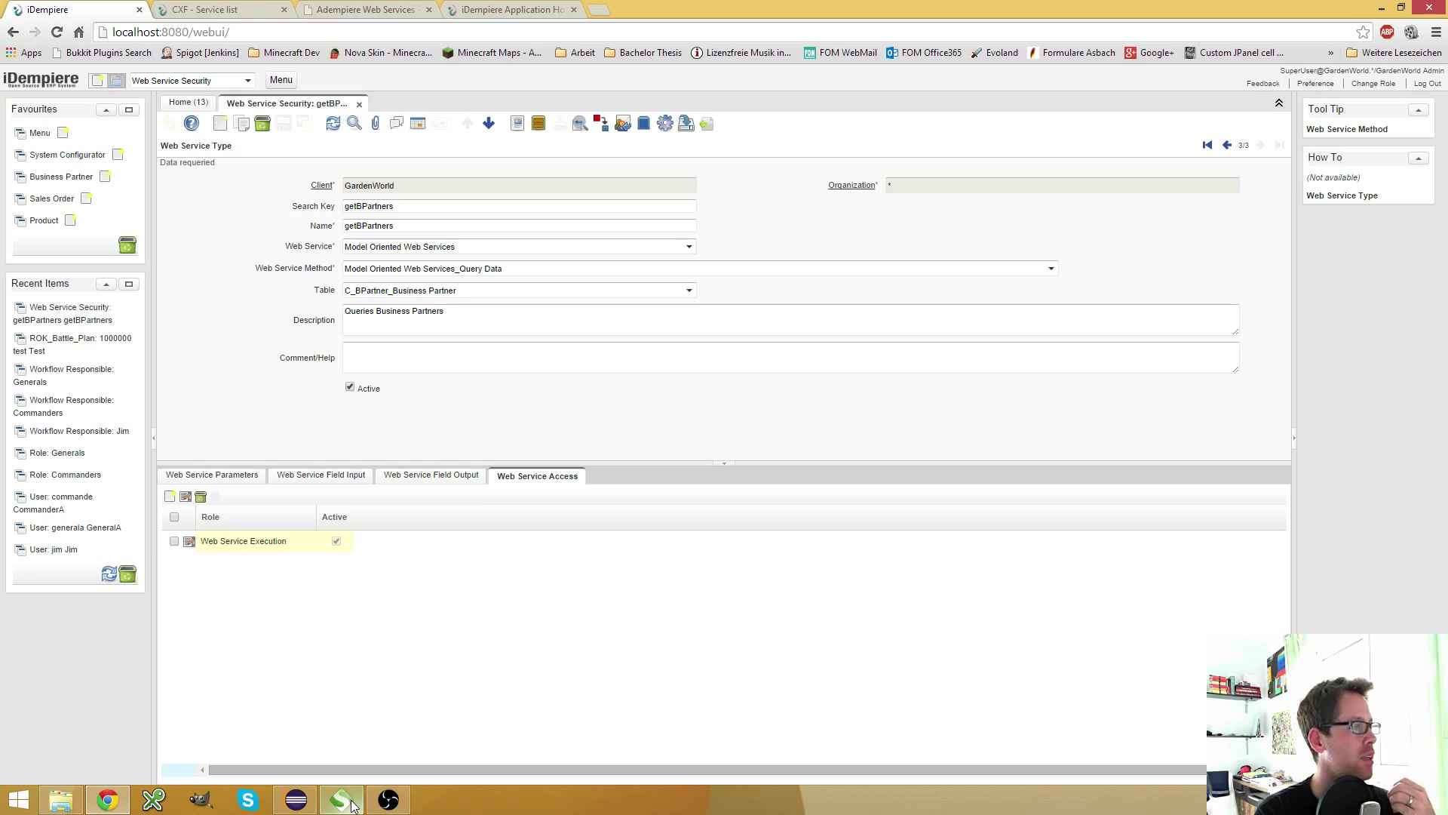
Google 'soapui', reach the SourceForge download page via soapui.org Downloads, then return to SoapUI.
{"action": "left_click", "coordinate": [341, 798]}
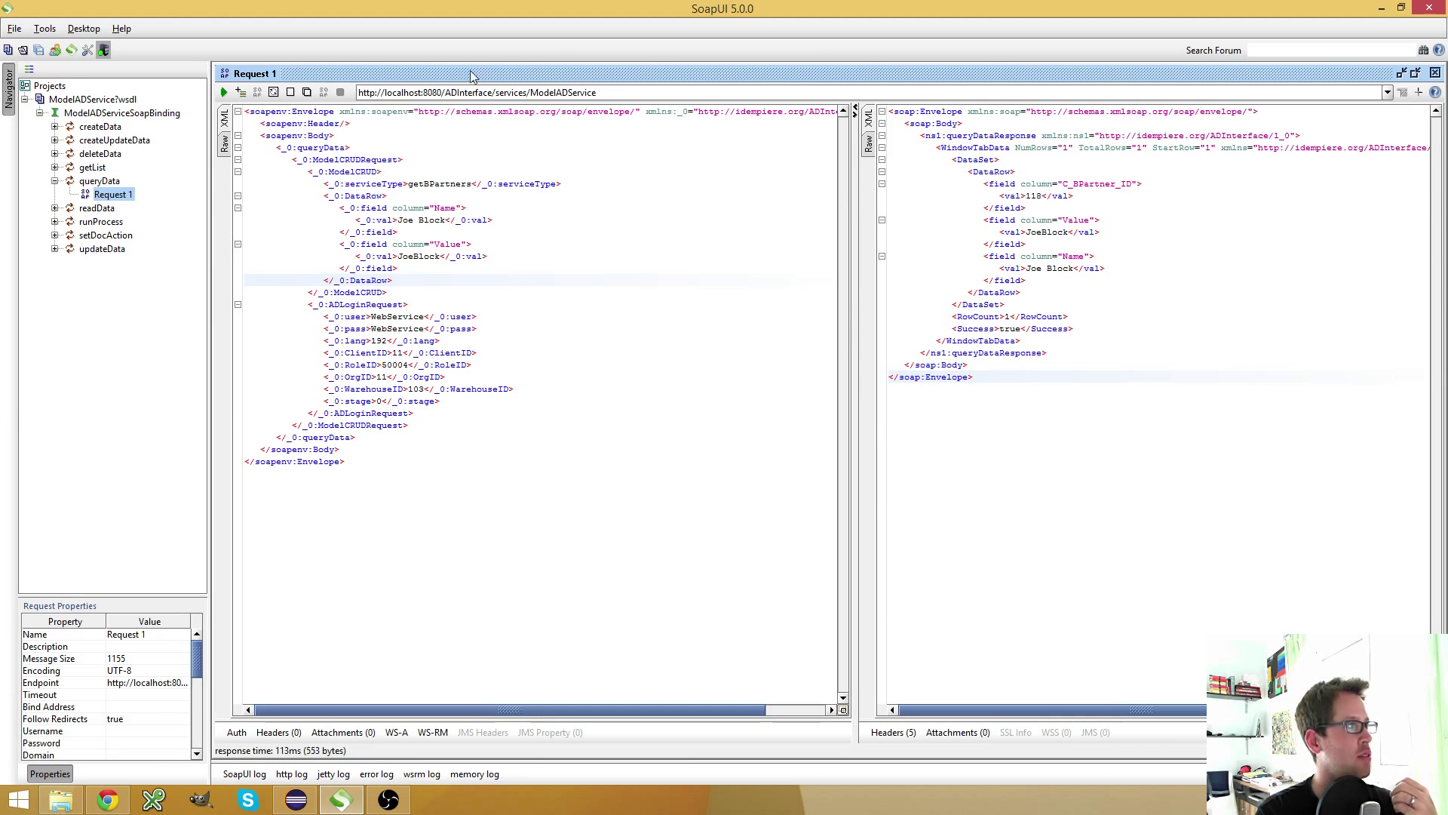
{"action": "mouse_move", "coordinate": [423, 415]}
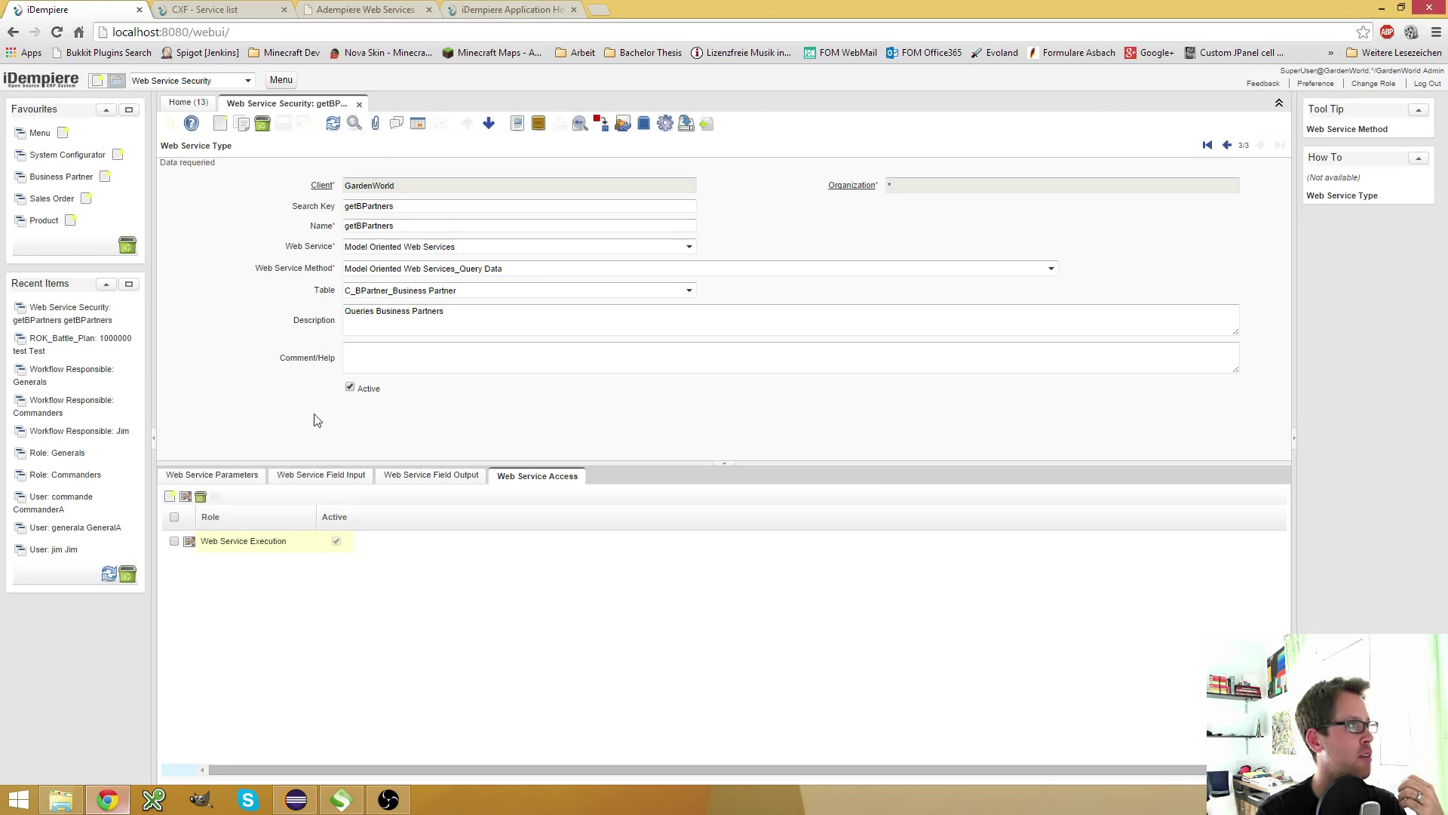
{"action": "left_click", "coordinate": [741, 9]}
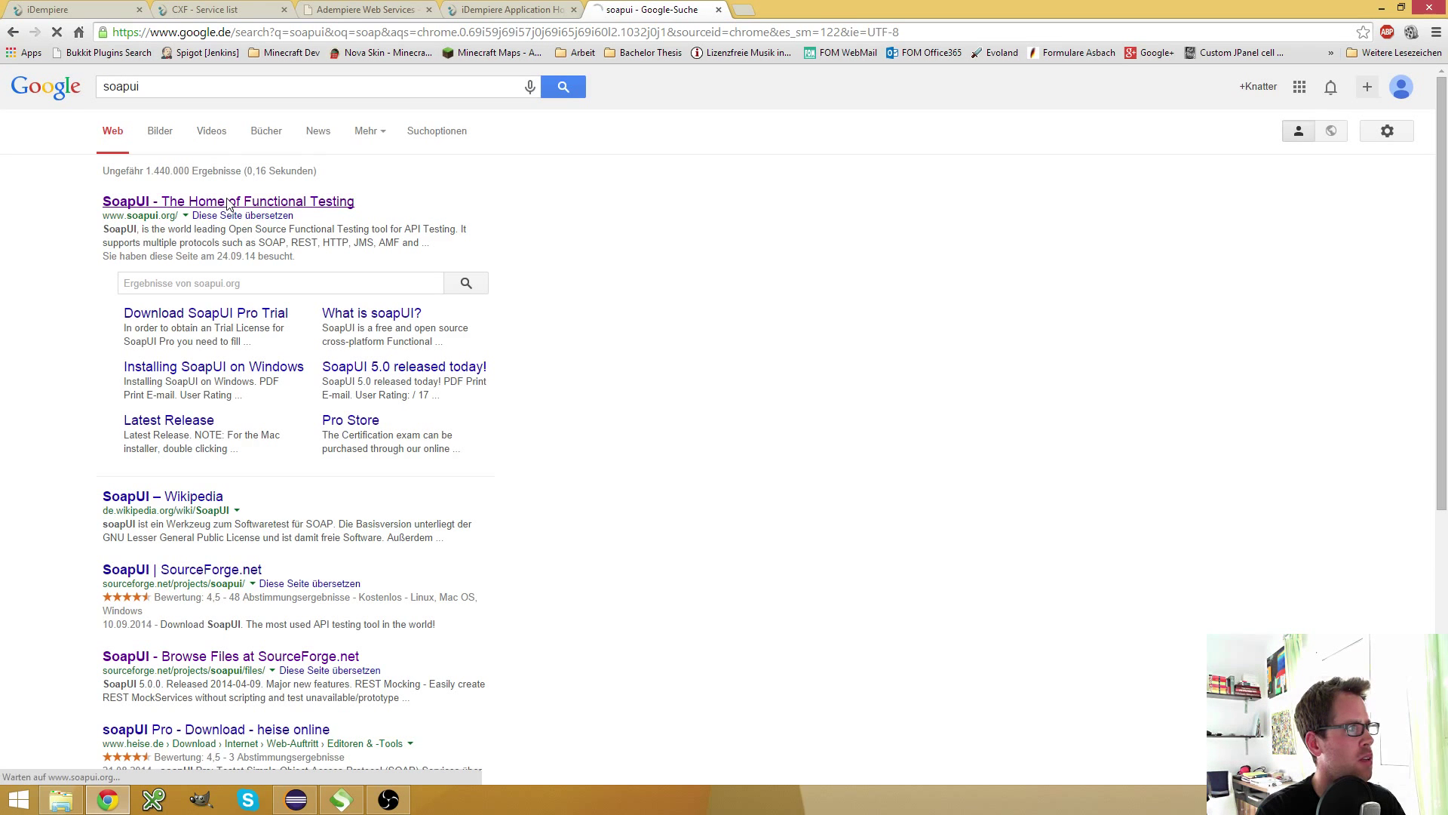
{"action": "left_click", "coordinate": [227, 202]}
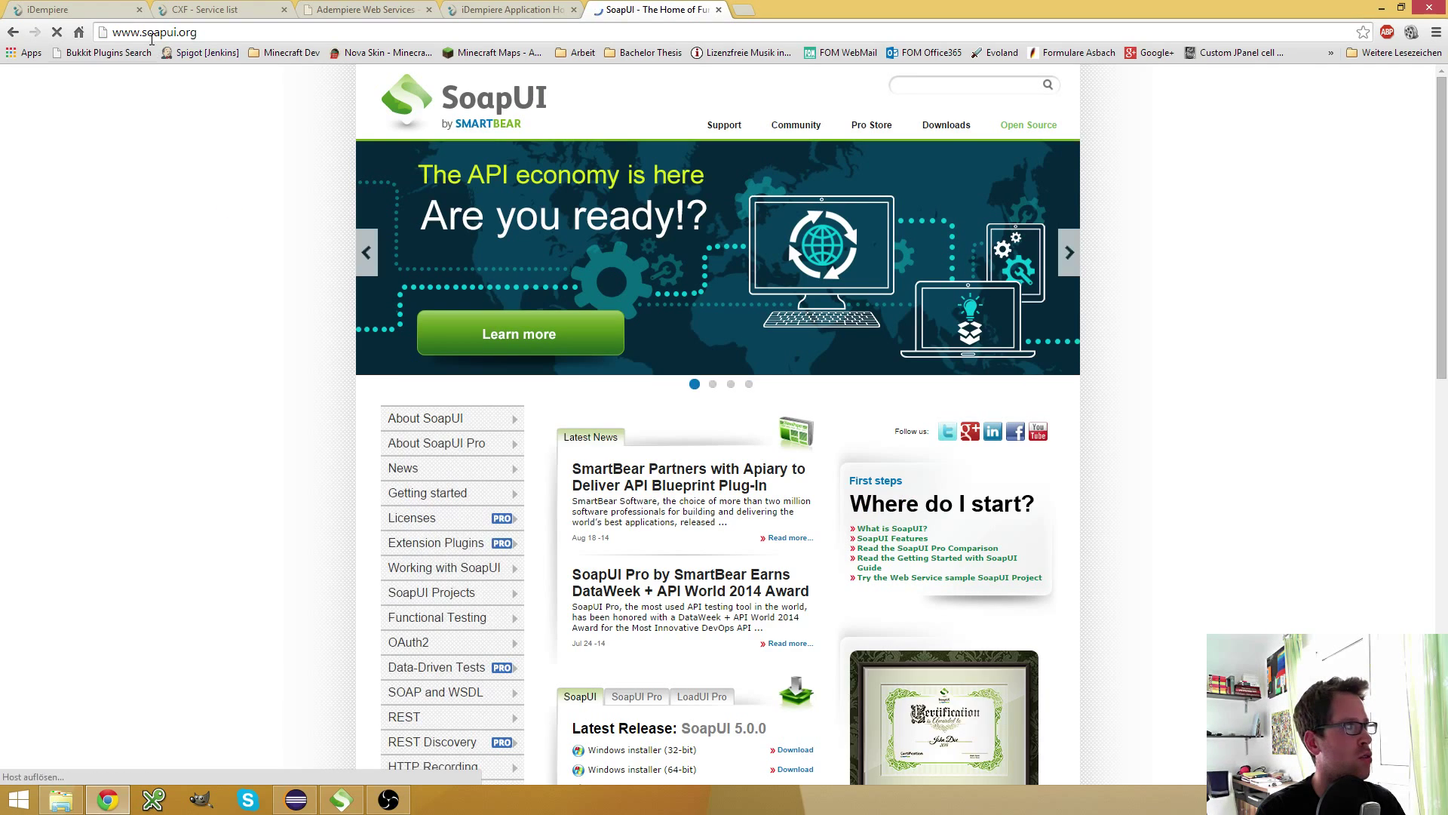
{"action": "left_click", "coordinate": [945, 124]}
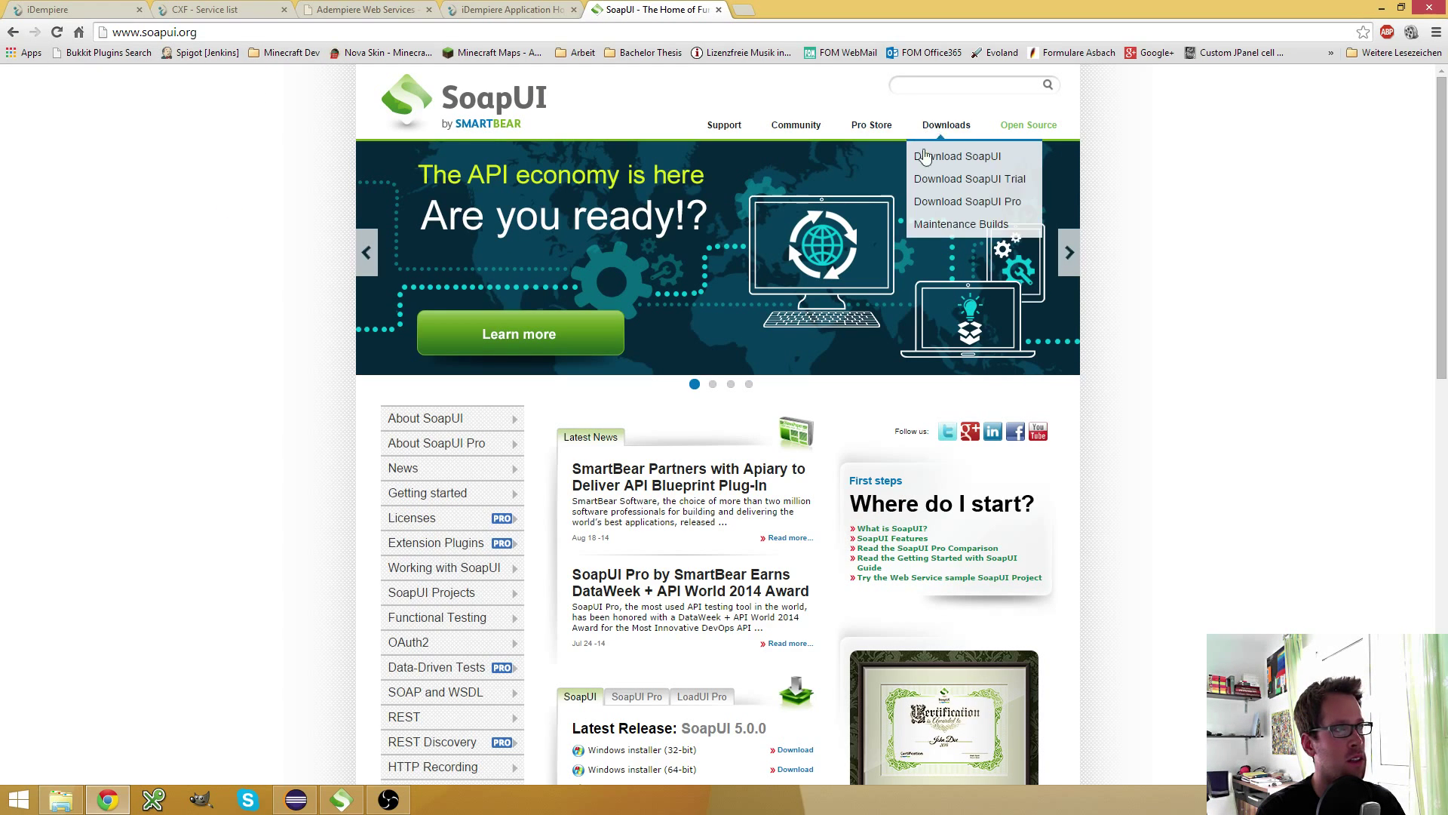
{"action": "left_click", "coordinate": [957, 156]}
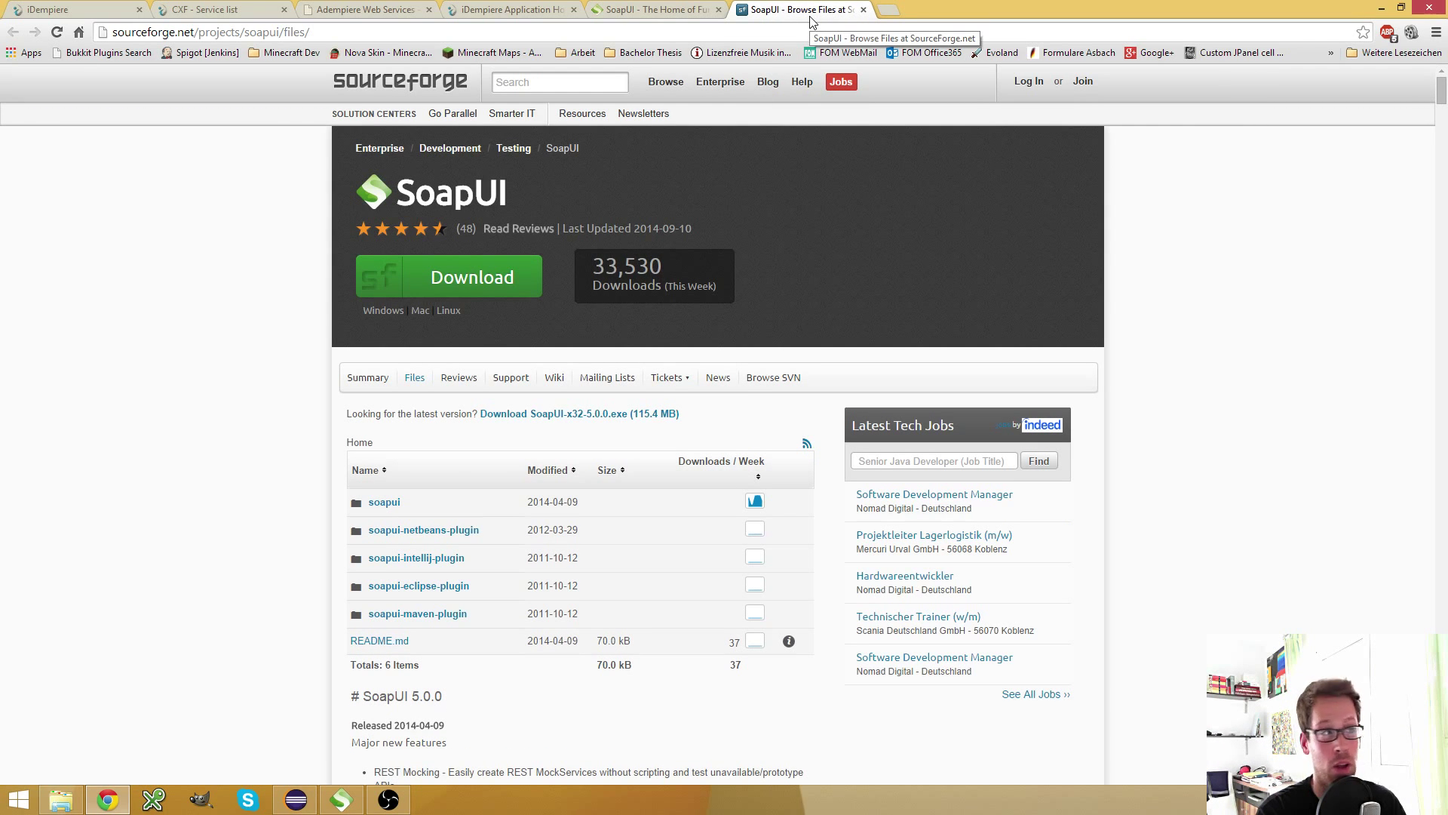
{"action": "left_click", "coordinate": [656, 10]}
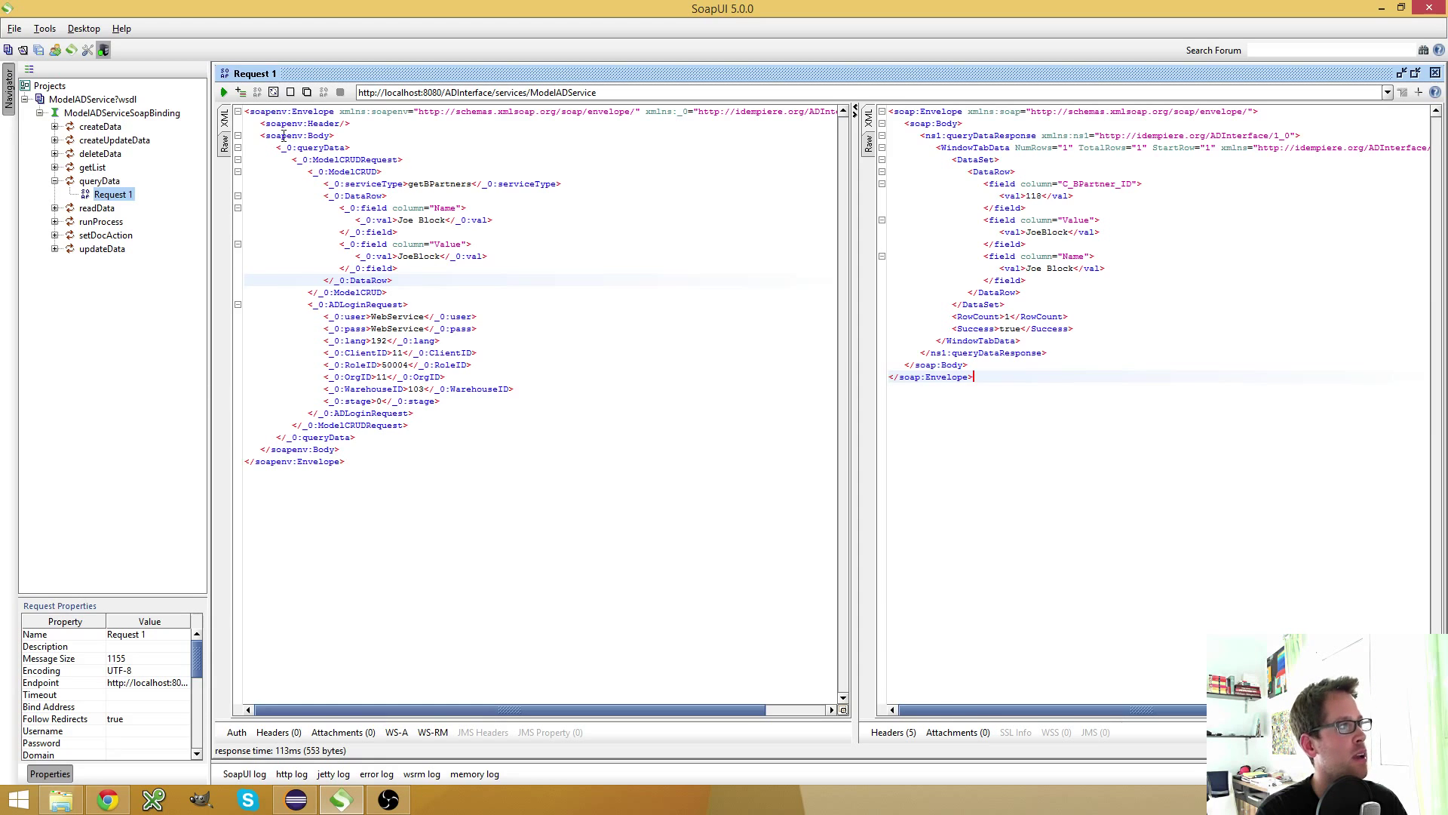
Create a new SOAP project from the copied localhost ModelADService?wsdl URL with Create Requests checked.
{"action": "right_click", "coordinate": [99, 181]}
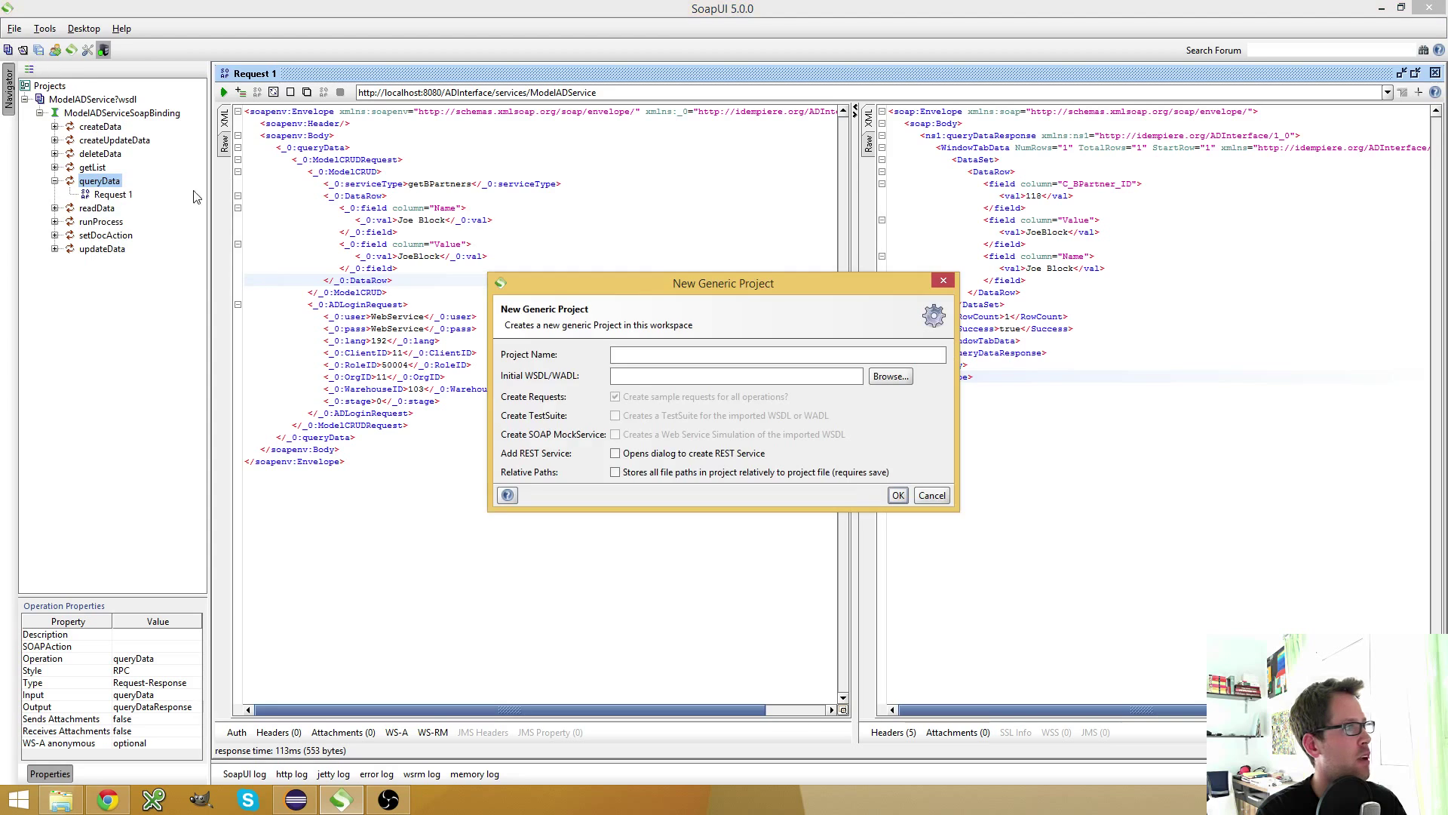
{"action": "left_click", "coordinate": [107, 799]}
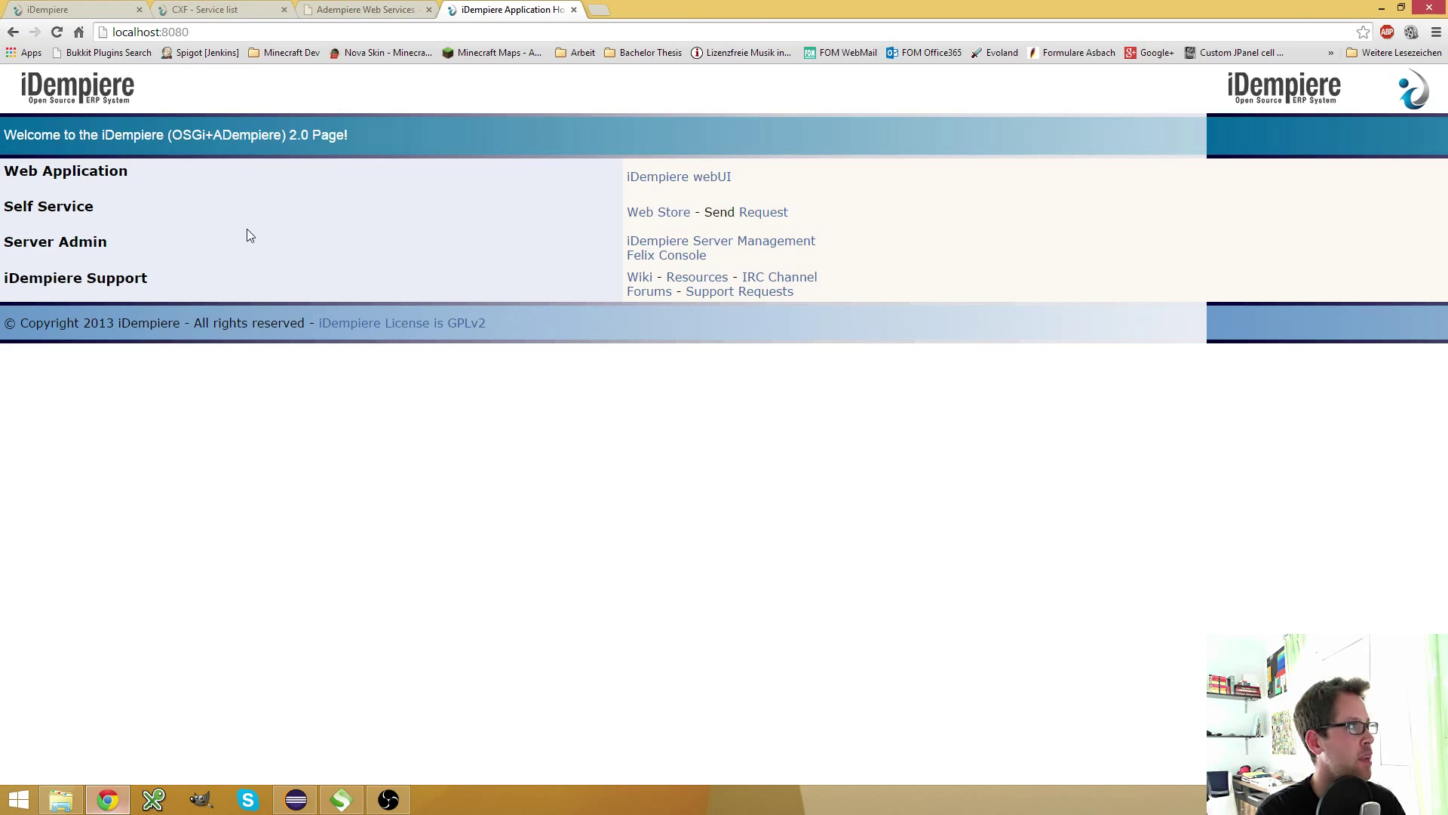
{"action": "right_click", "coordinate": [551, 221]}
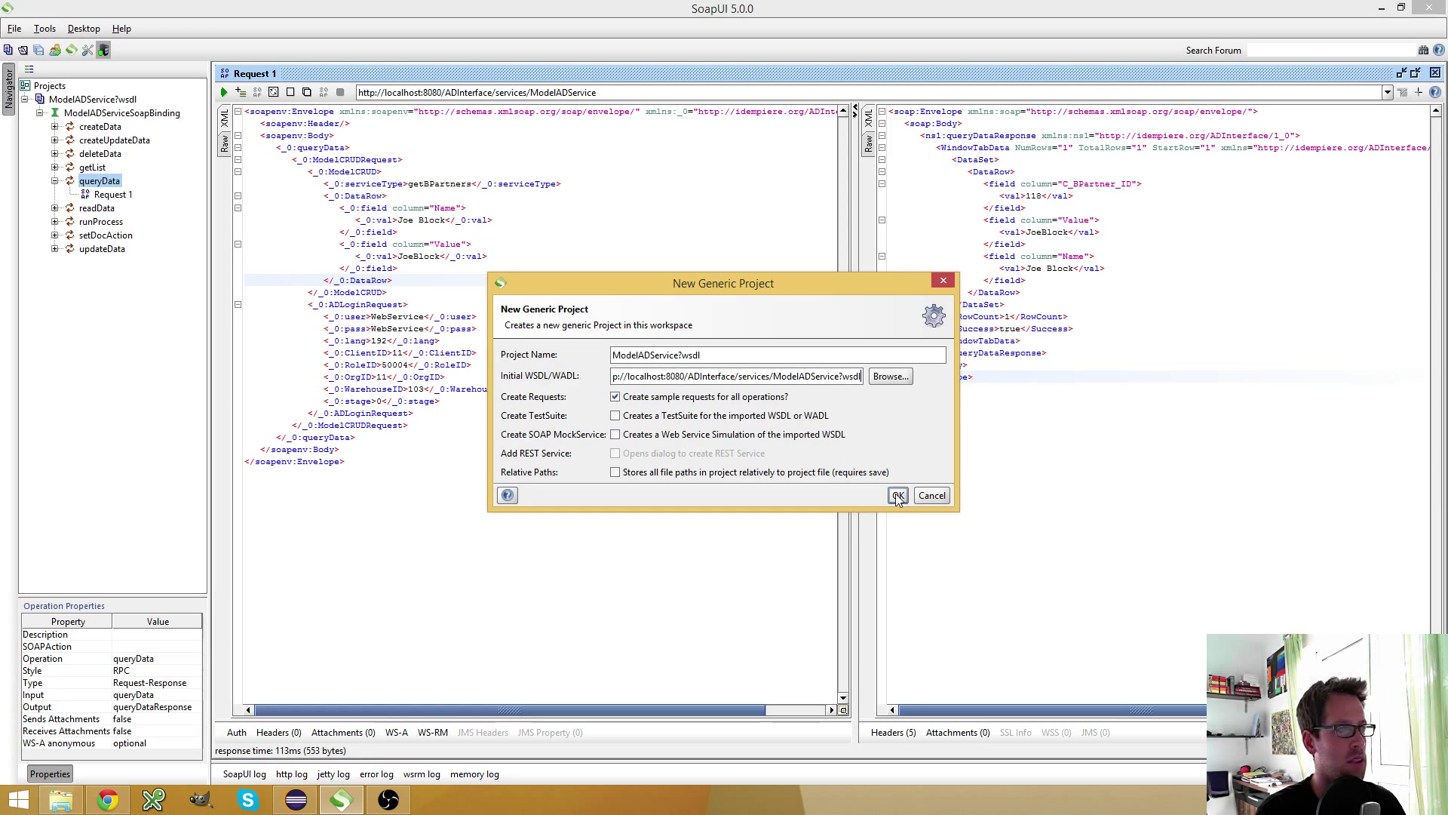
{"action": "left_click", "coordinate": [897, 495]}
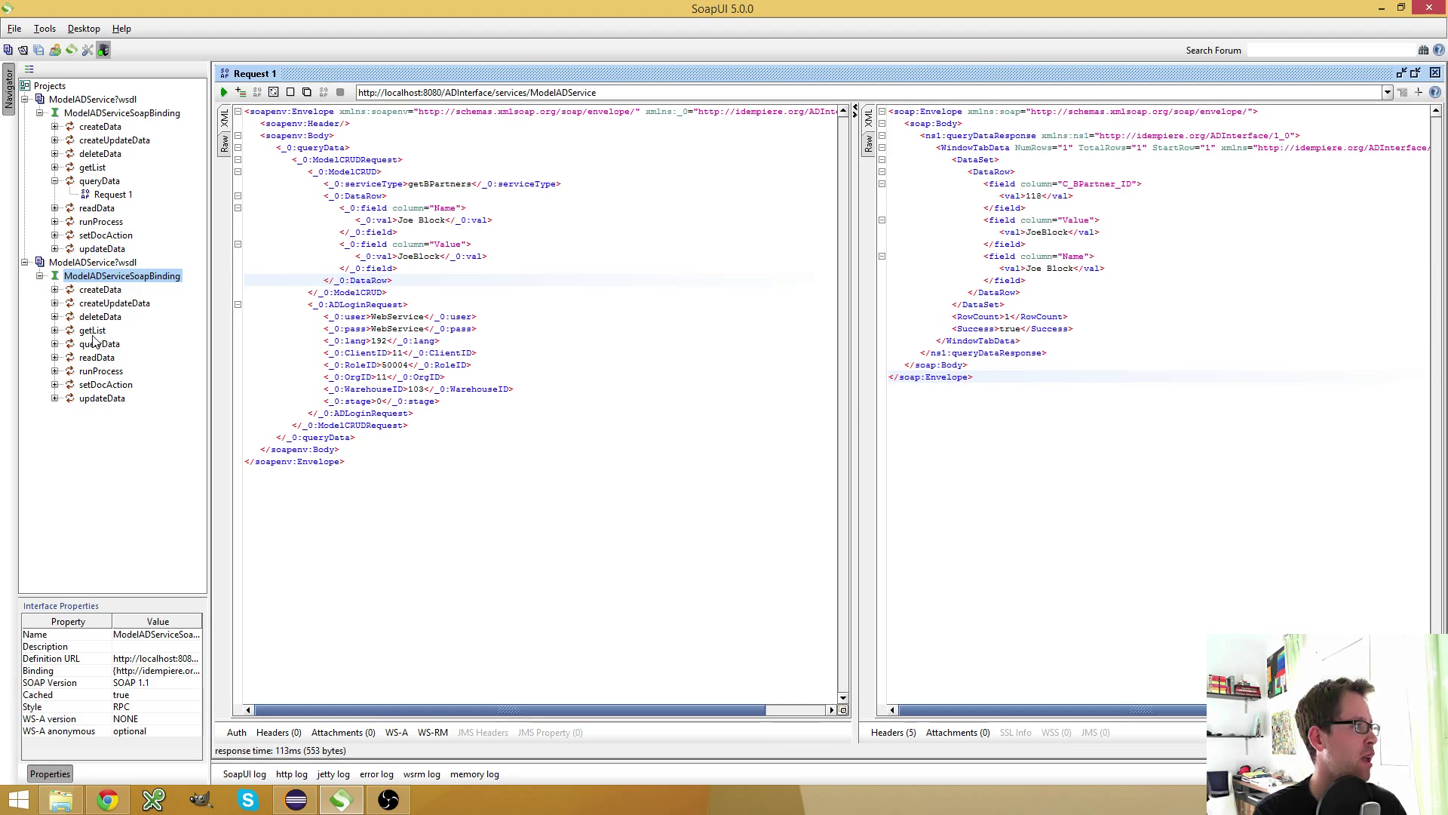
Open queryData Request 1 in the new project and review its blank serviceType, DataRow and ADLoginRequest template.
{"action": "left_click", "coordinate": [96, 370]}
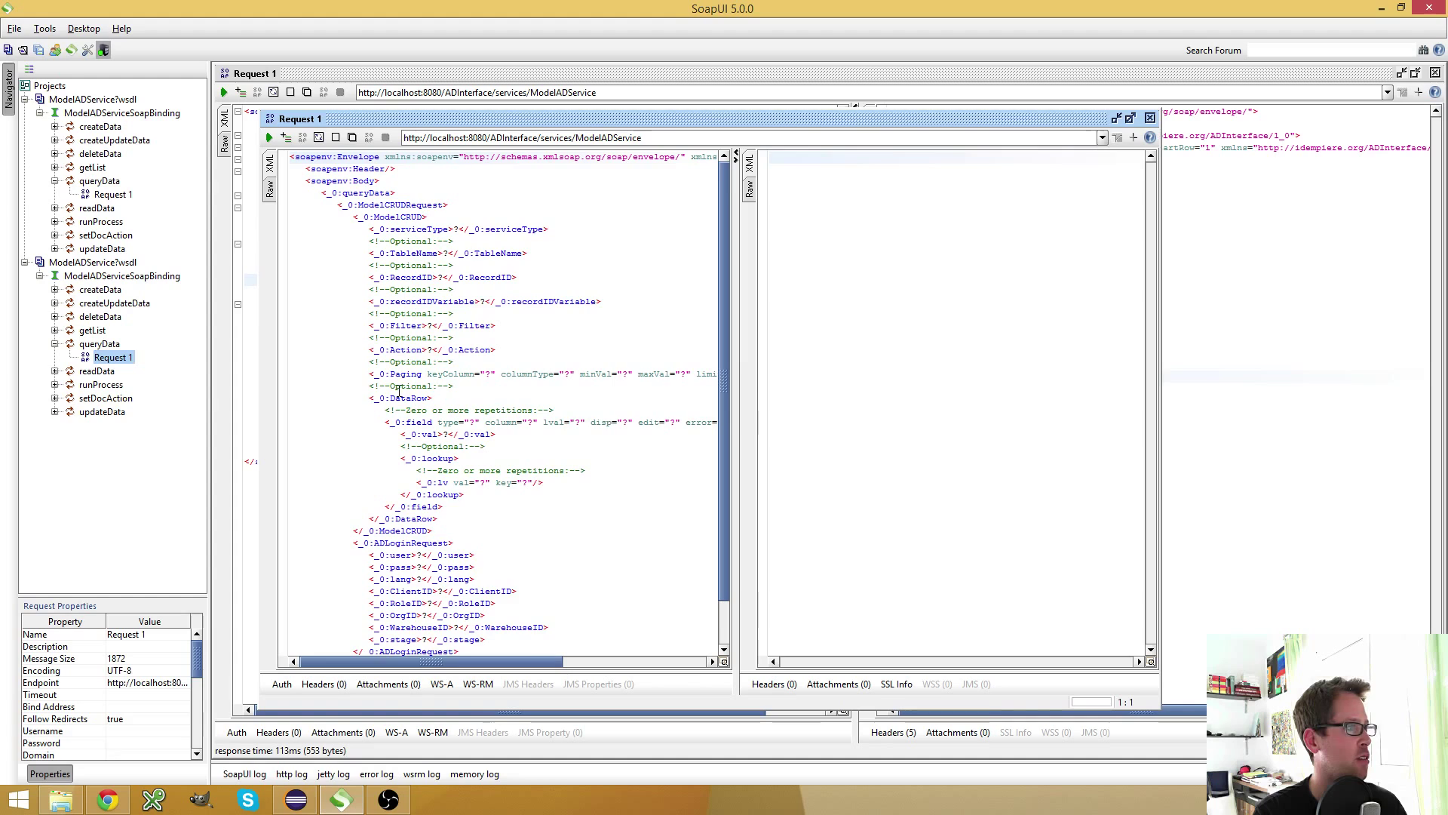
{"action": "scroll", "scroll_direction": "down", "scroll_amount": 3}
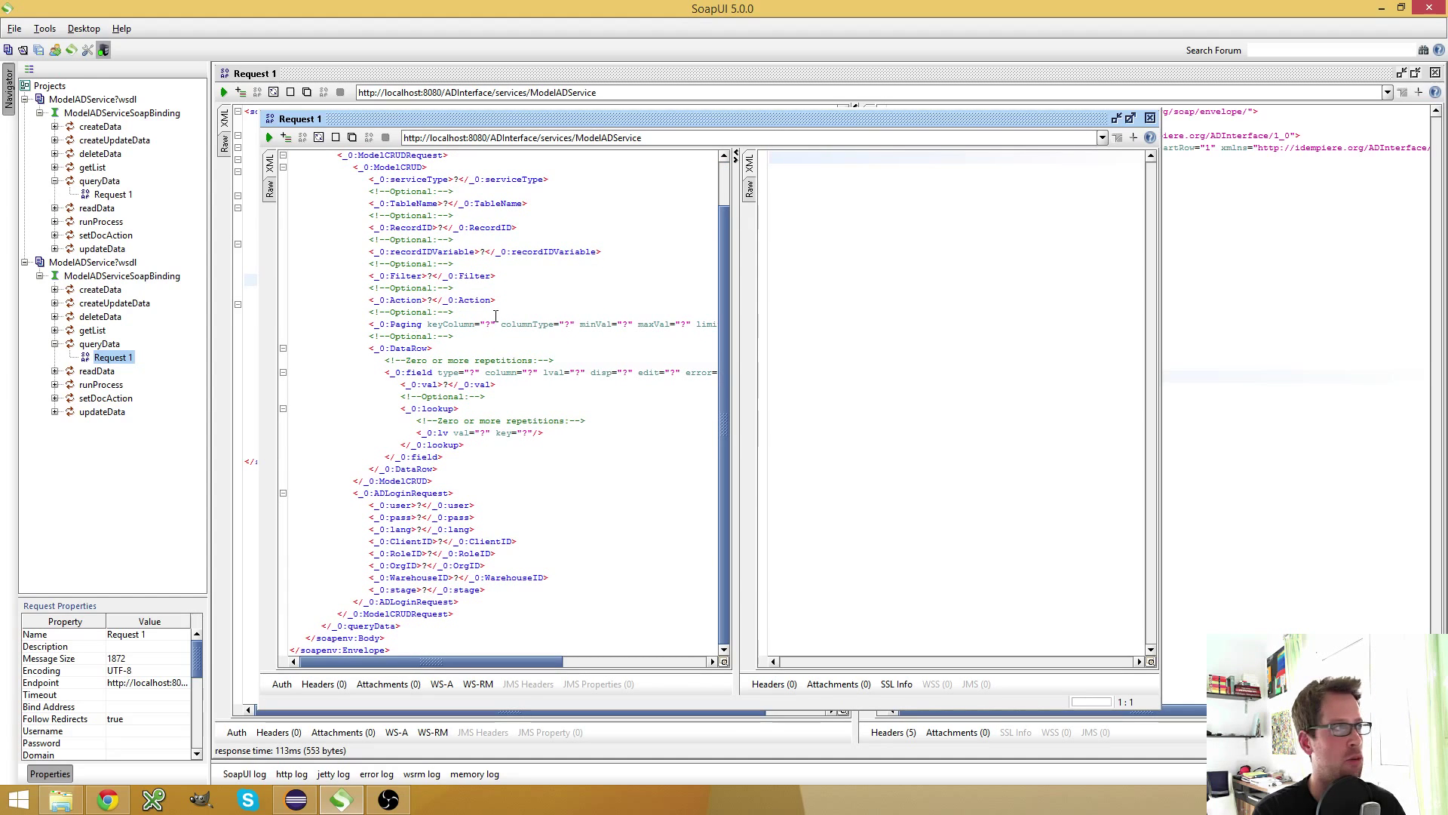
{"action": "scroll", "scroll_direction": "up", "scroll_amount": 3}
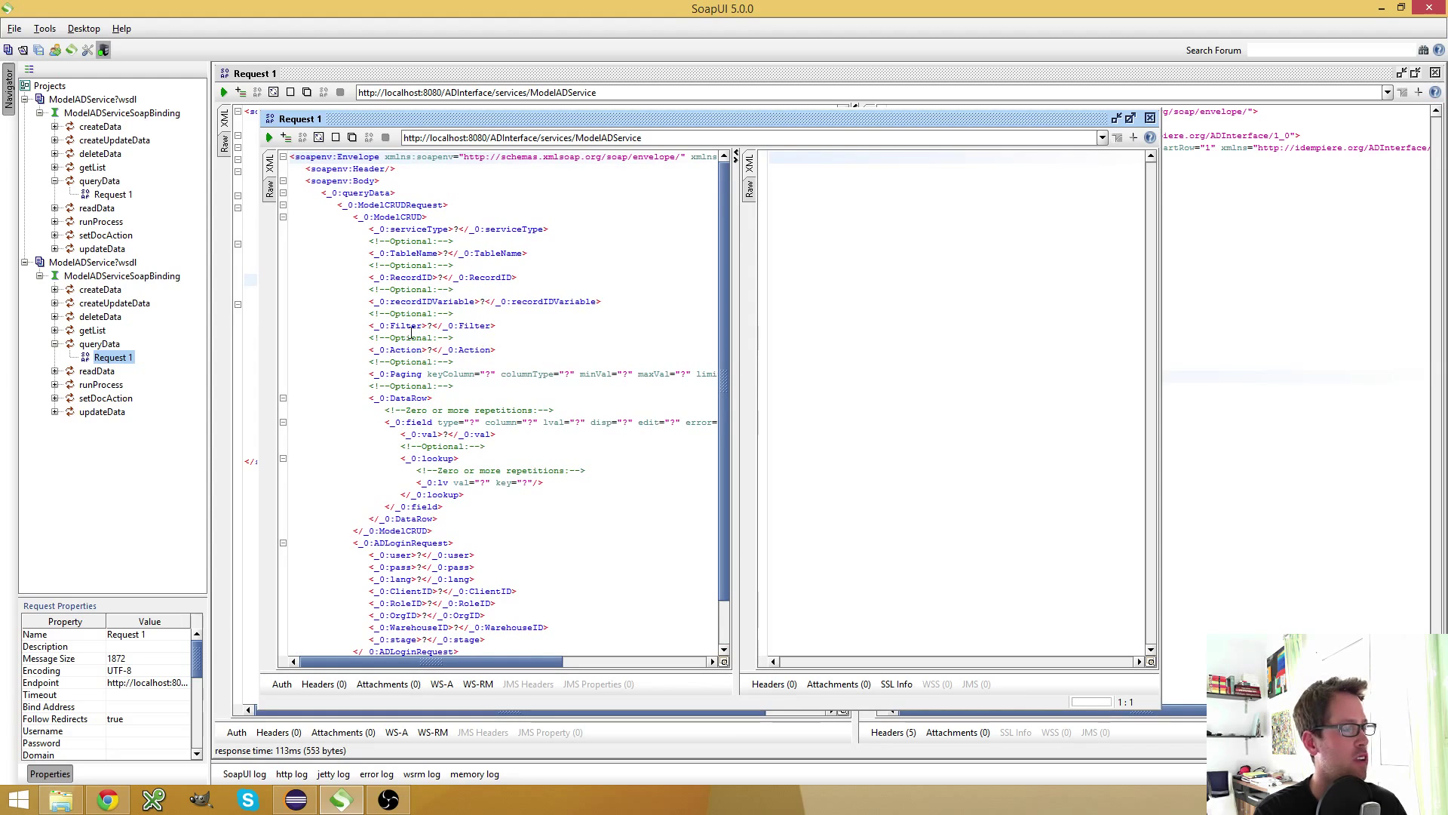
{"action": "mouse_move", "coordinate": [365, 369]}
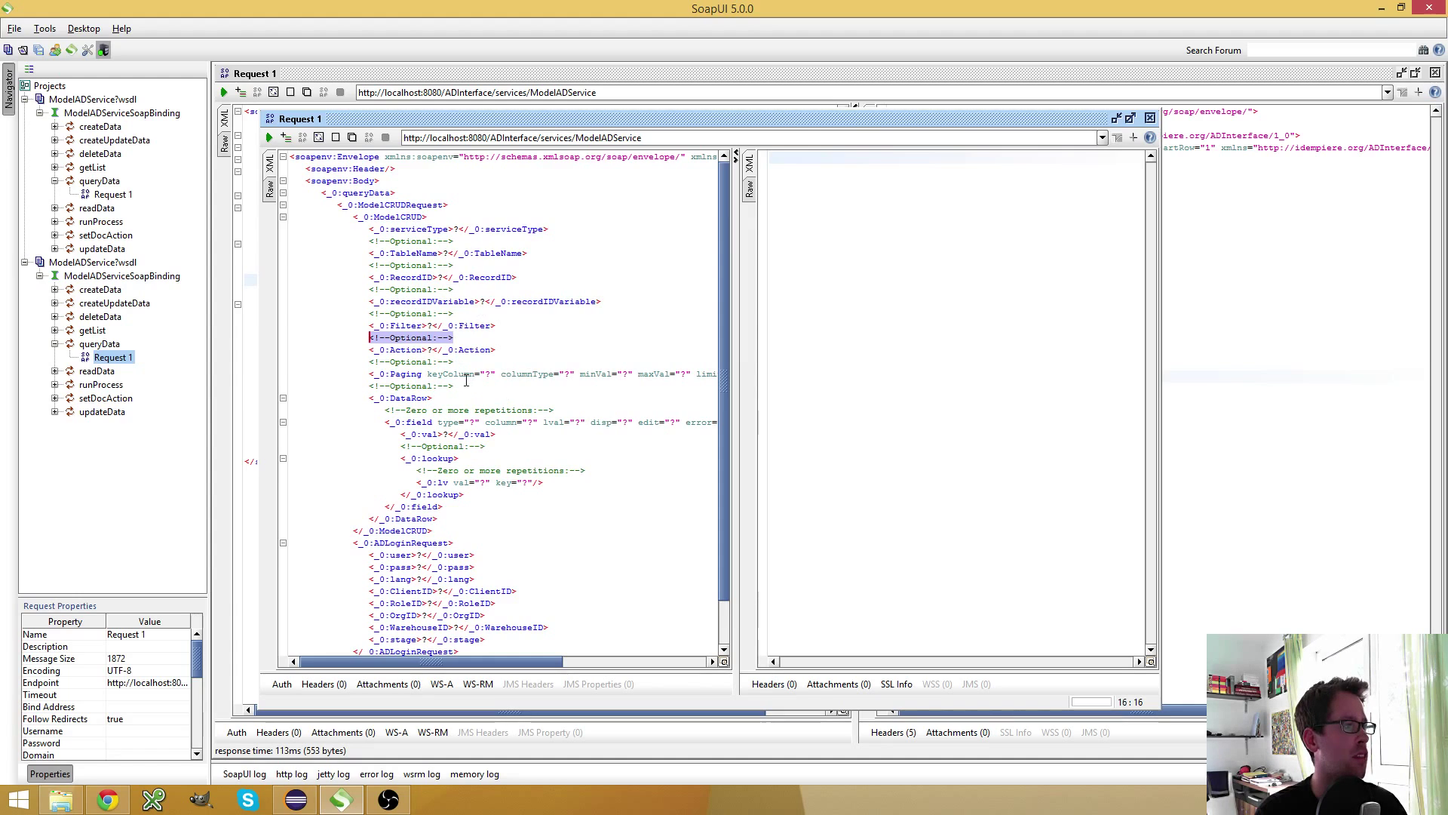
{"action": "mouse_move", "coordinate": [739, 73]}
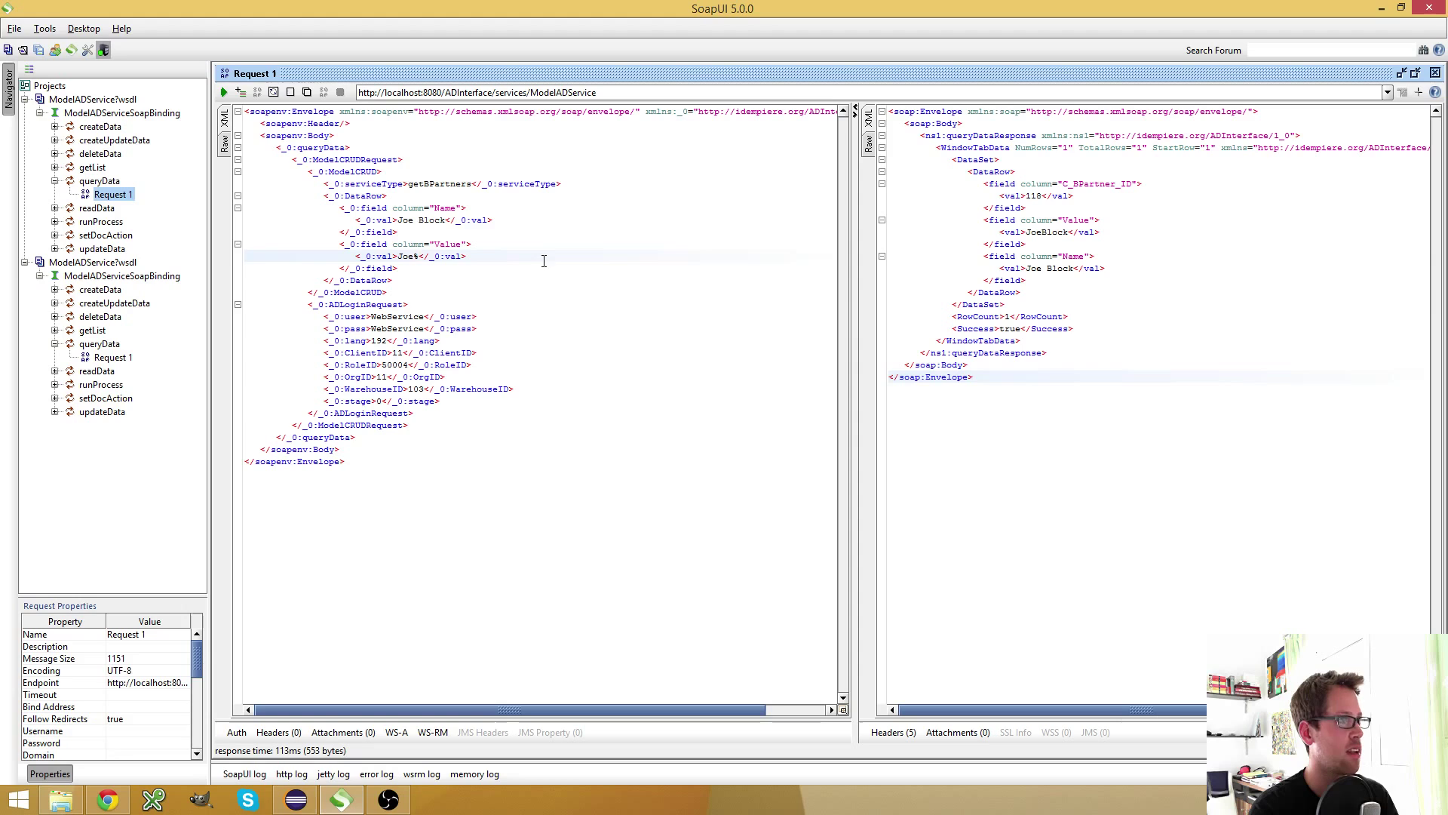
Change the Value filter to Joe*, whose response returns zero rows, and select the Value field block.
{"action": "left_click", "coordinate": [223, 91]}
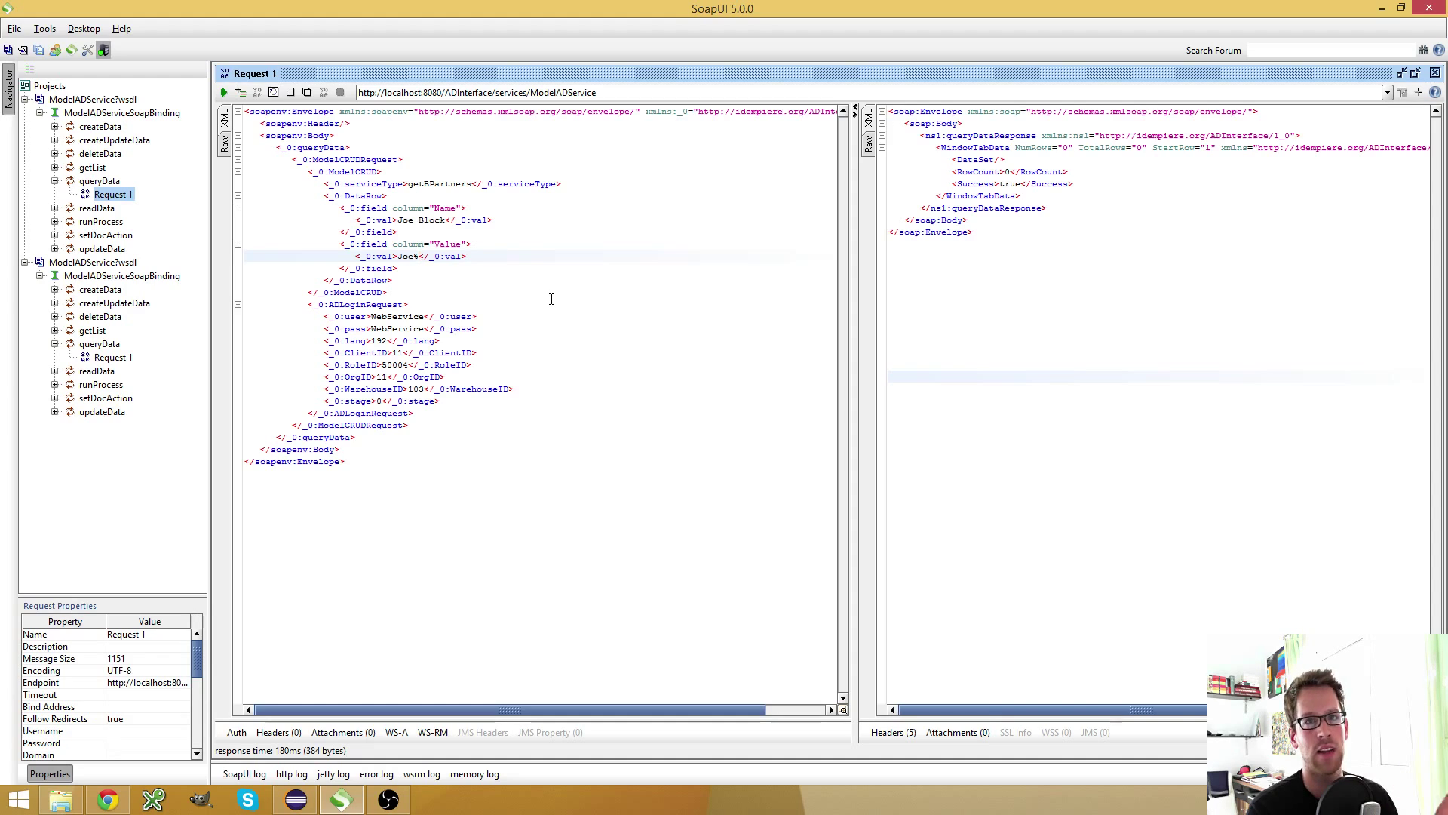
{"action": "key", "text": "Backspace"}
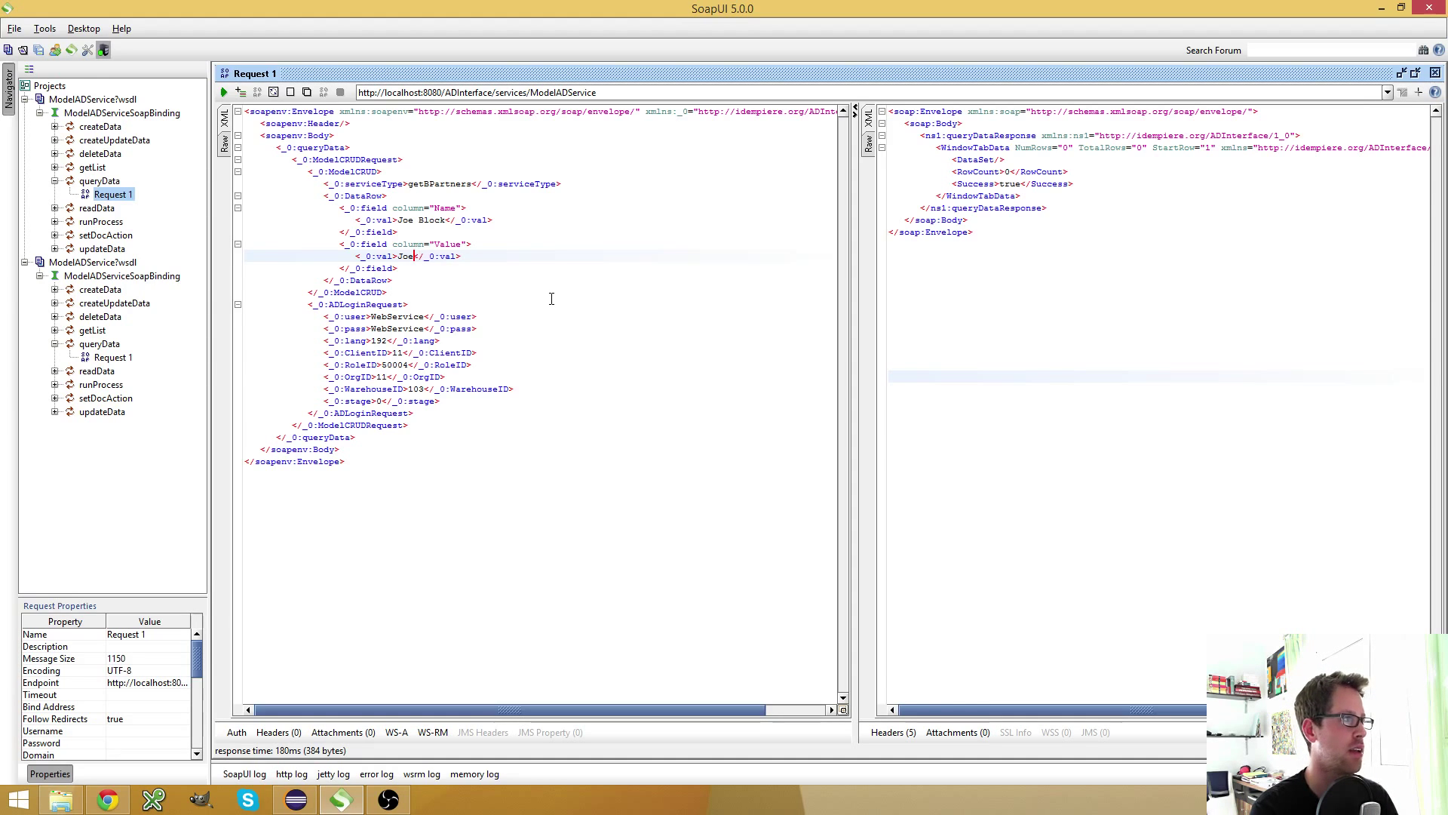
{"action": "mouse_move", "coordinate": [461, 267]}
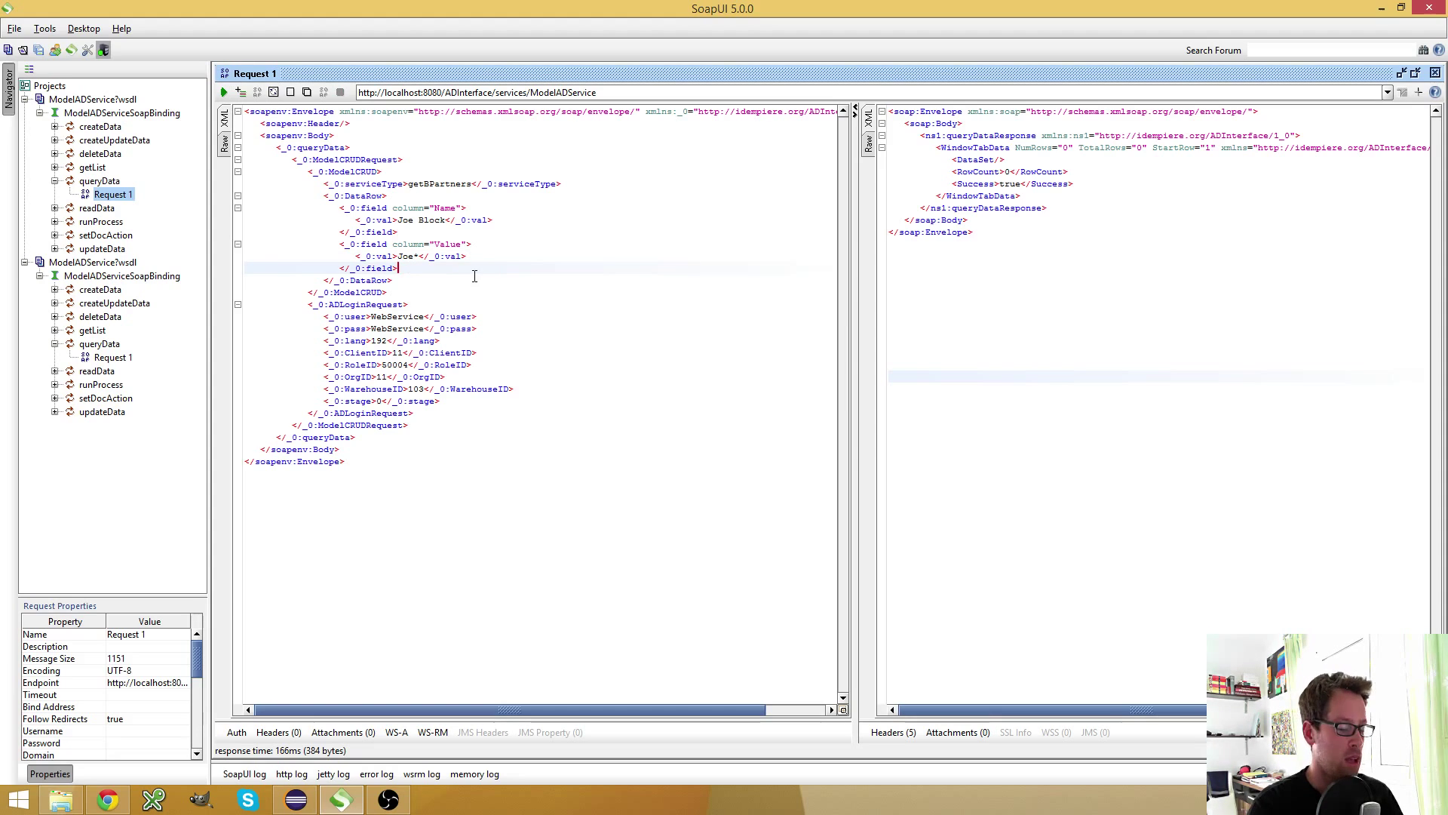
{"action": "left_click", "coordinate": [107, 798]}
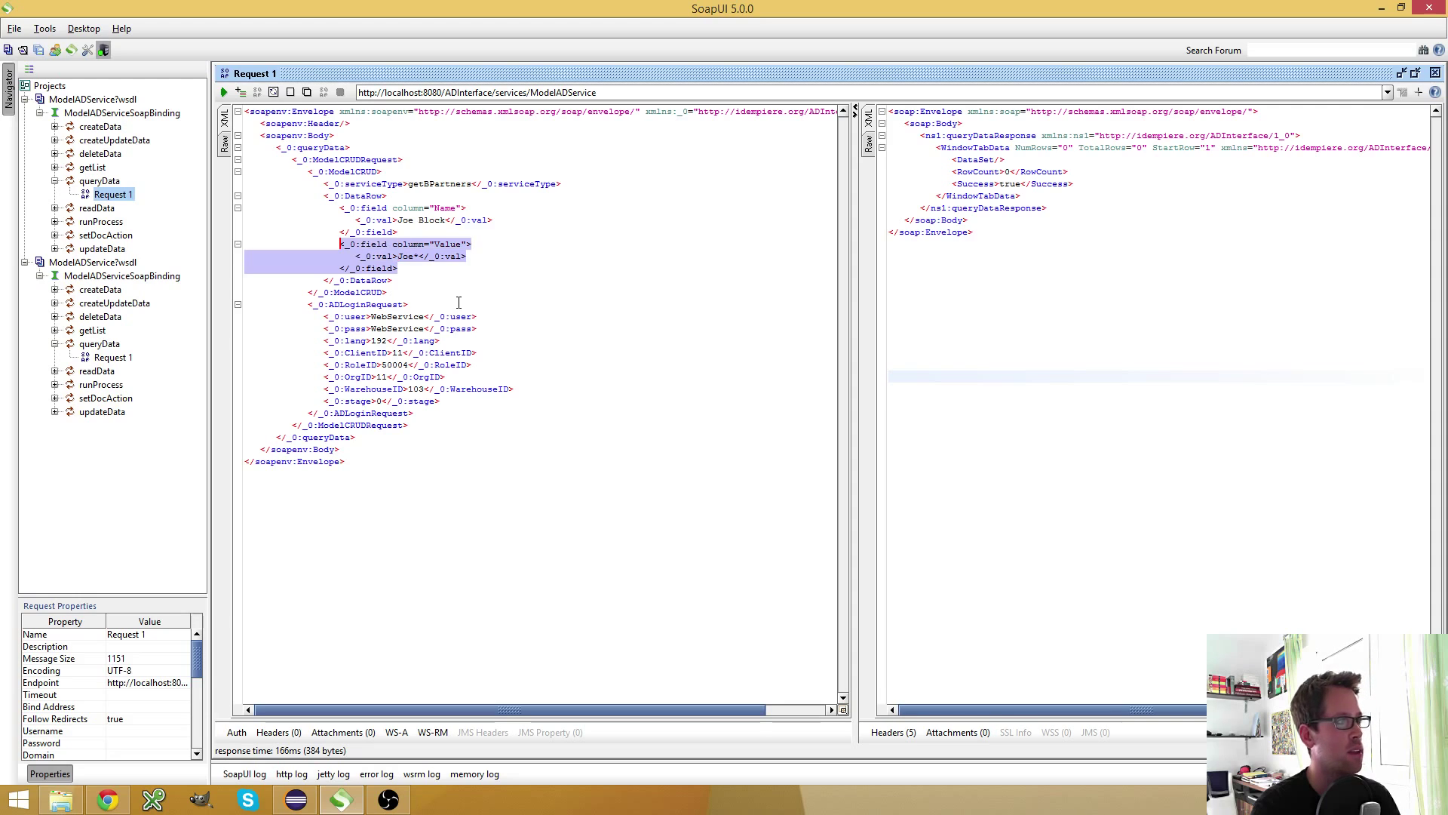
Delete the Value field and DataRow elements, then run the request filtered by Name and unfiltered to return 17 partners.
{"action": "key", "text": "Delete"}
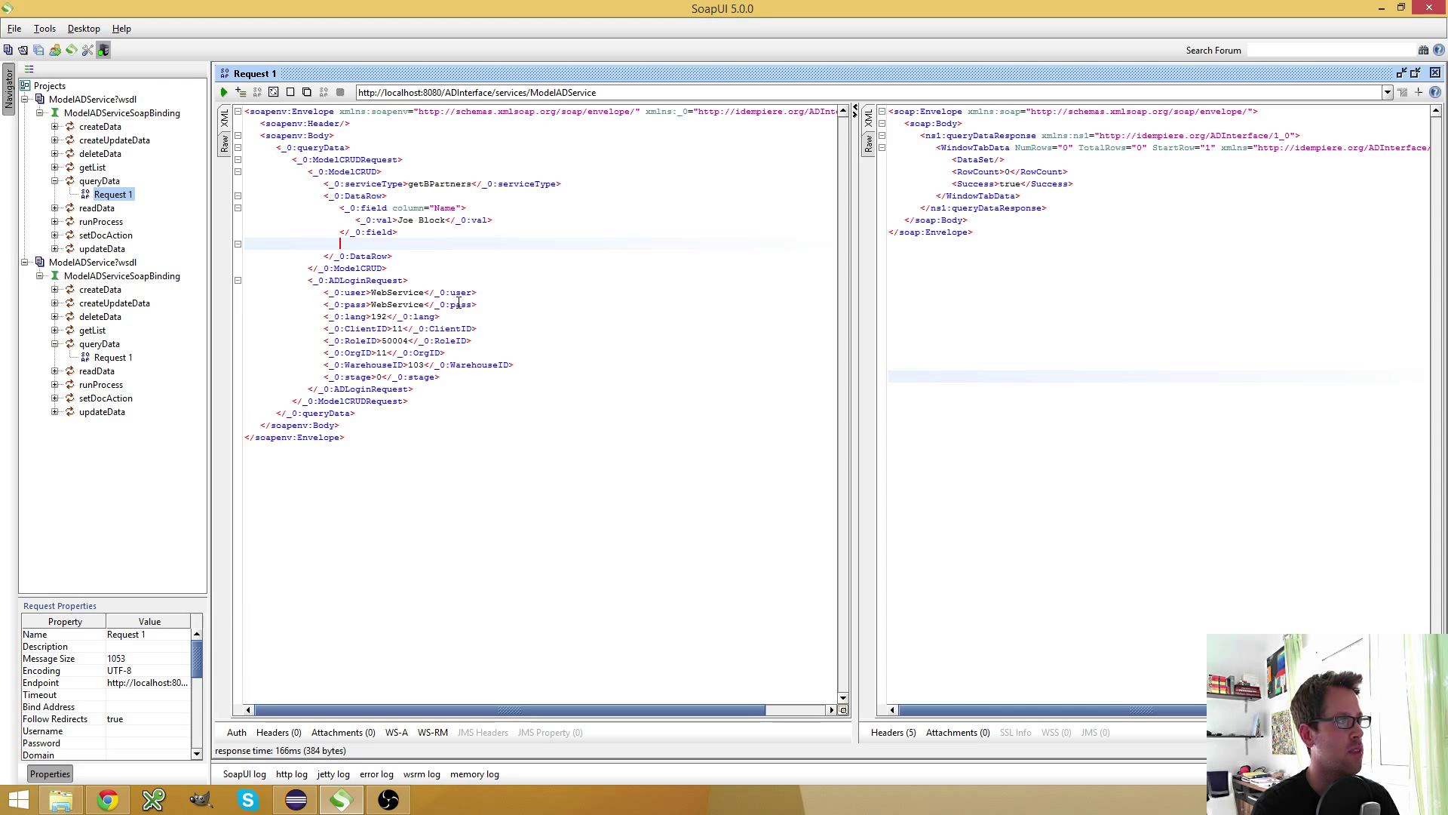
{"action": "key", "text": "Delete"}
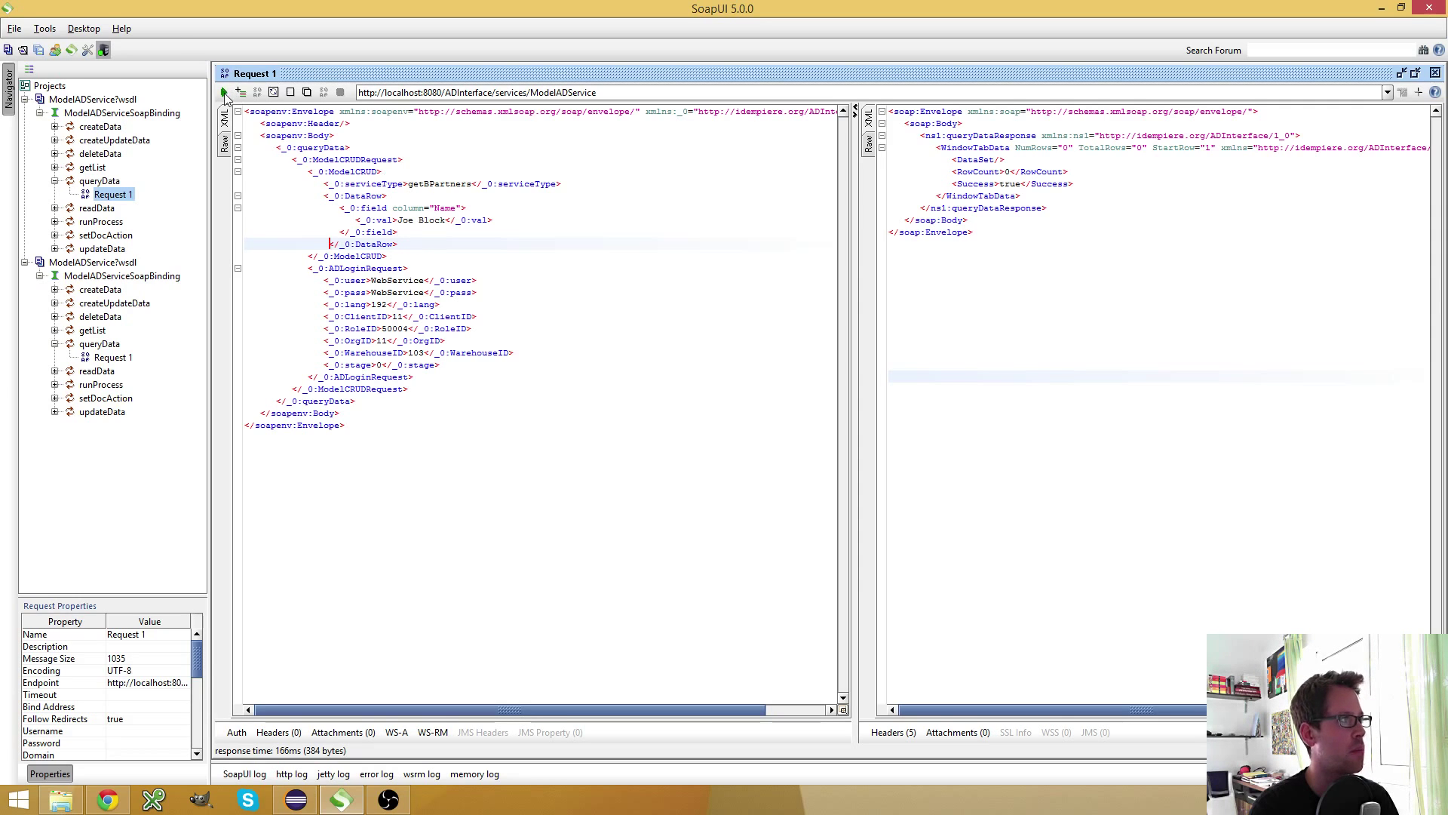
{"action": "left_click", "coordinate": [223, 91]}
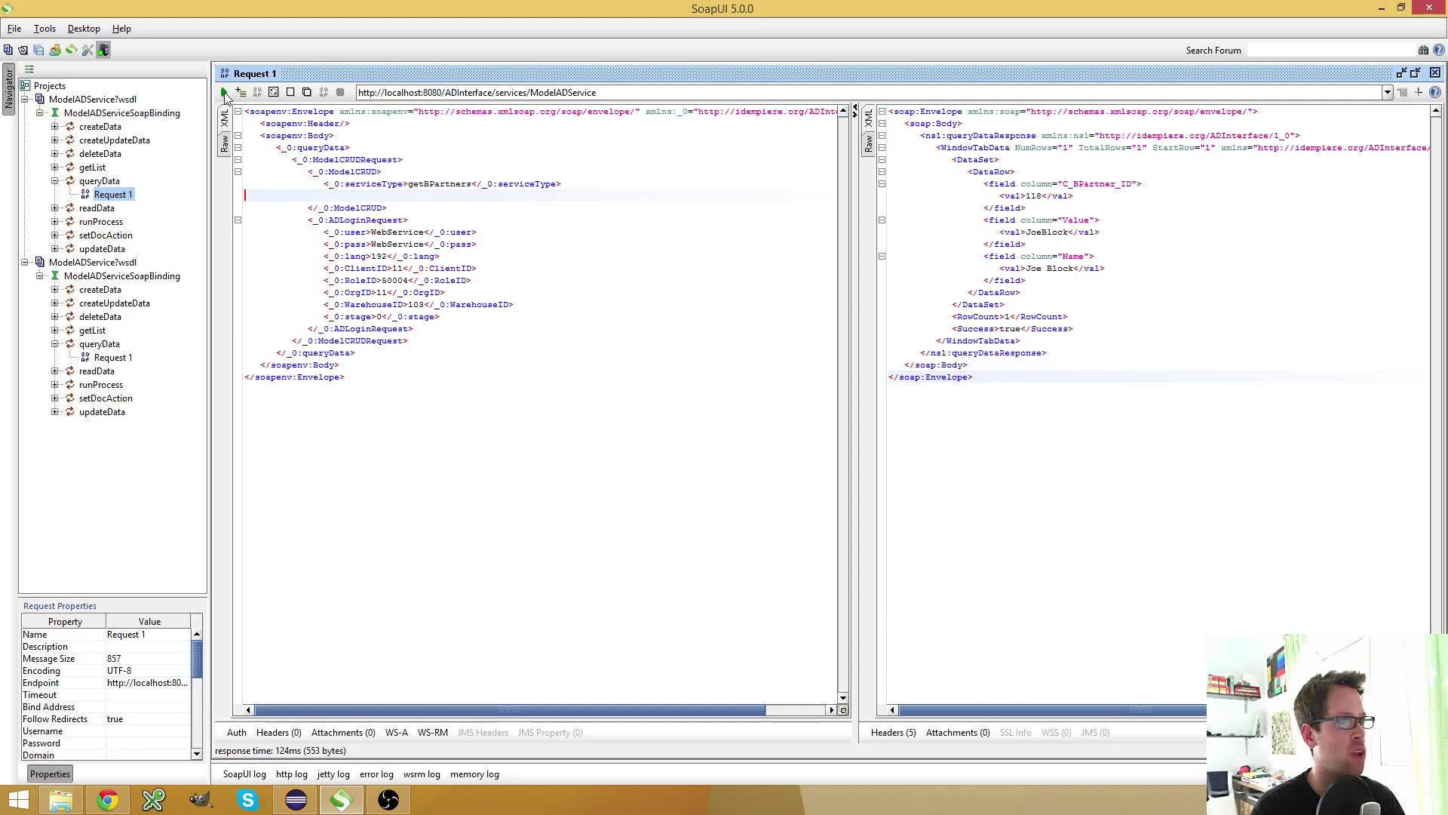
{"action": "left_click", "coordinate": [223, 91]}
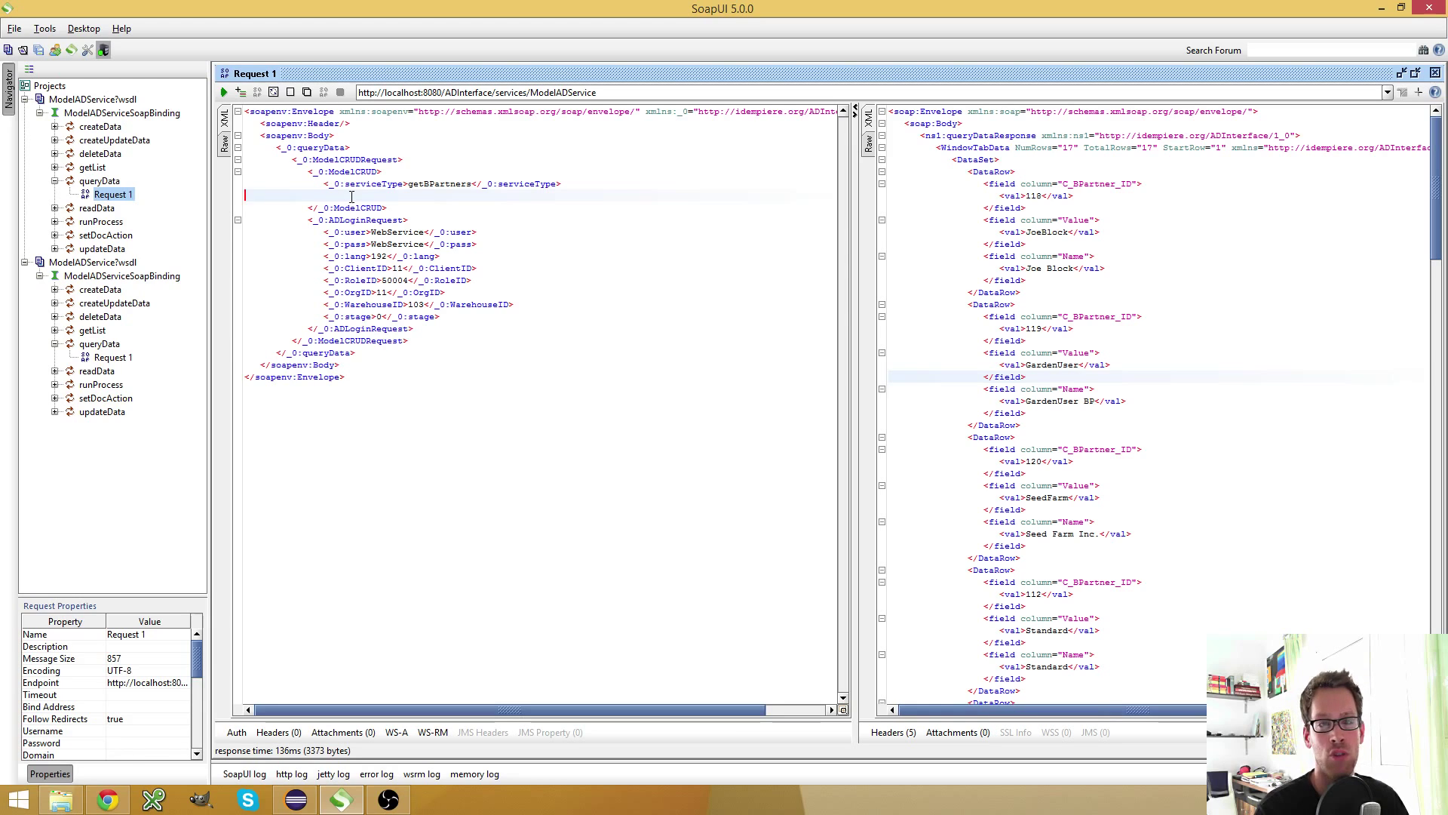
{"action": "mouse_move", "coordinate": [106, 797]}
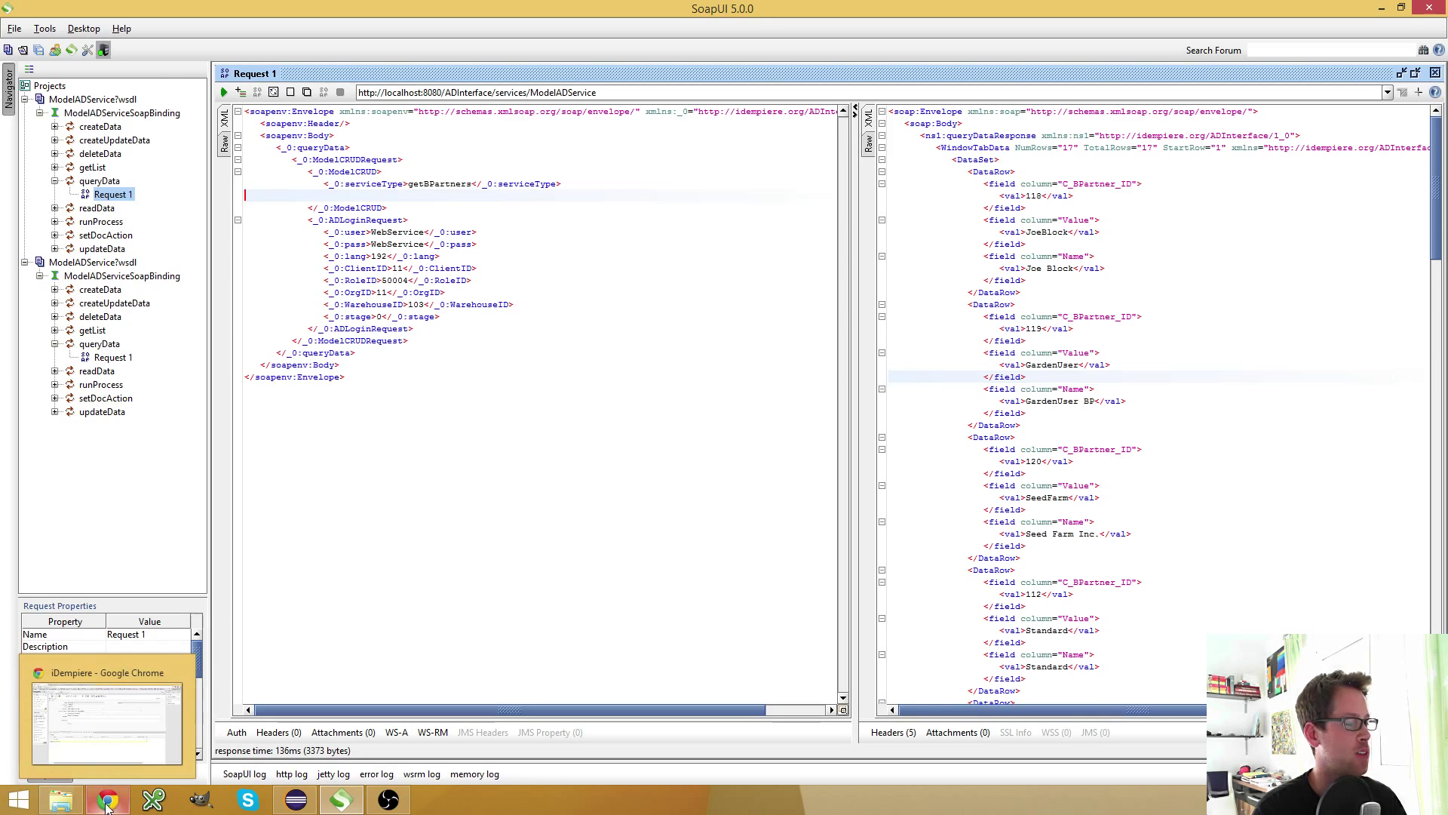